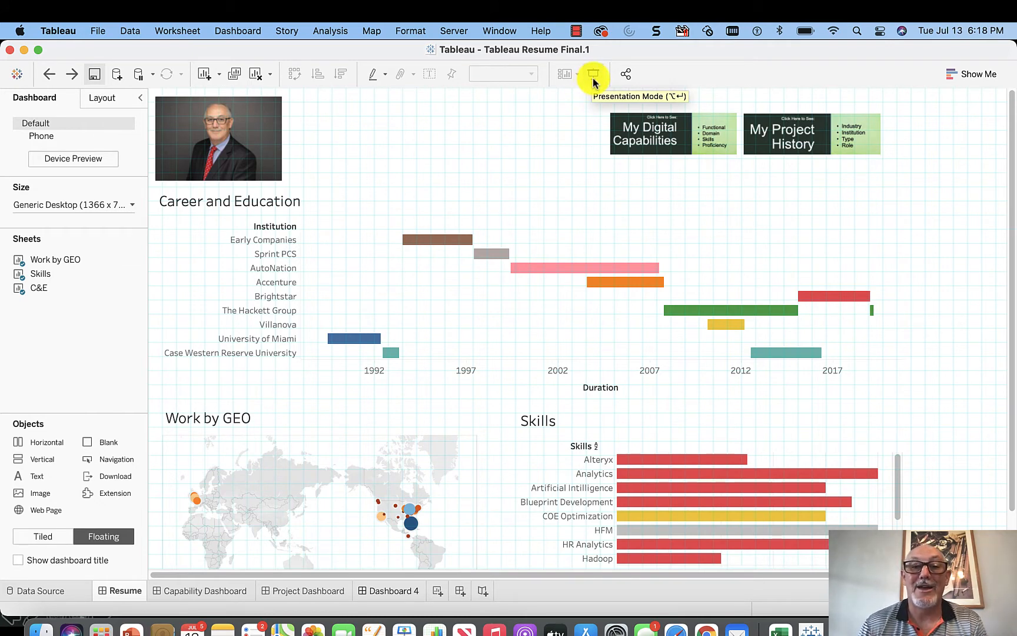
# - Show the Resume dashboard in Presentation Mode and jump to My Digital Capabilities
pyautogui.click(592, 73)
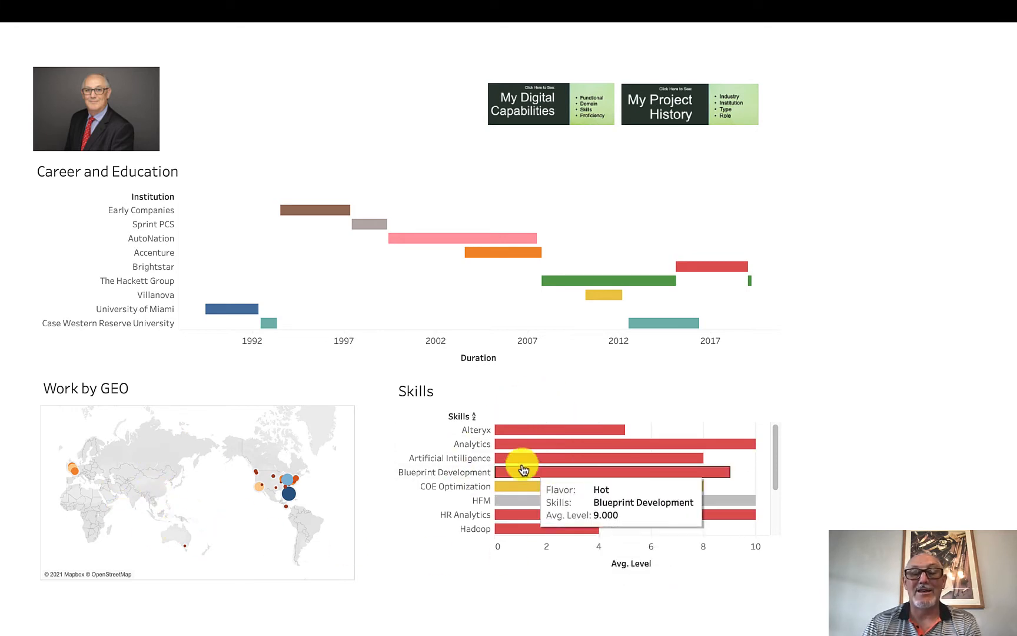
pyautogui.moveTo(687, 111)
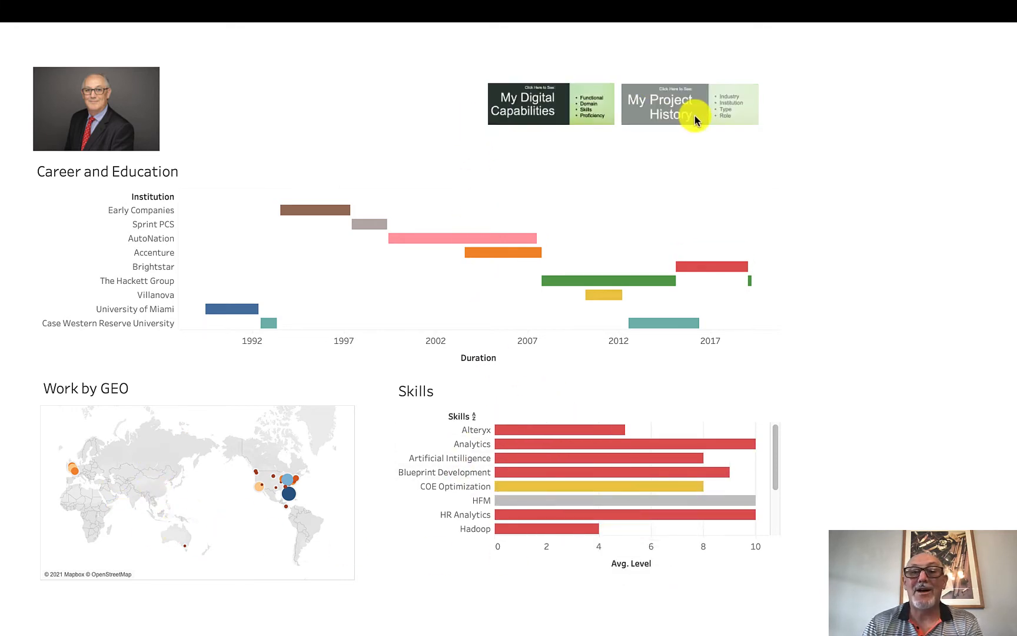
pyautogui.click(529, 104)
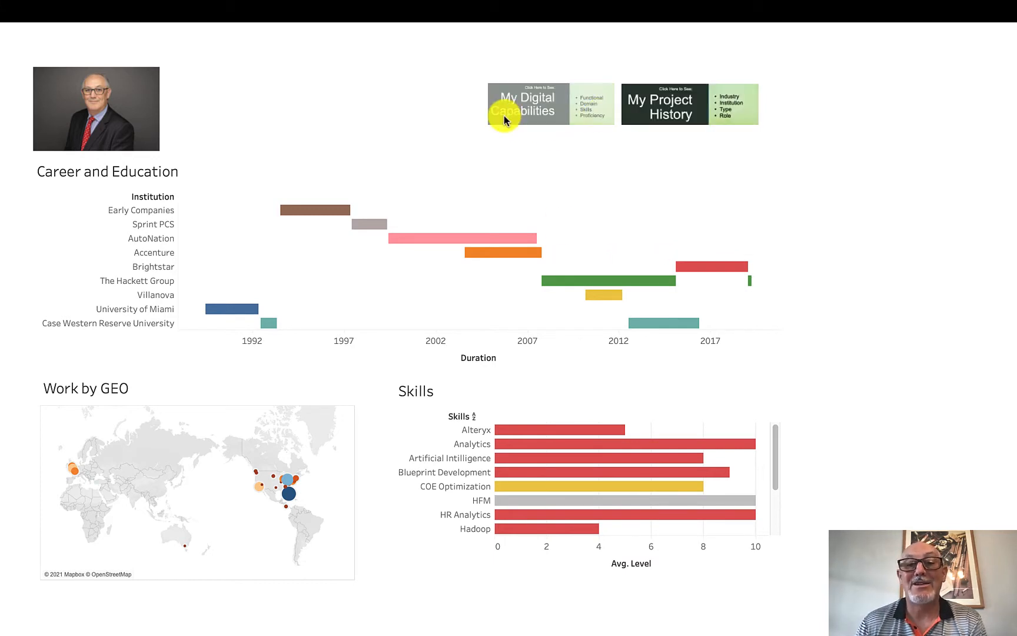
pyautogui.click(526, 104)
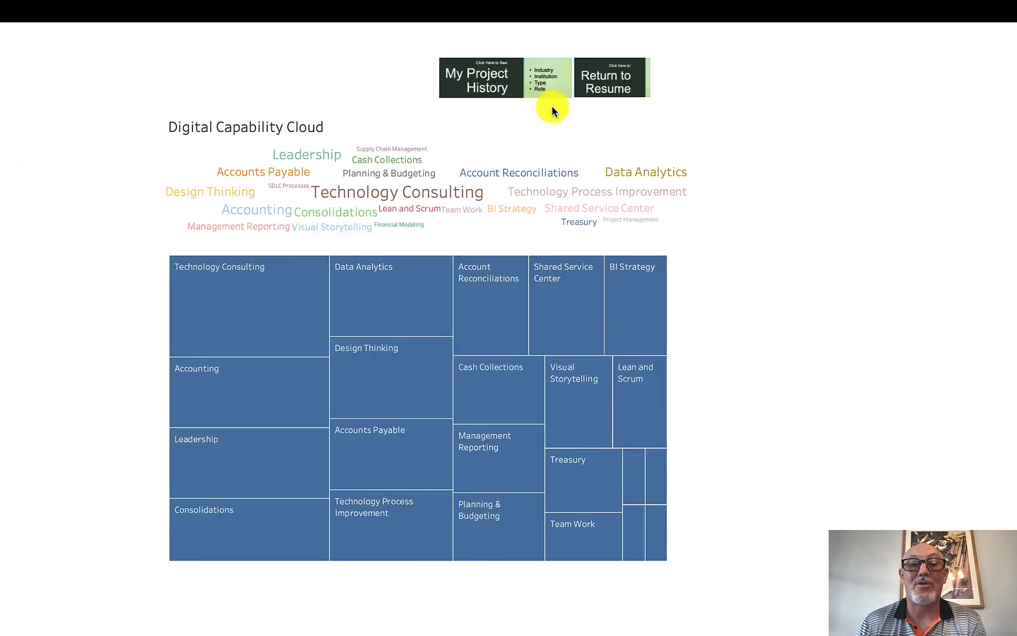
pyautogui.moveTo(557, 126)
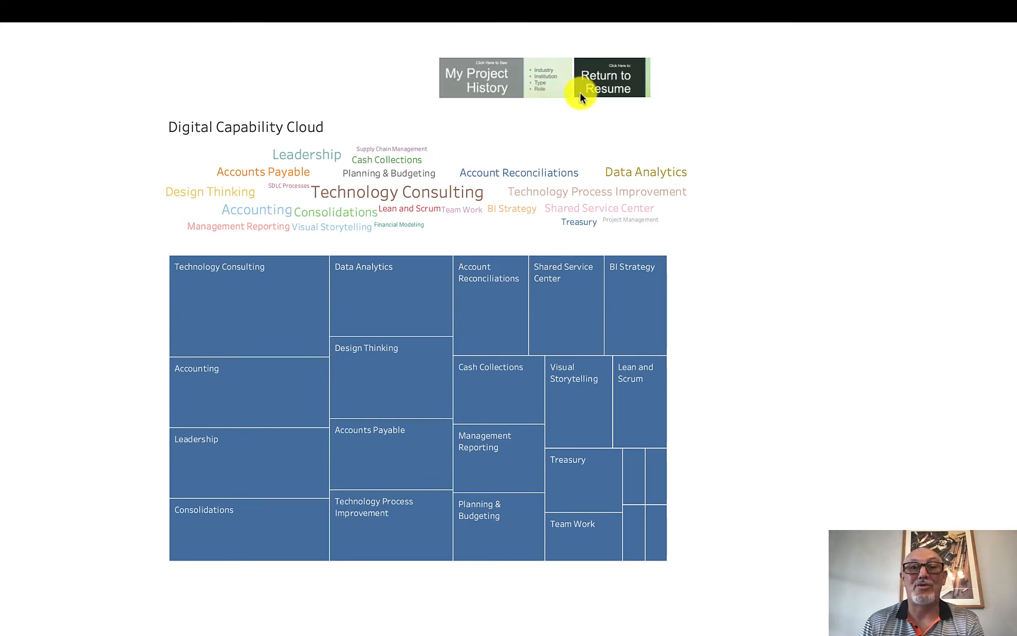
# - Return to Resume, visit My Project History, then return to Resume again
pyautogui.click(609, 82)
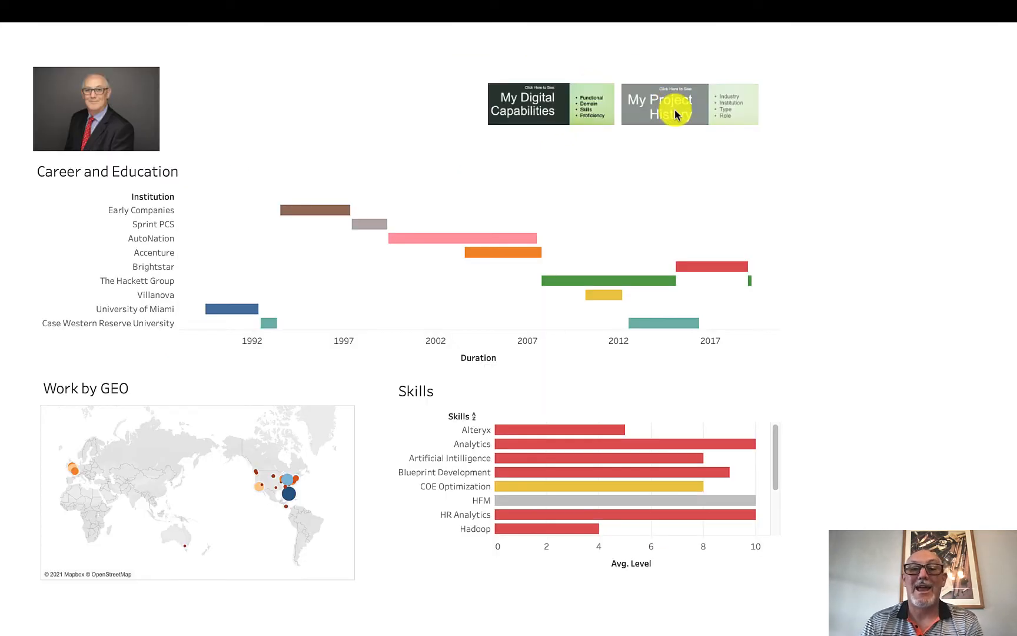
pyautogui.click(665, 103)
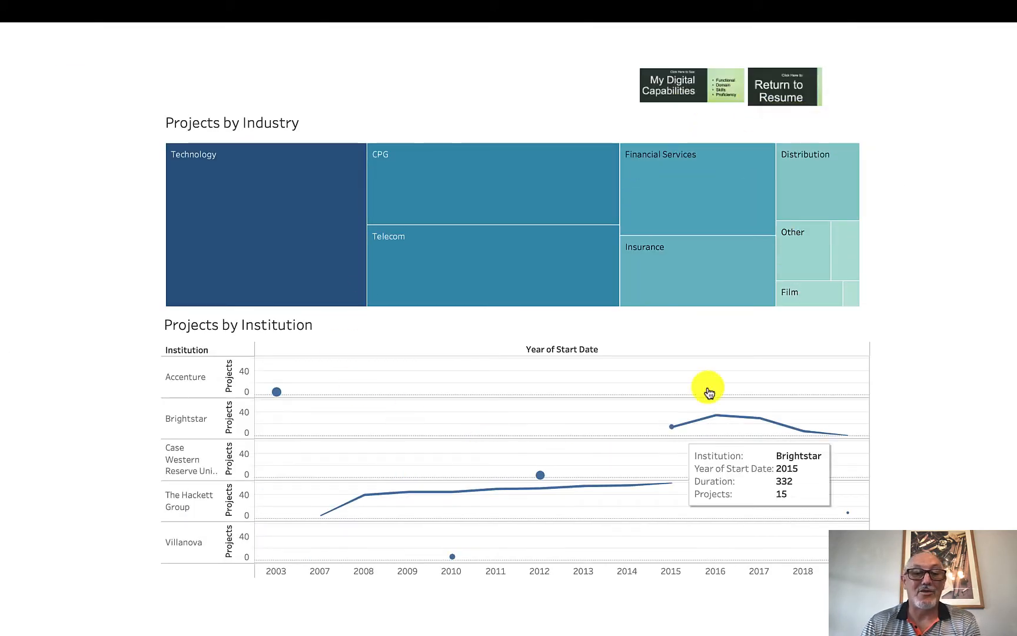
pyautogui.click(783, 87)
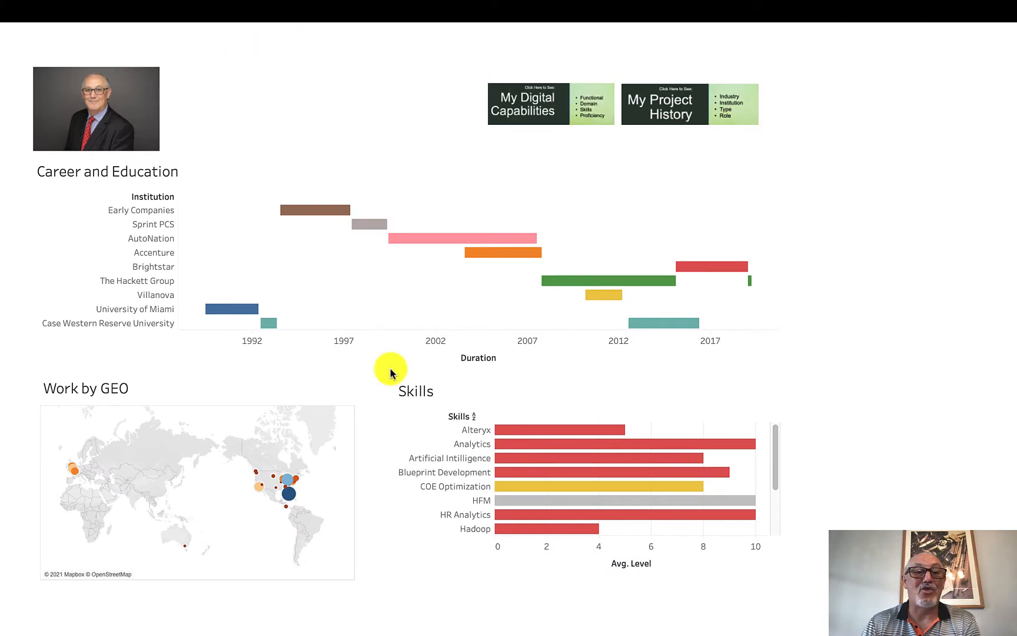
pyautogui.moveTo(531, 318)
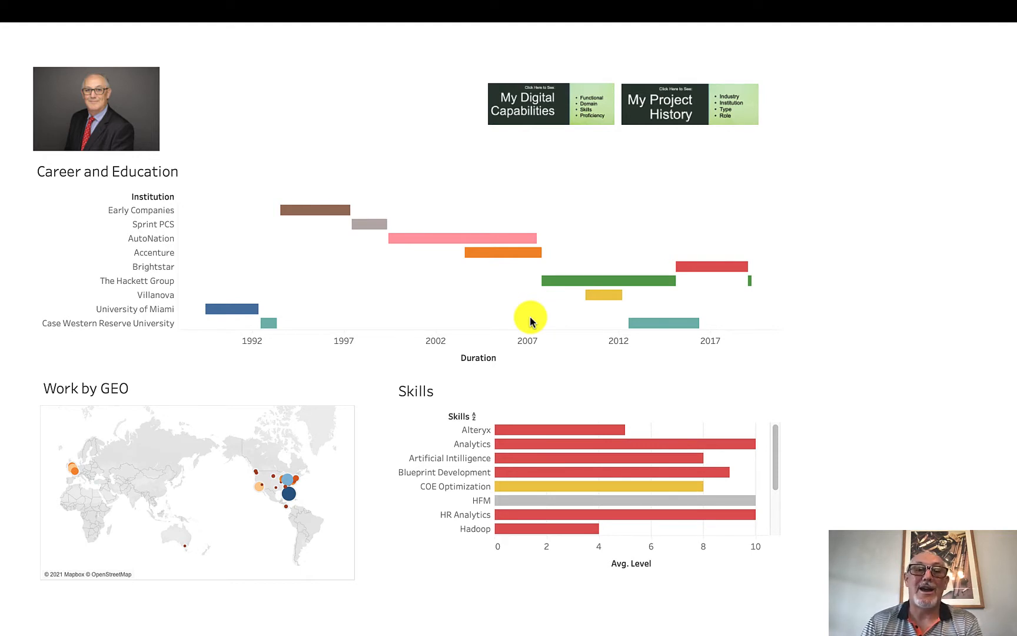
pyautogui.moveTo(500, 252)
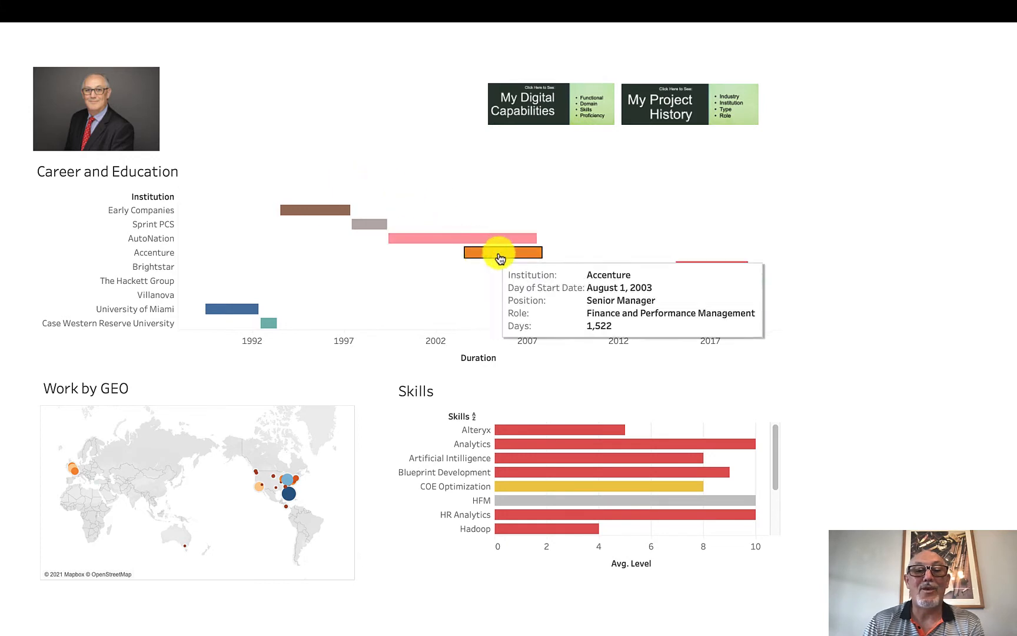
pyautogui.moveTo(301, 209)
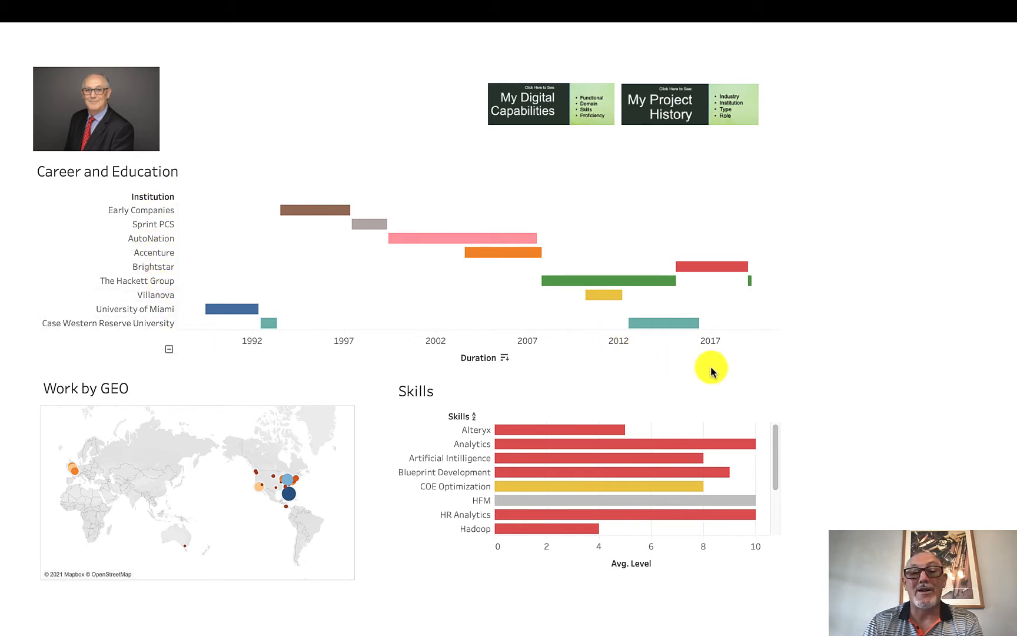
pyautogui.moveTo(222, 580)
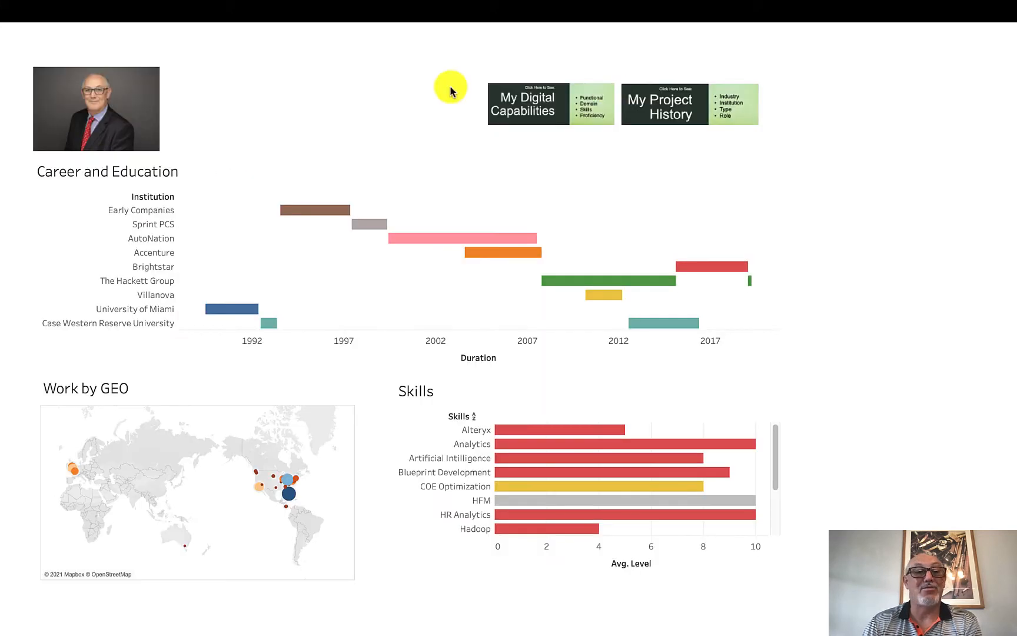
pyautogui.moveTo(493, 252)
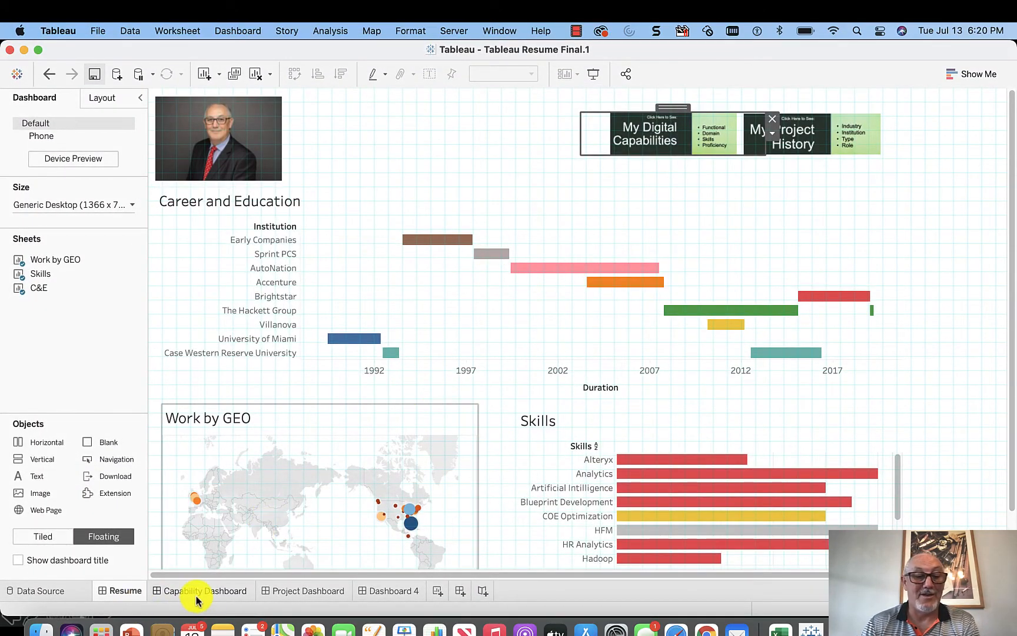
# - Delete the empty Dashboard 4 from the workbook
pyautogui.click(310, 590)
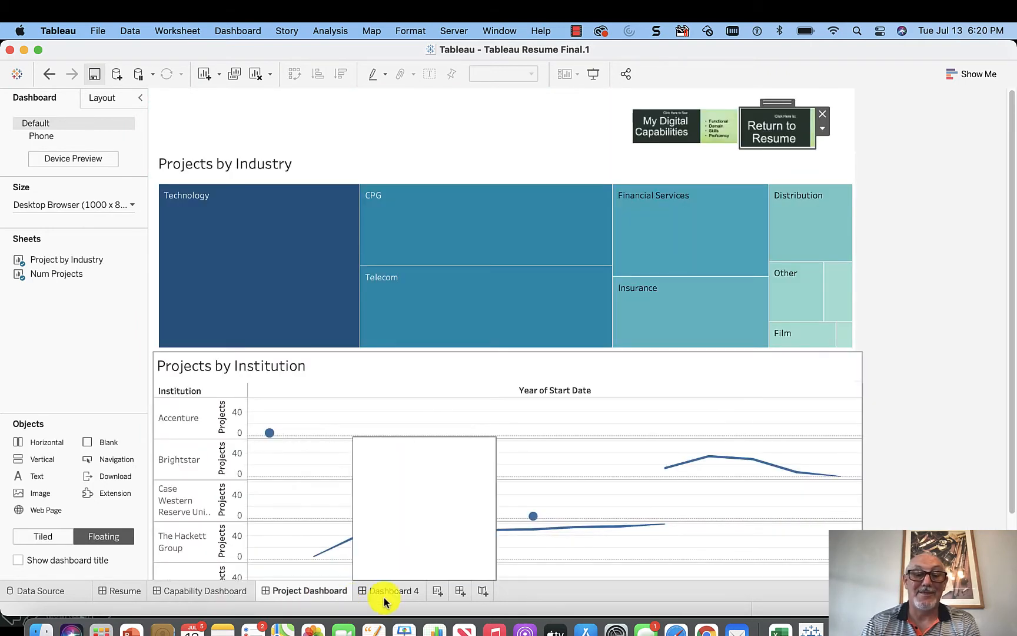
pyautogui.rightClick(380, 589)
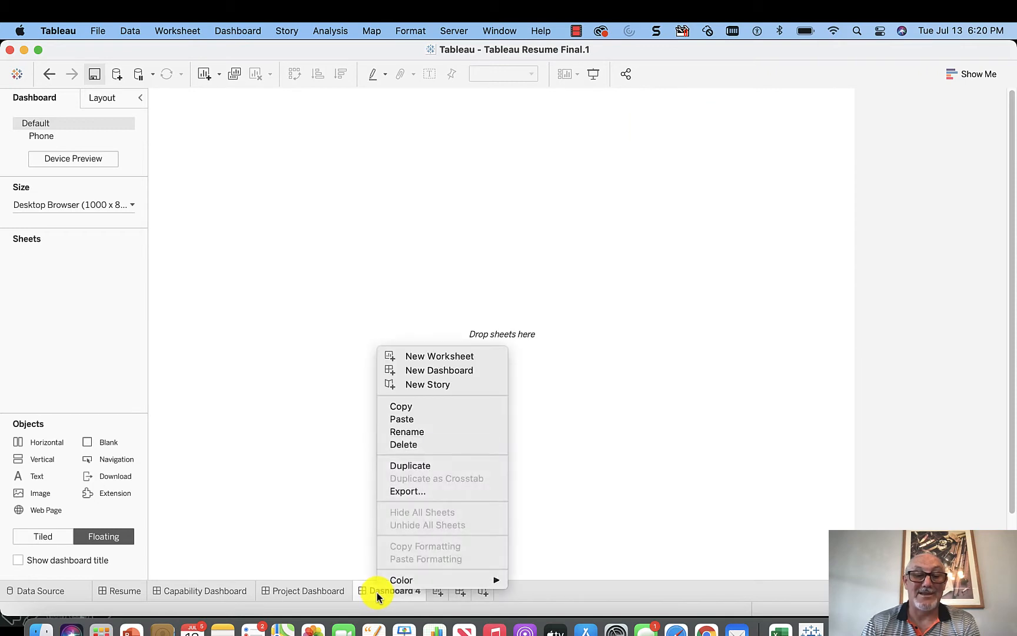
pyautogui.click(309, 589)
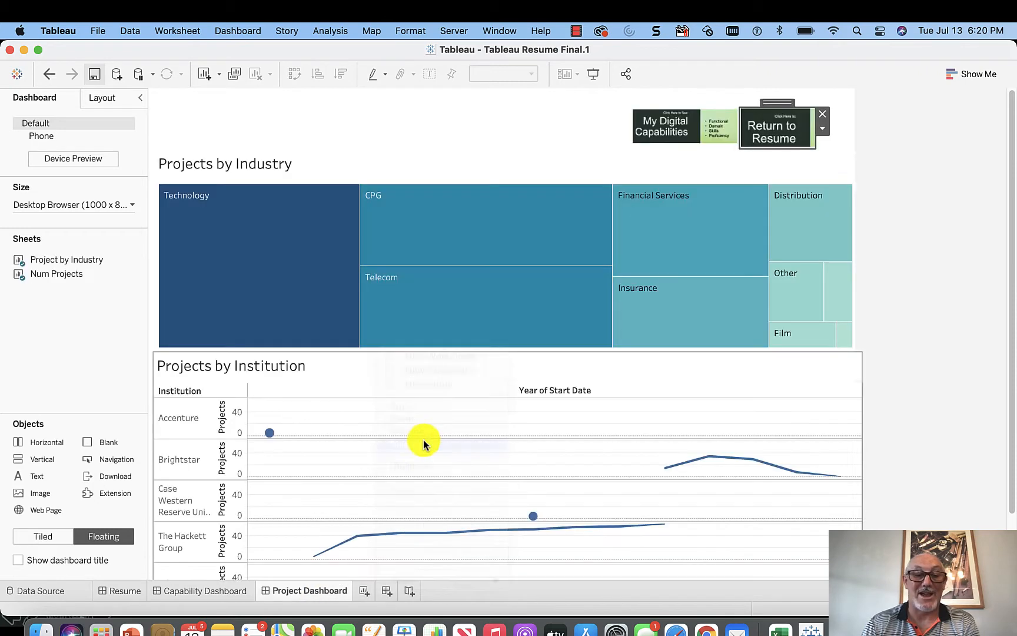
# - Switch between Resume and Project Dashboard, ending on Resume
pyautogui.click(124, 590)
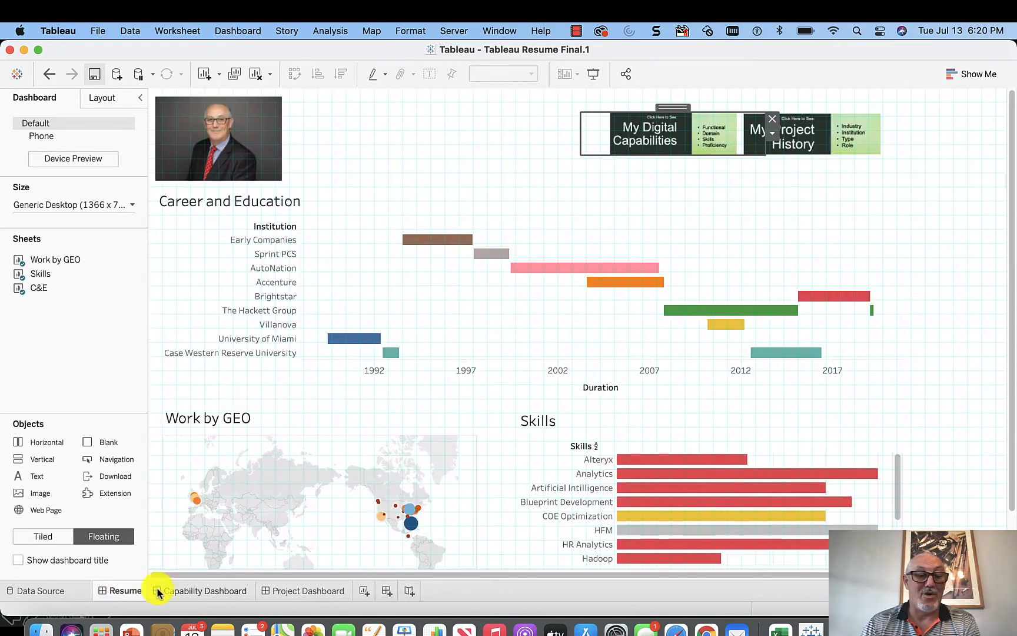
pyautogui.click(310, 589)
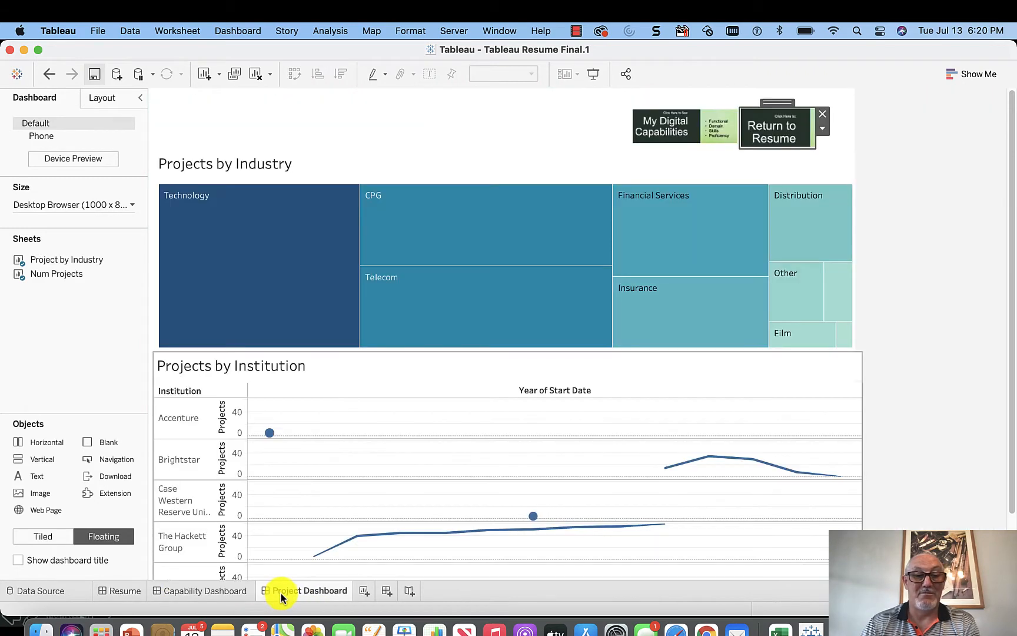
pyautogui.click(125, 590)
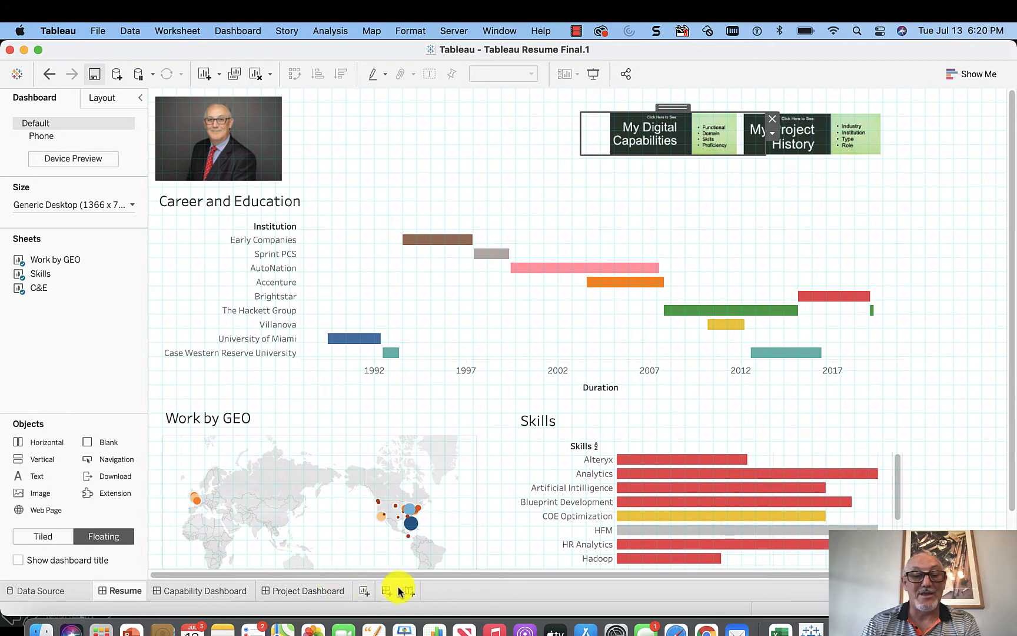
pyautogui.moveTo(389, 590)
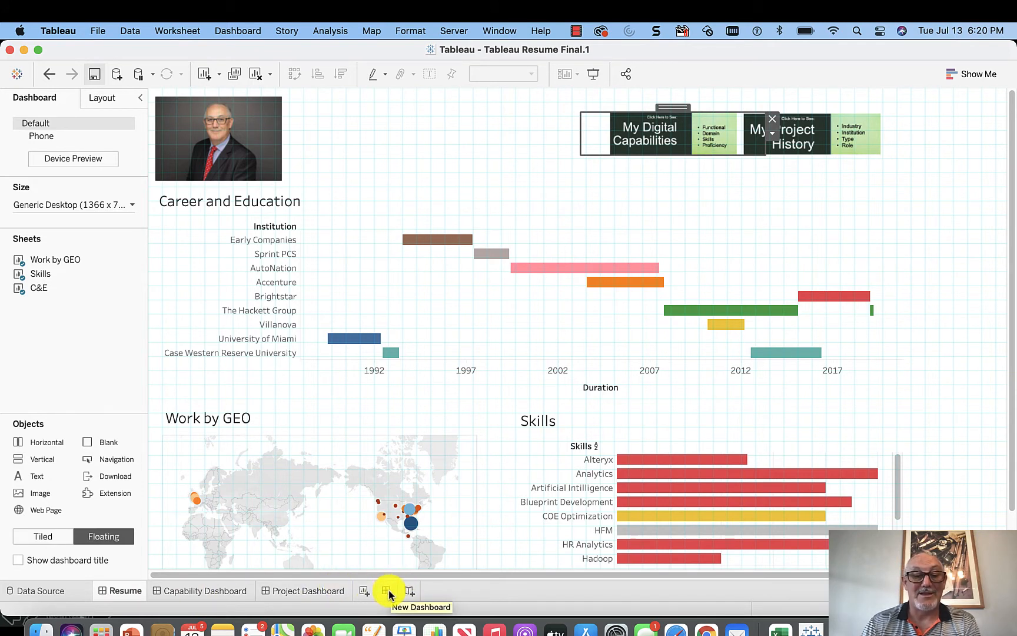
# - Create a new dashboard, then unhide the Resume dashboard's worksheets (Work by GEO, Skills, C&E)
pyautogui.click(363, 590)
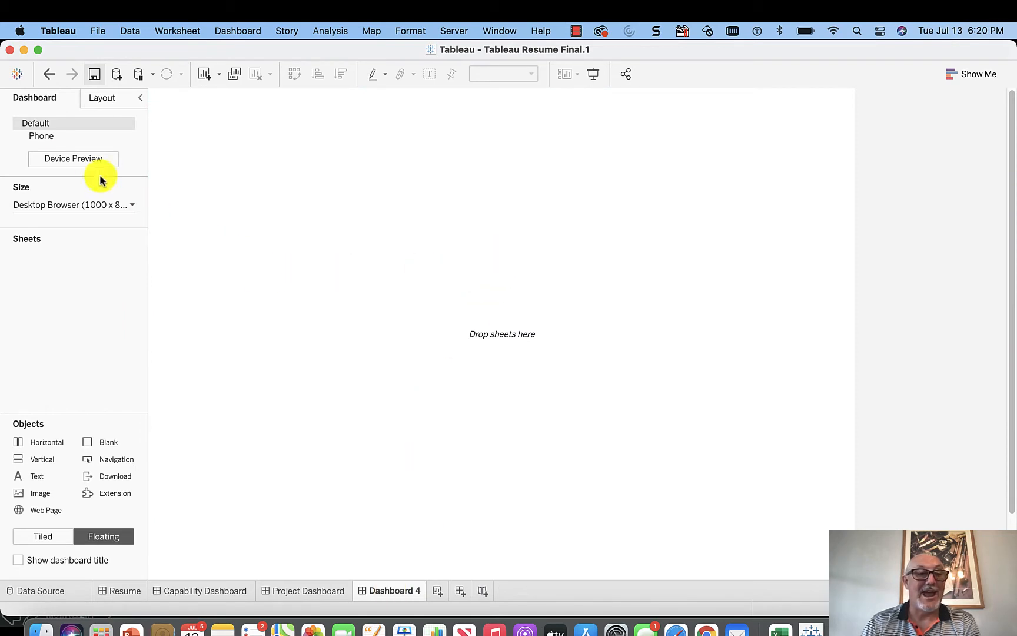
pyautogui.moveTo(97, 290)
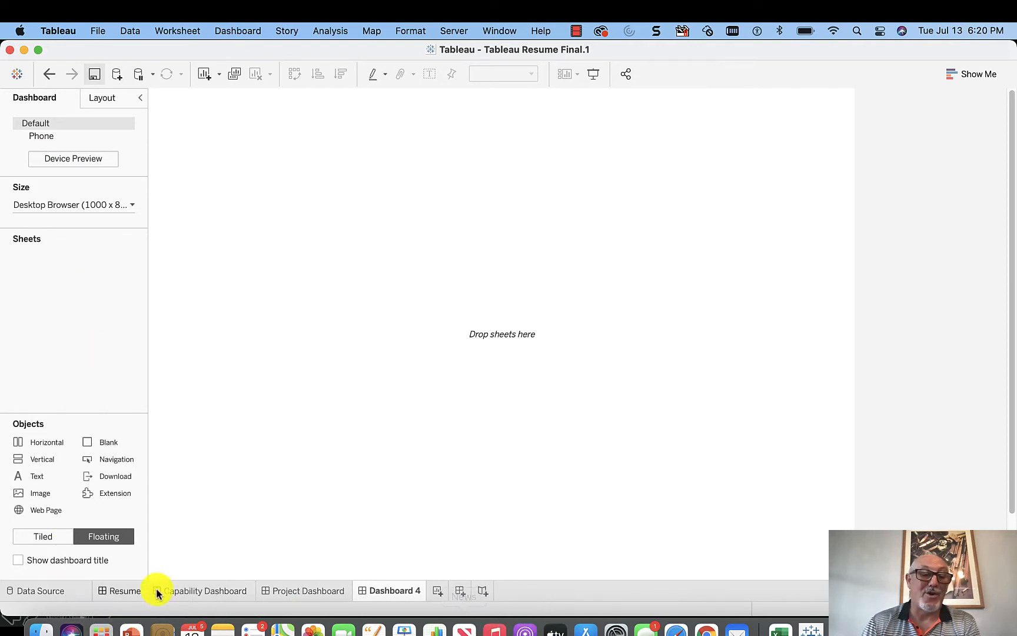
pyautogui.click(124, 589)
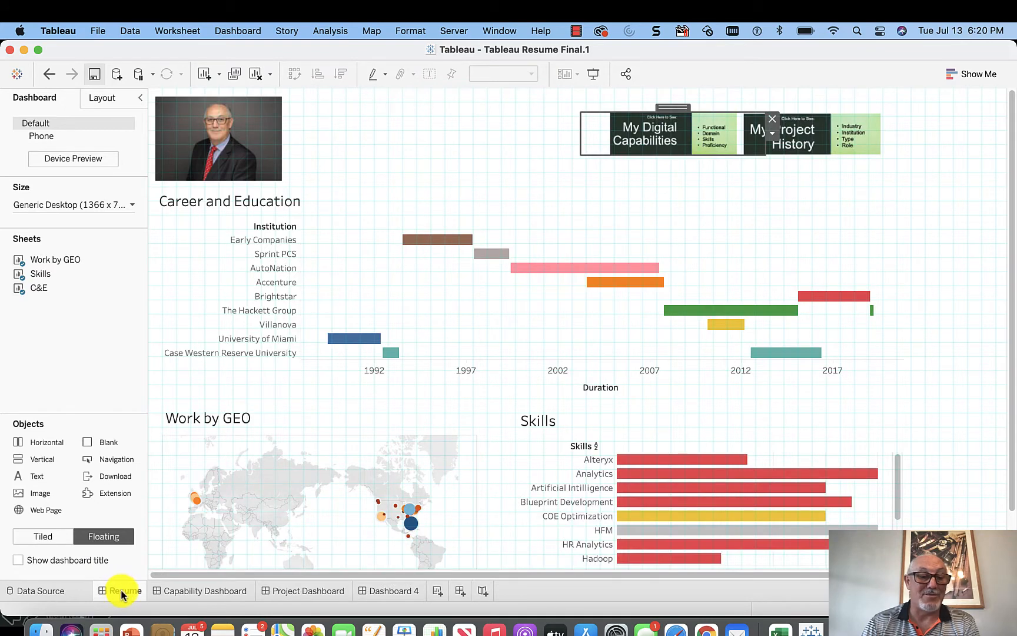
pyautogui.rightClick(126, 590)
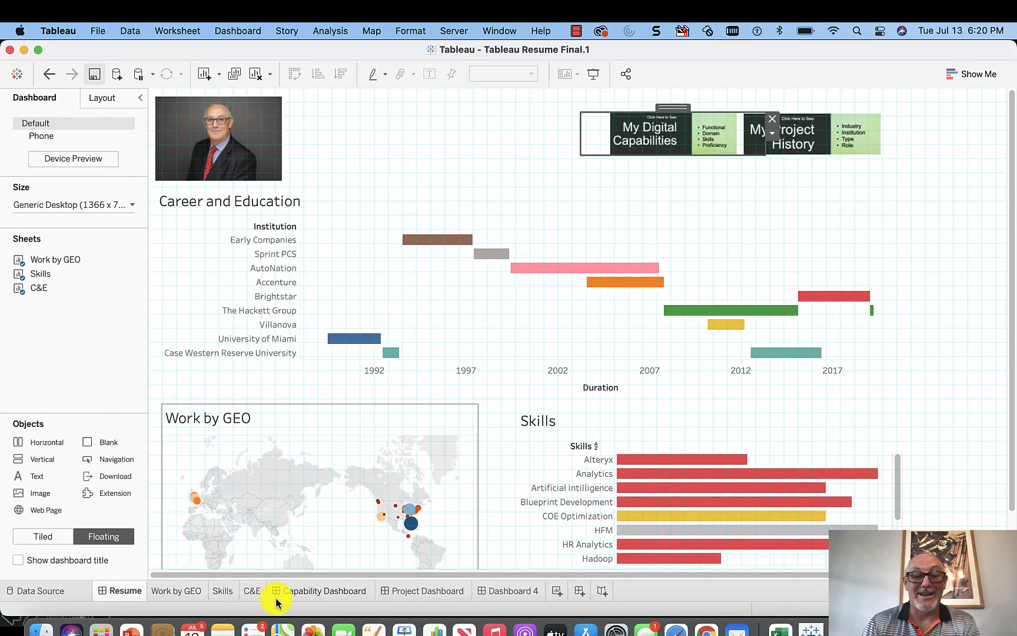
# - Delete the extra blank Dashboard 4 and create a fresh blank Dashboard 4
pyautogui.click(512, 590)
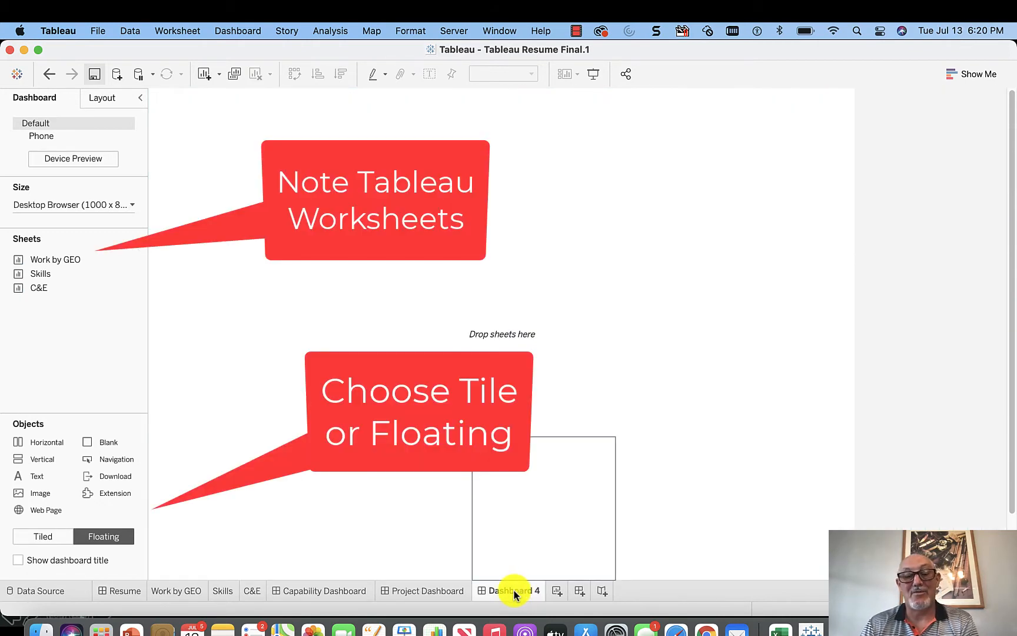
pyautogui.rightClick(511, 590)
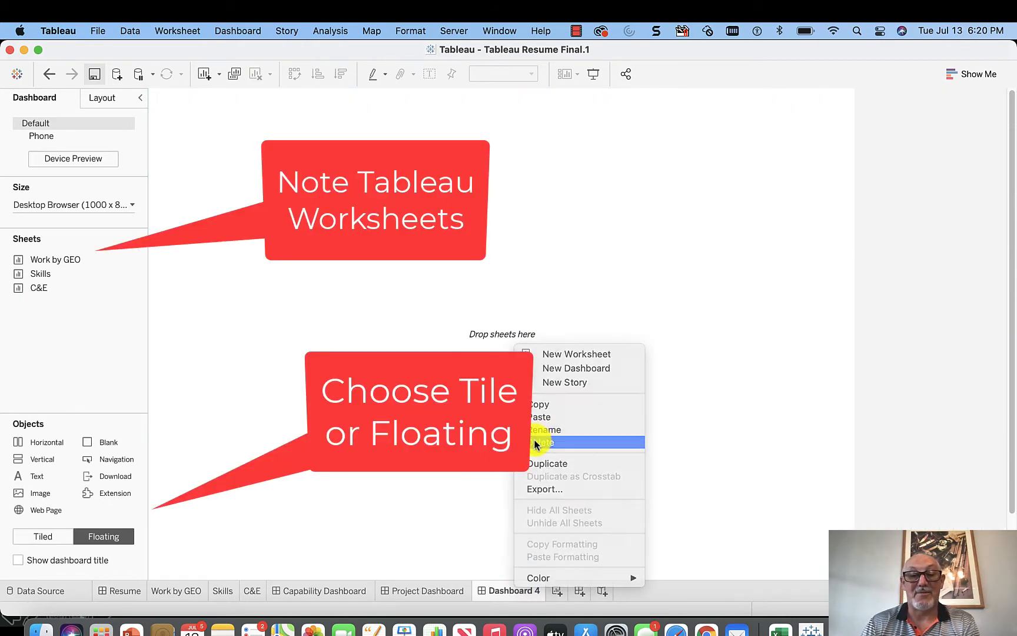
pyautogui.click(428, 589)
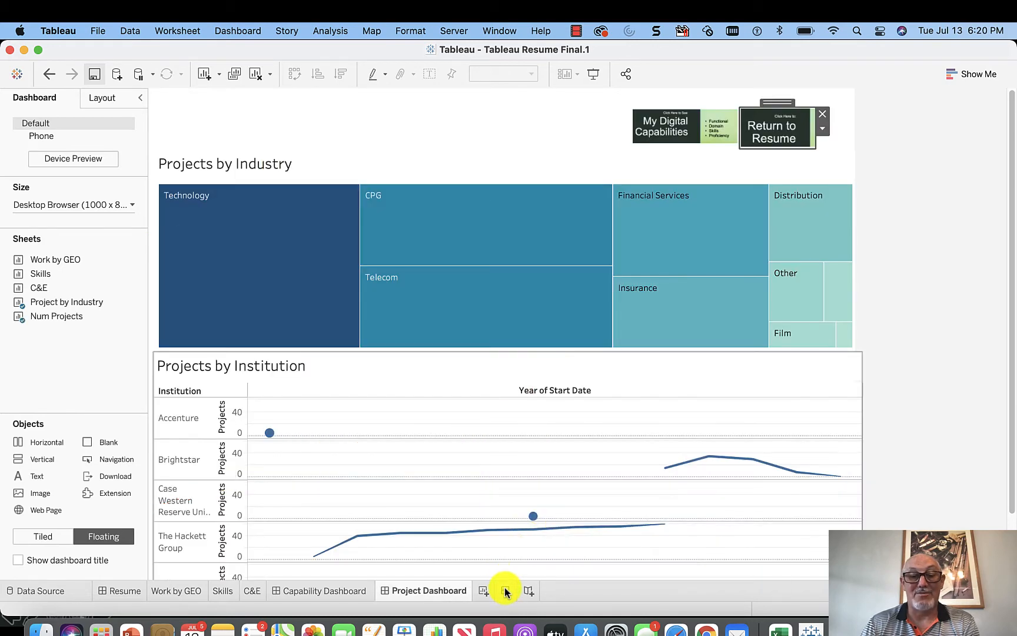
pyautogui.click(505, 589)
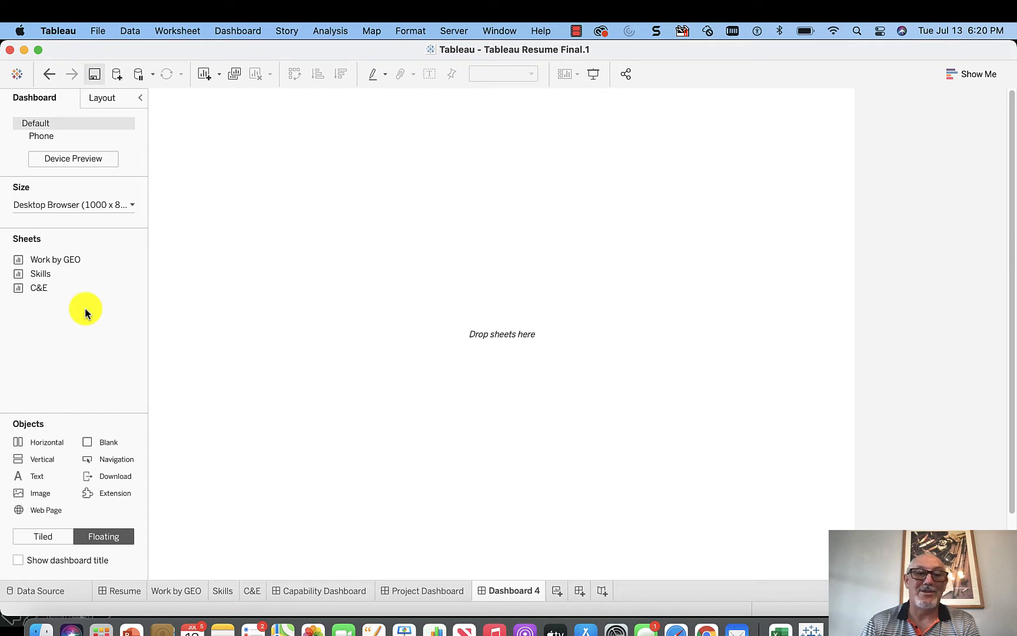
pyautogui.moveTo(28, 554)
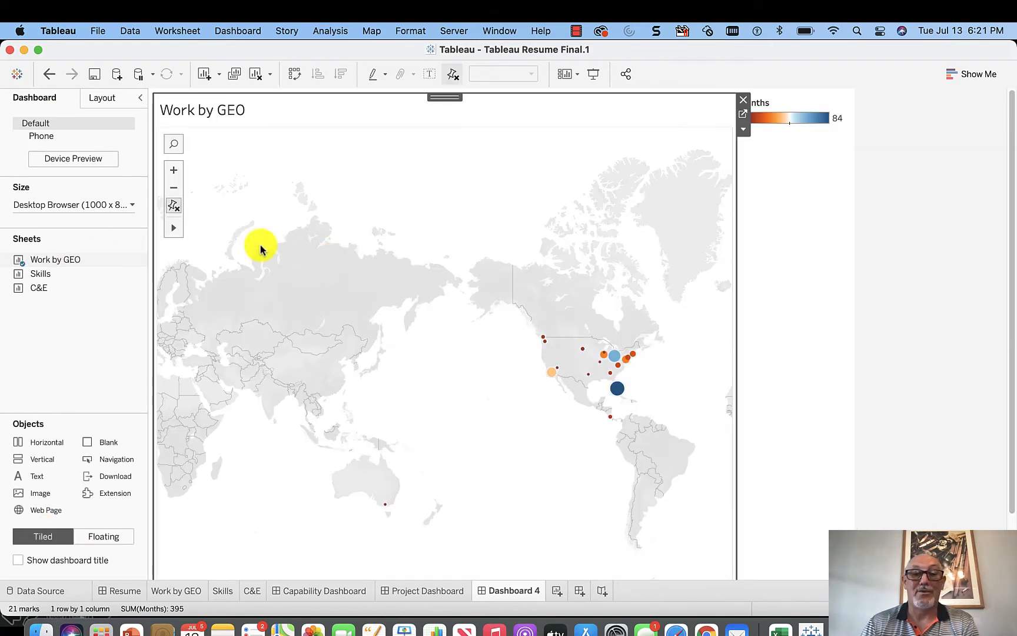
pyautogui.moveTo(554, 325)
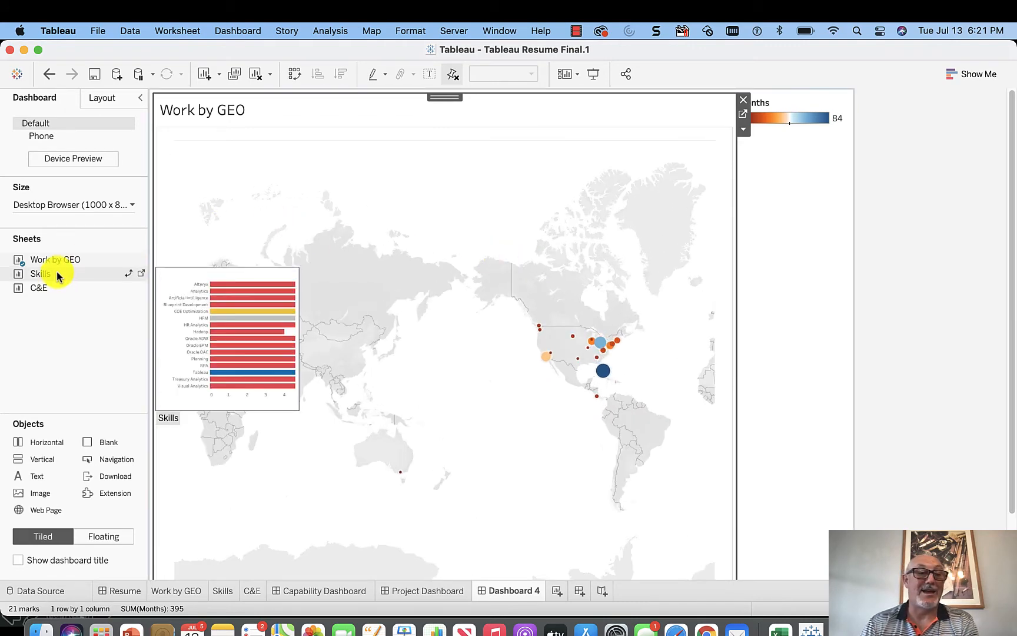
# - Remove the Work by GEO map and Skills chart so Dashboard 4 is empty
pyautogui.click(40, 273)
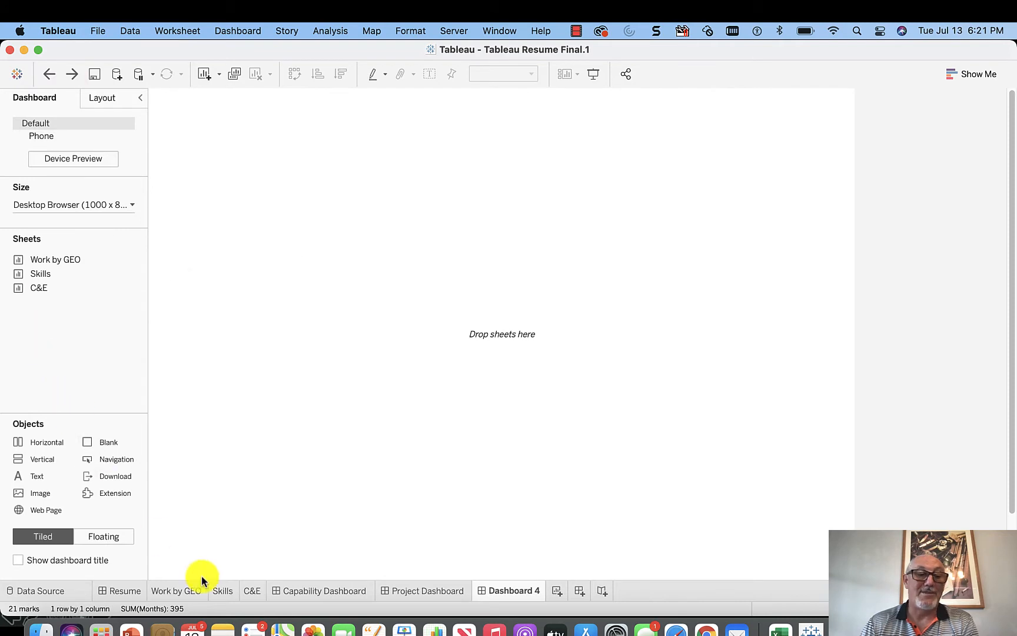
# - Switch new objects to Floating so the map and Gantt are placed as floating items
pyautogui.click(104, 535)
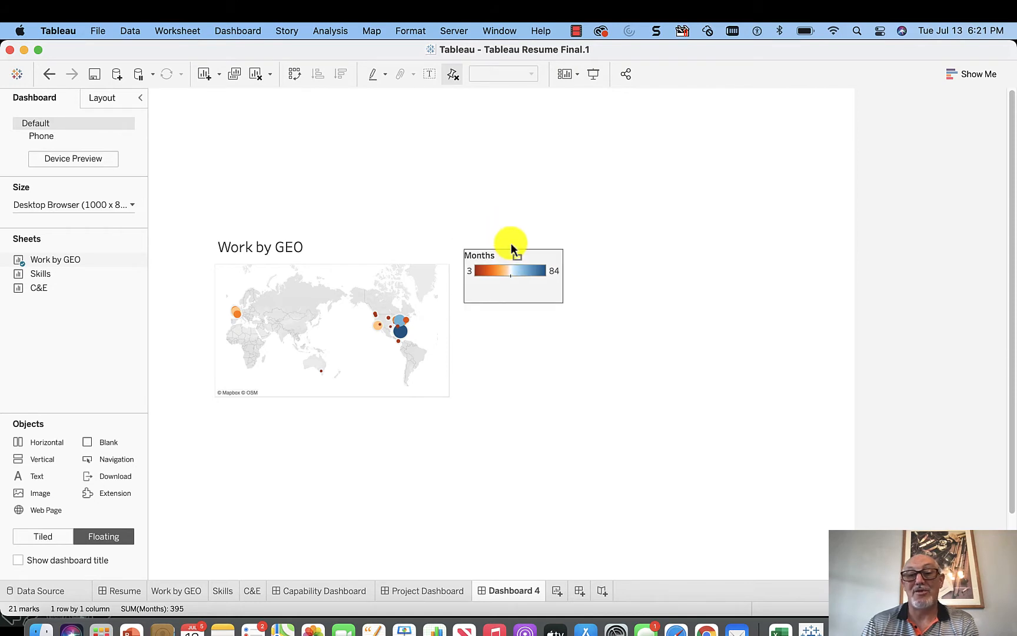
pyautogui.moveTo(569, 256)
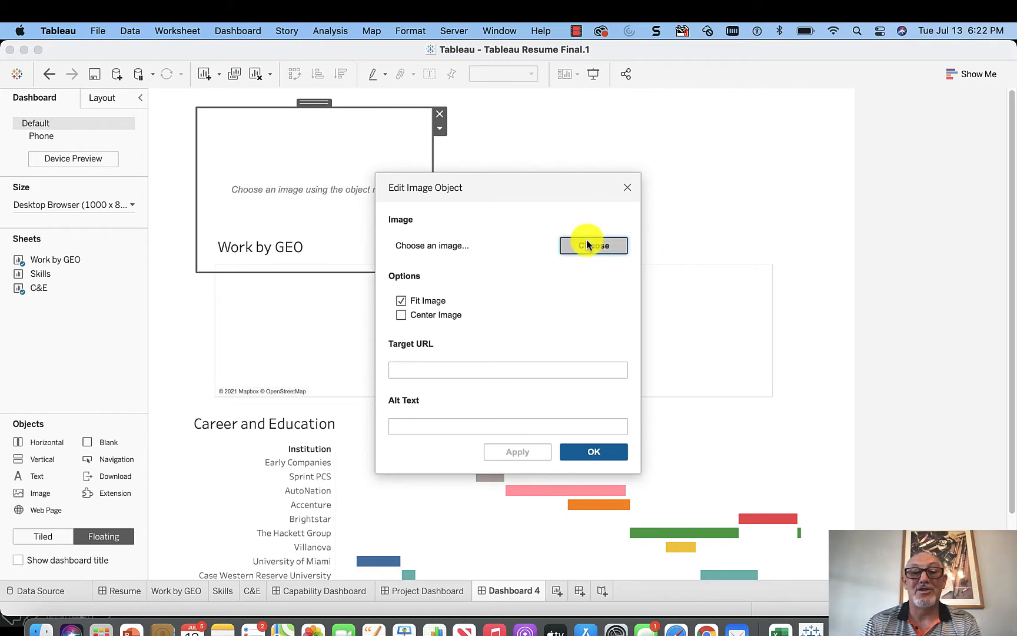
# - Set the Image object to the headshot JPEG at the top left of Dashboard 4
pyautogui.click(592, 245)
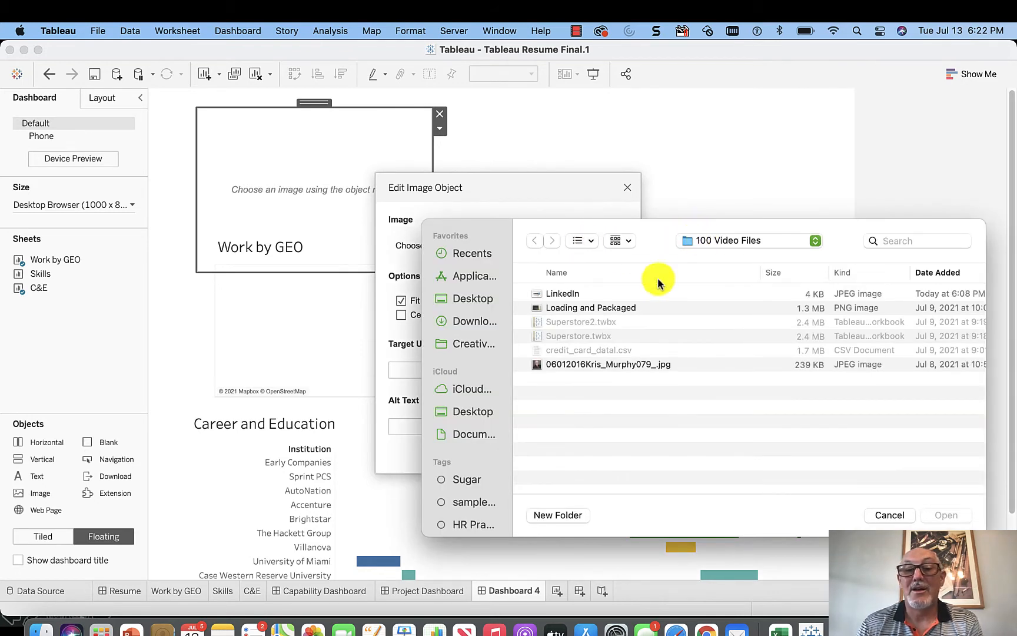
pyautogui.click(608, 363)
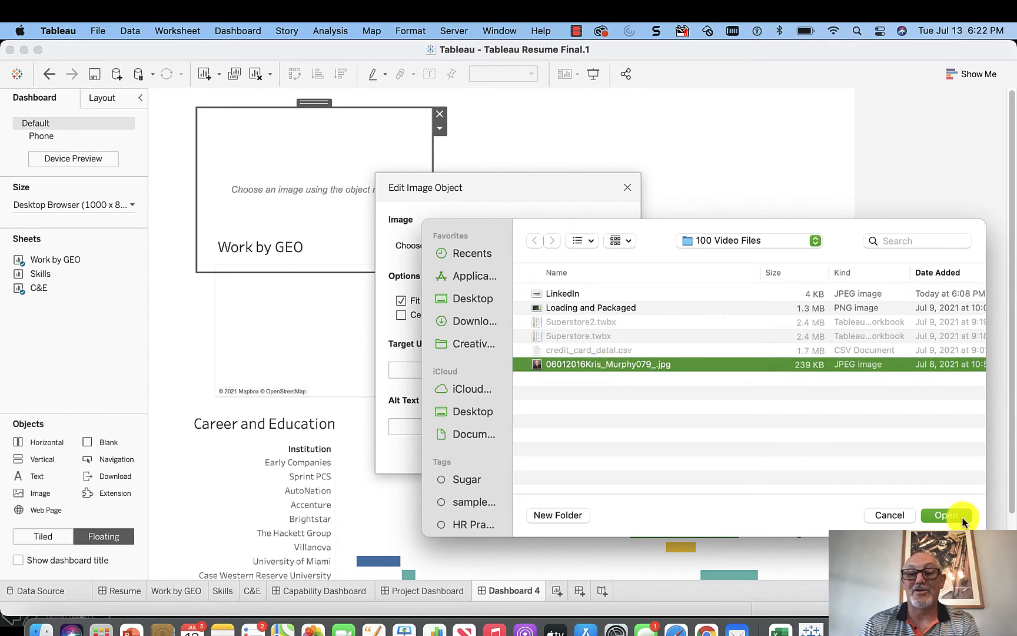
pyautogui.click(946, 515)
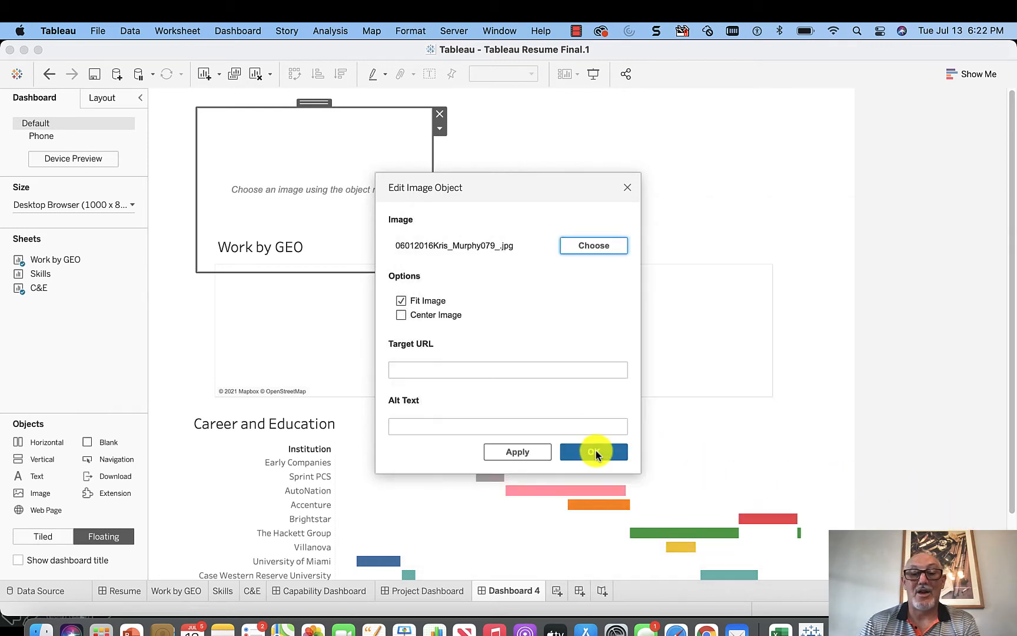
pyautogui.click(592, 452)
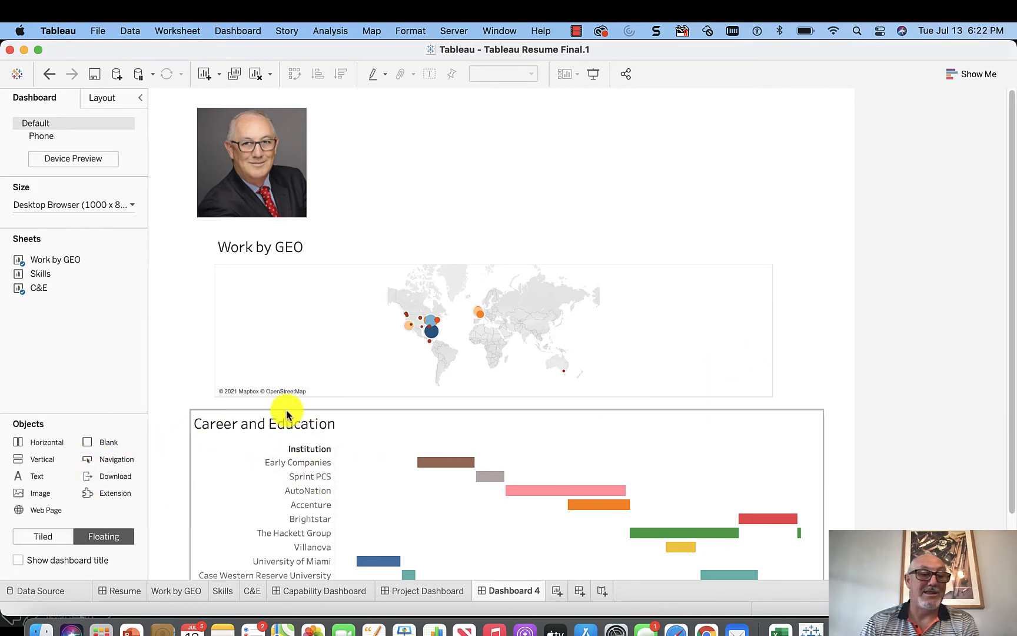
# - Add a second Image object at the top right showing LinkedIn.jpg
pyautogui.moveTo(285, 414); pyautogui.dragTo(353, 292)
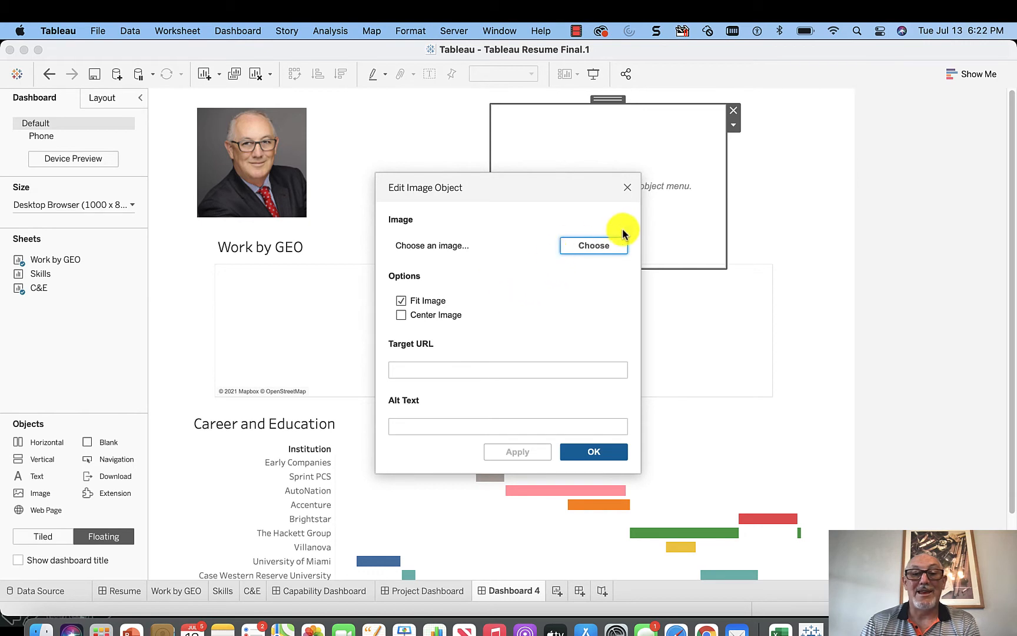
pyautogui.click(593, 245)
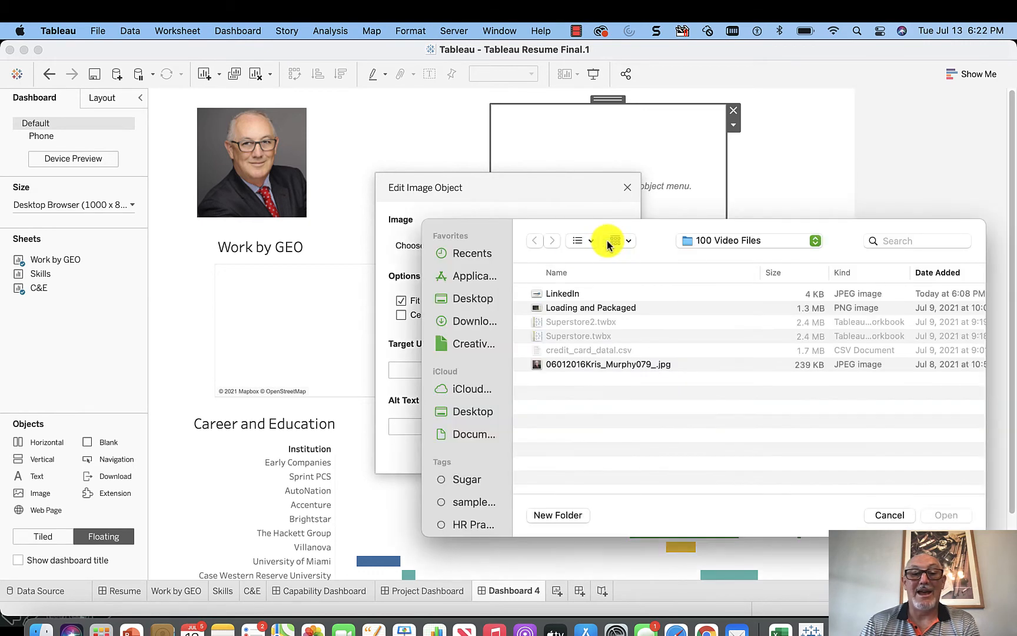
pyautogui.click(562, 293)
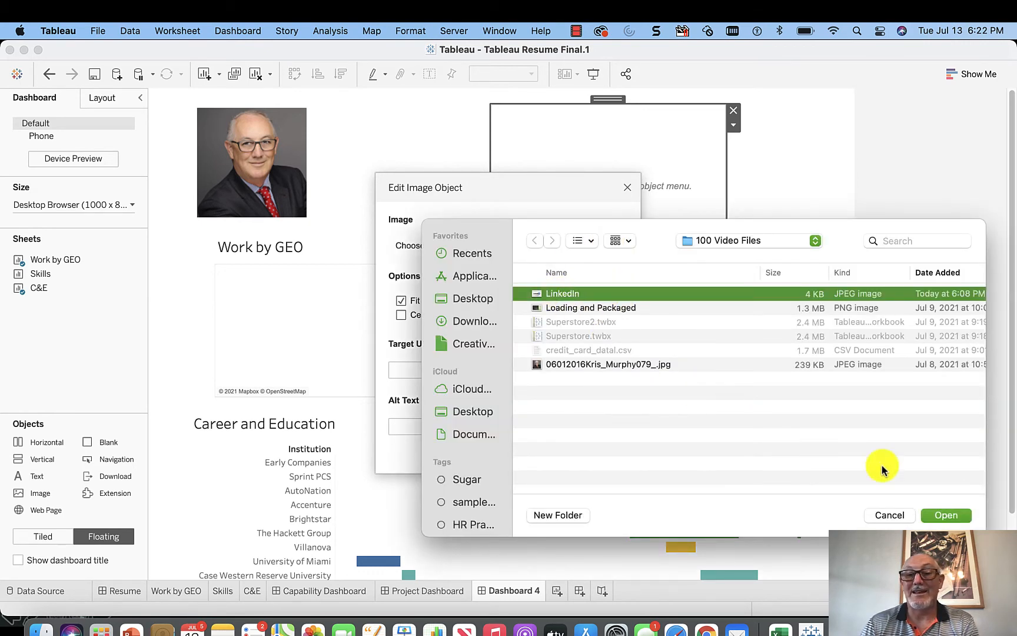
pyautogui.click(945, 515)
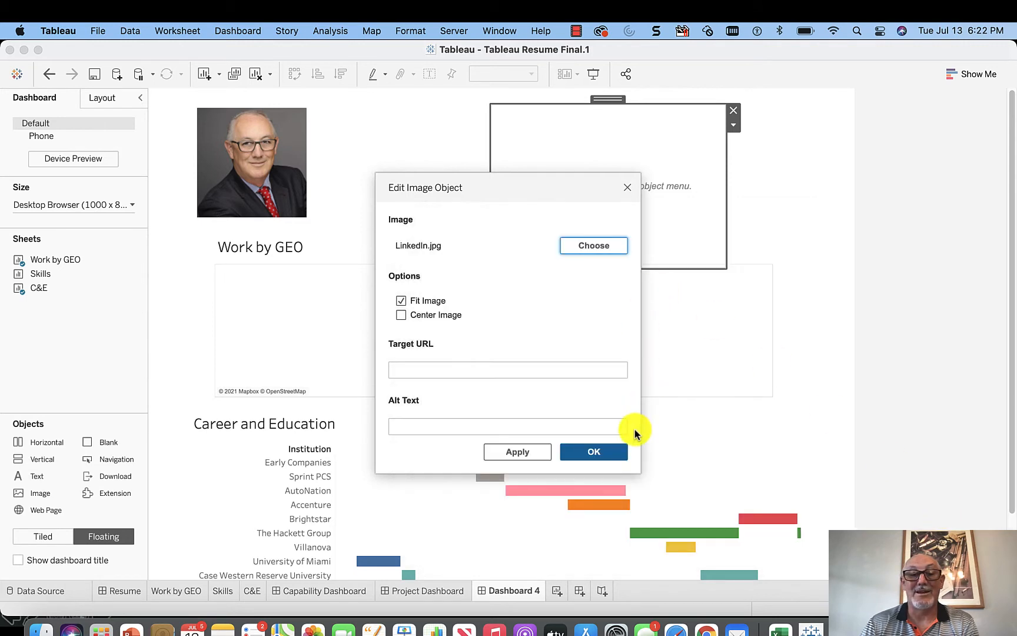
pyautogui.click(592, 452)
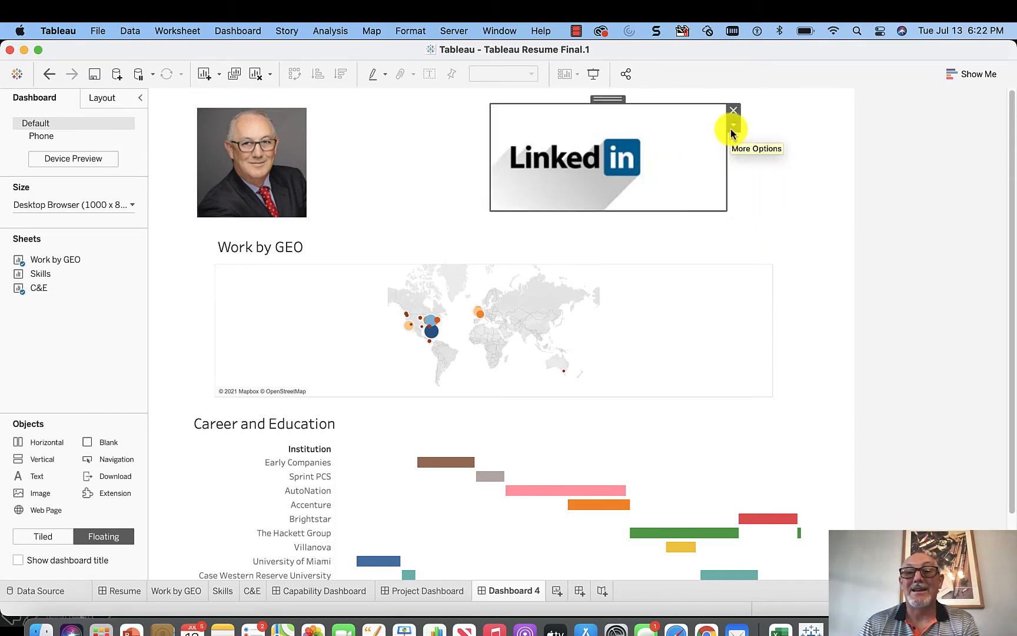
# - Reopen the LinkedIn logo's Edit Image settings
pyautogui.click(732, 125)
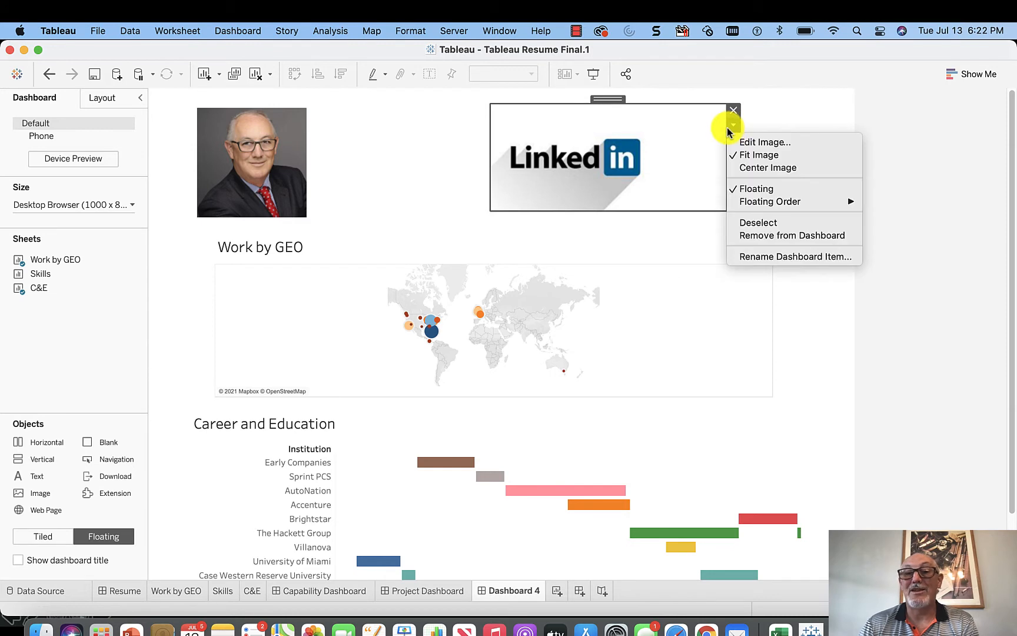
pyautogui.click(764, 143)
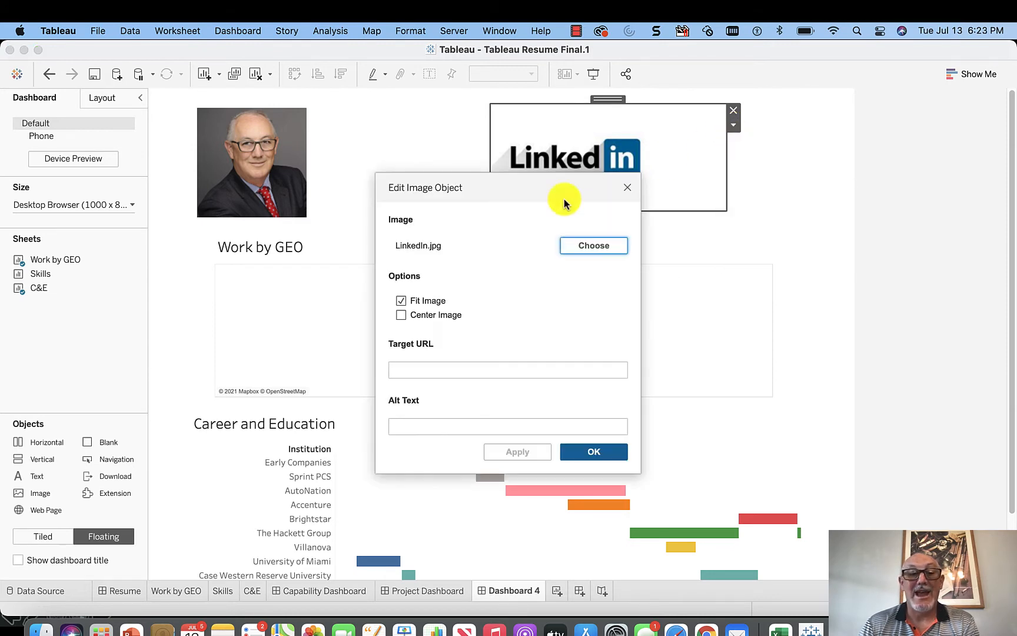
pyautogui.click(507, 370)
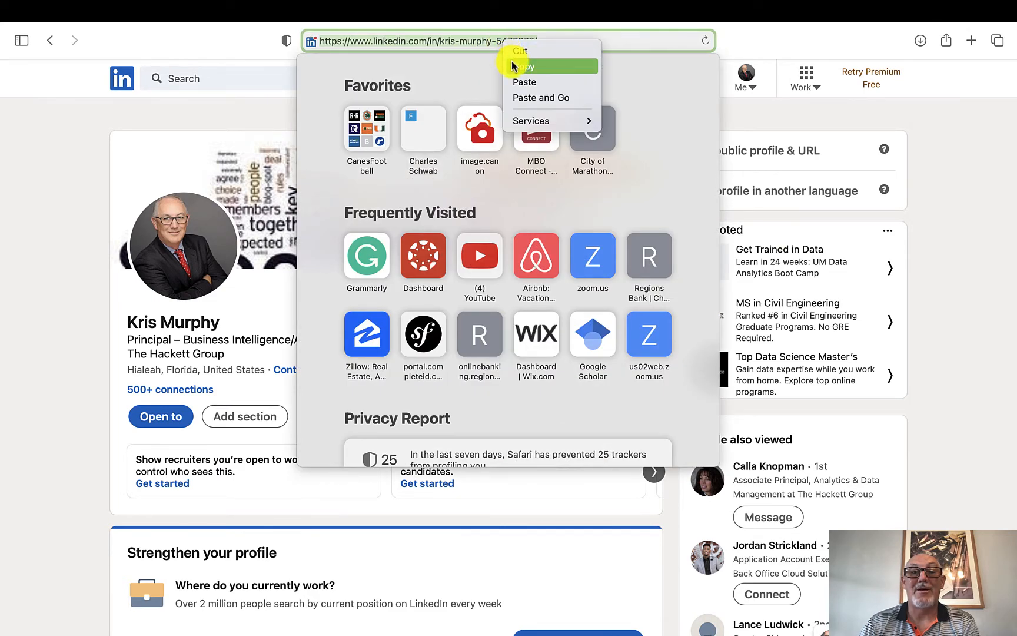
pyautogui.click(523, 65)
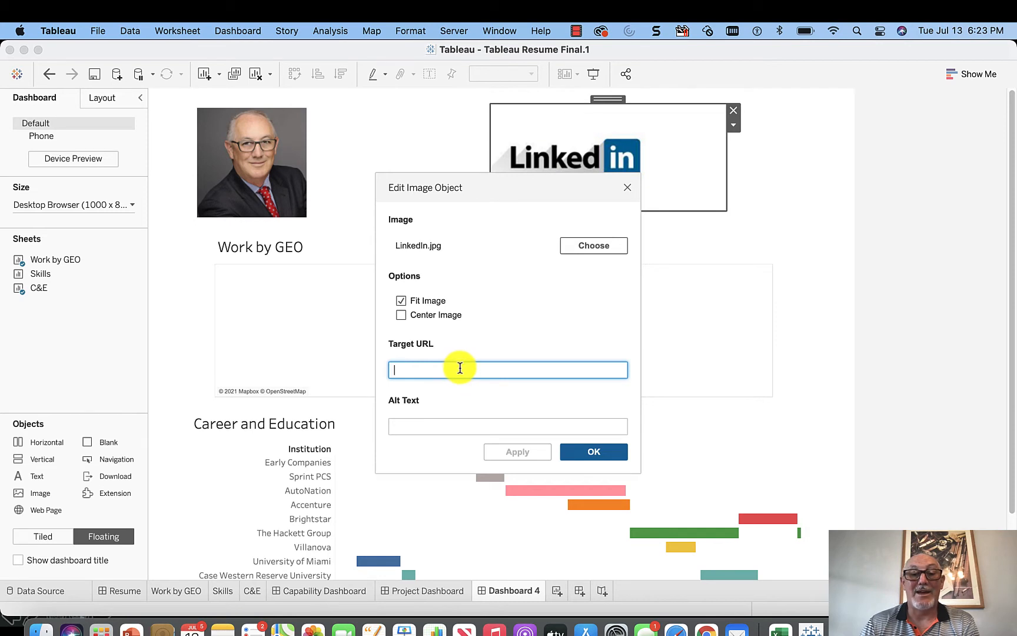
pyautogui.write('https://www.linkedin.com/in/kris-murphy-5477373/')
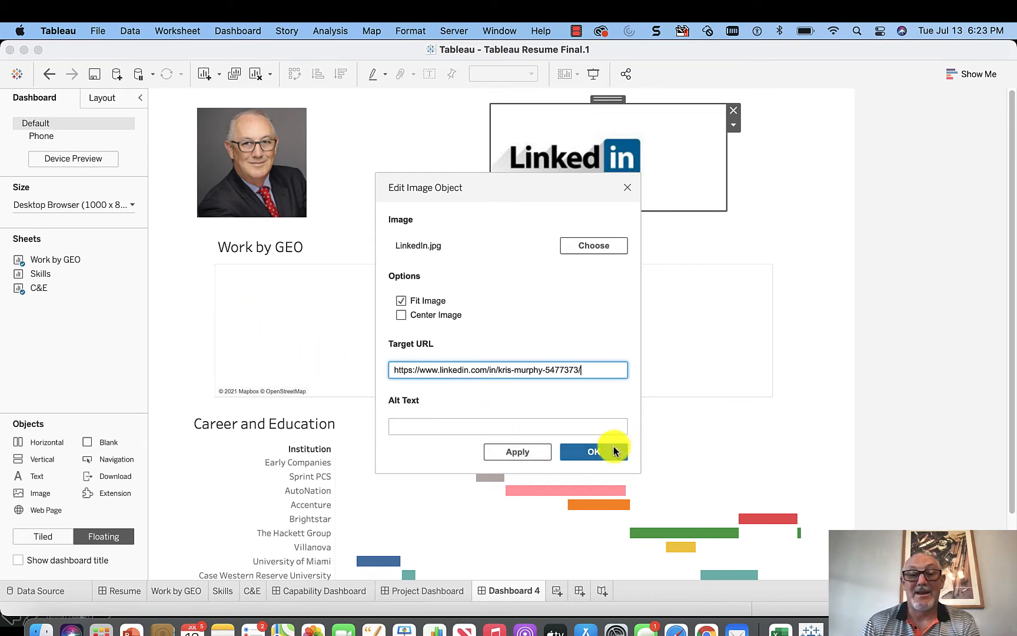
pyautogui.click(587, 452)
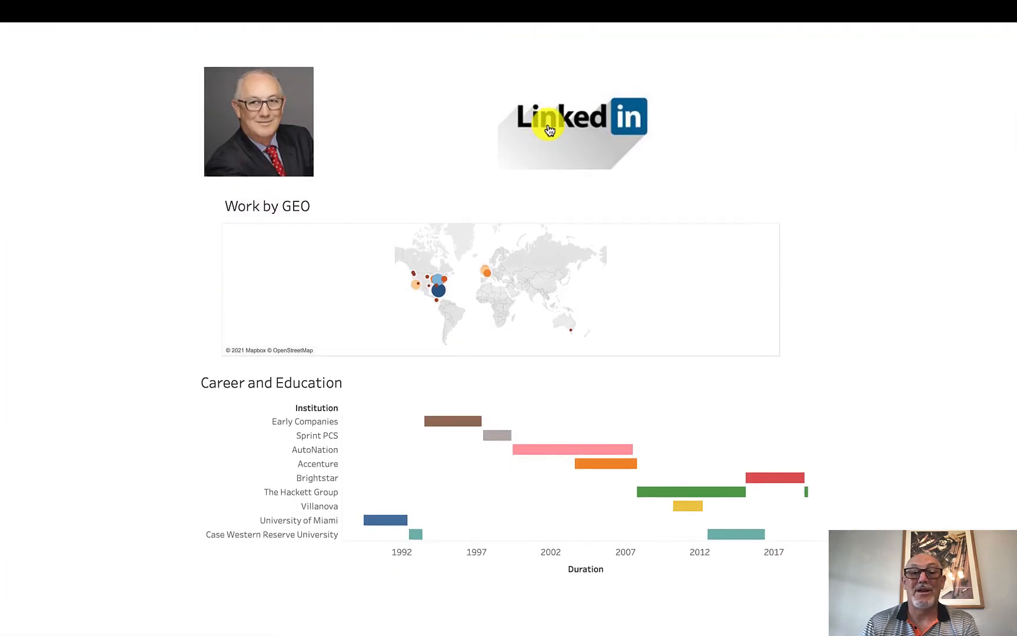
pyautogui.click(573, 117)
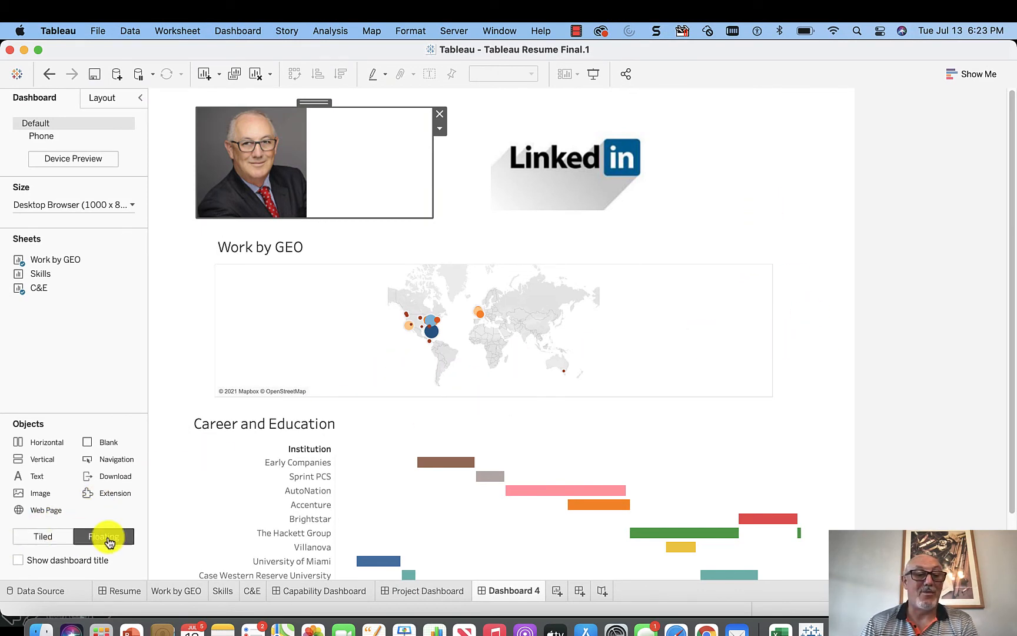
pyautogui.click(104, 536)
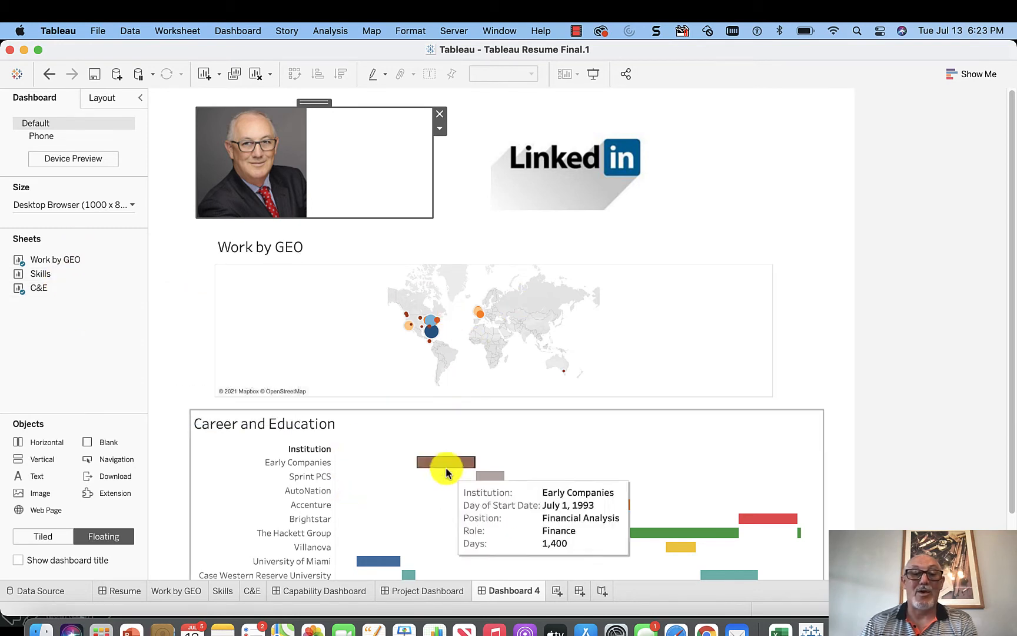
pyautogui.moveTo(417, 395)
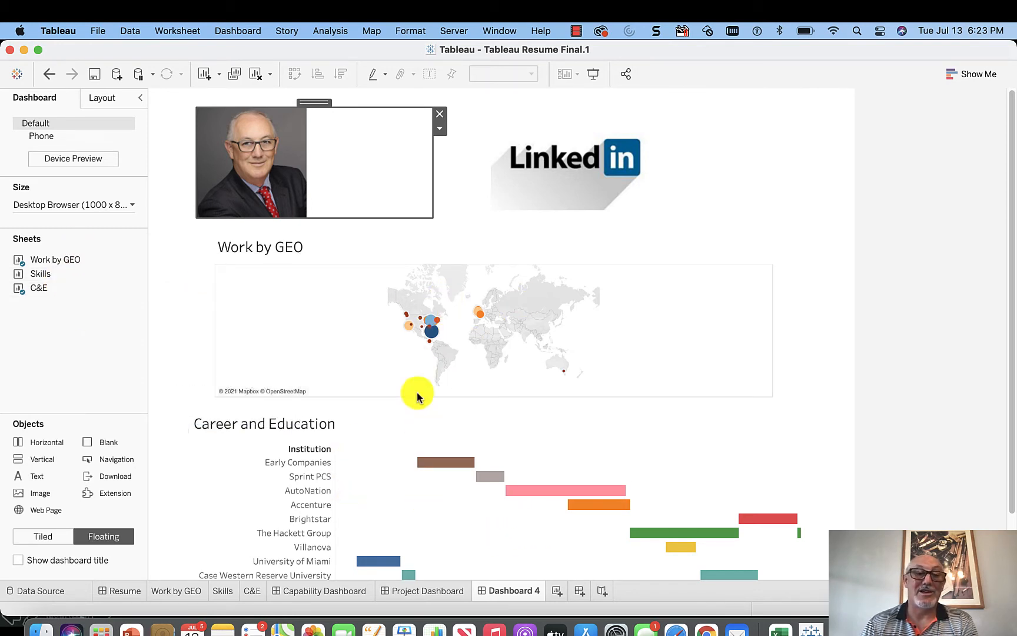
pyautogui.click(369, 252)
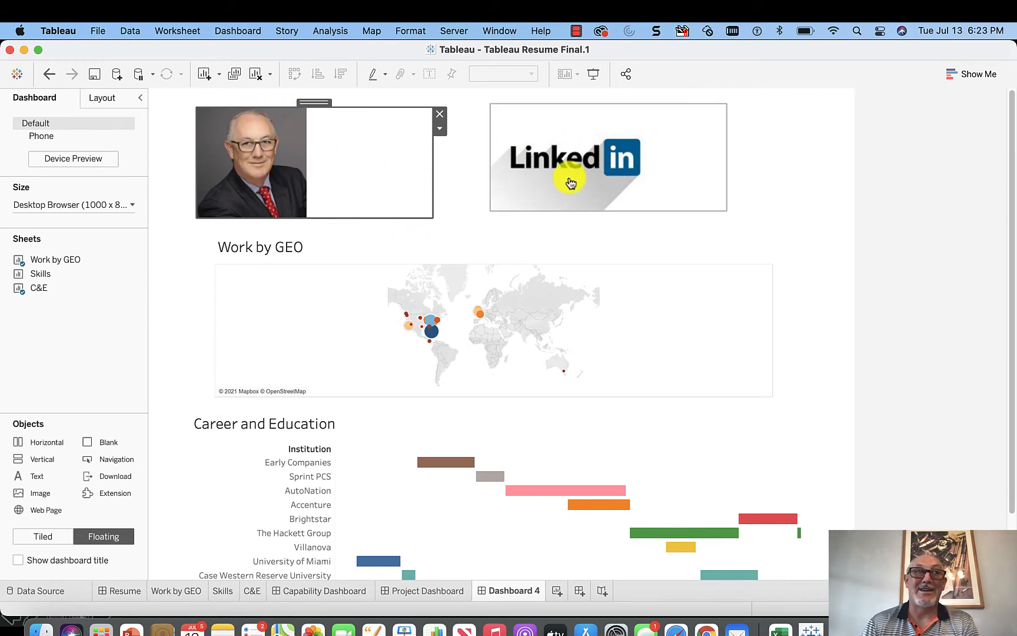
pyautogui.moveTo(570, 184)
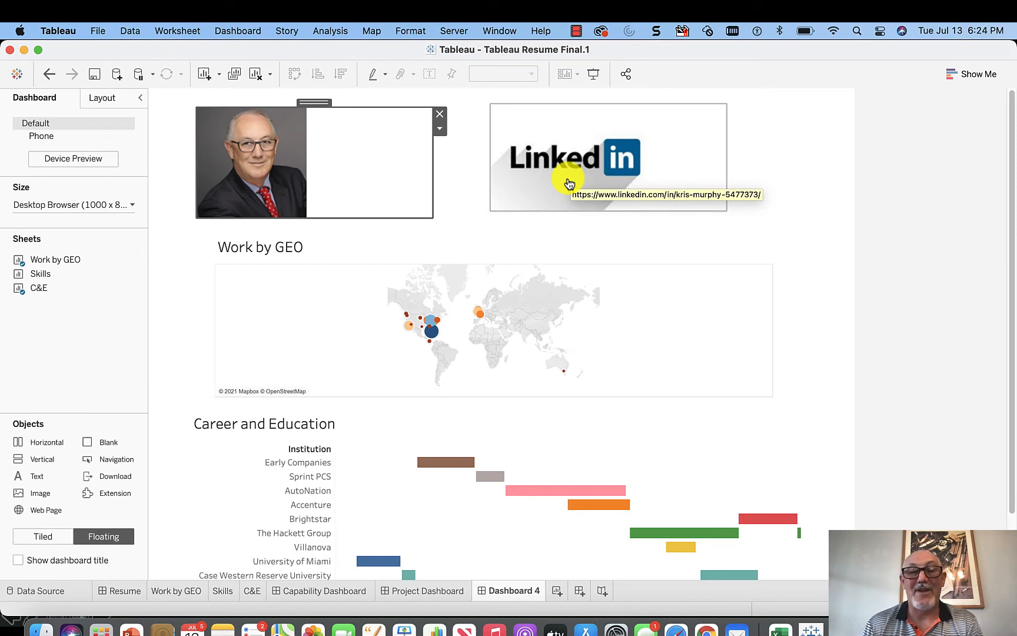
pyautogui.moveTo(785, 149)
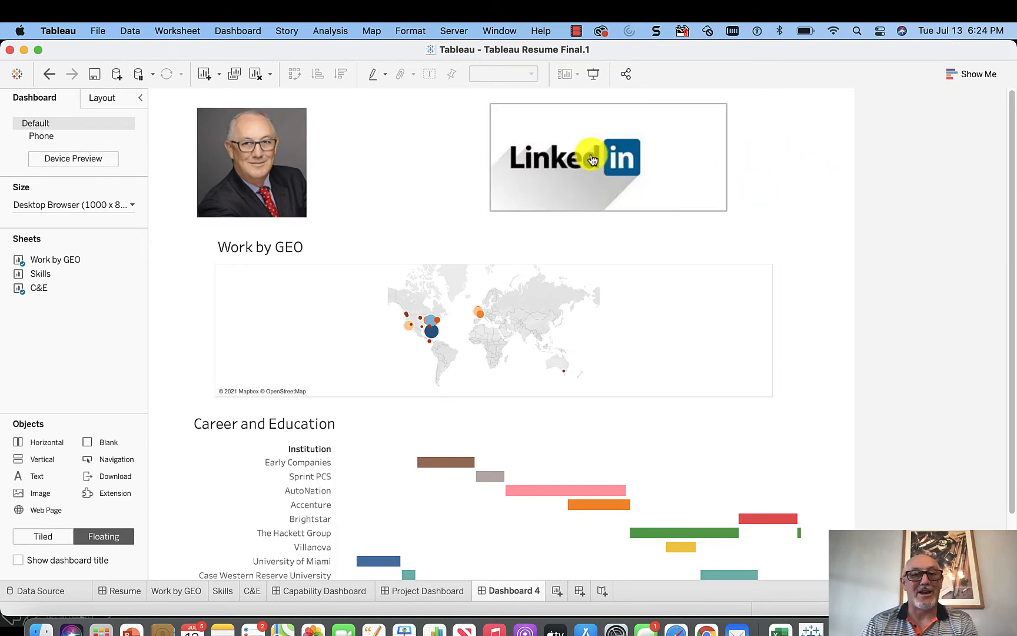
pyautogui.moveTo(818, 175)
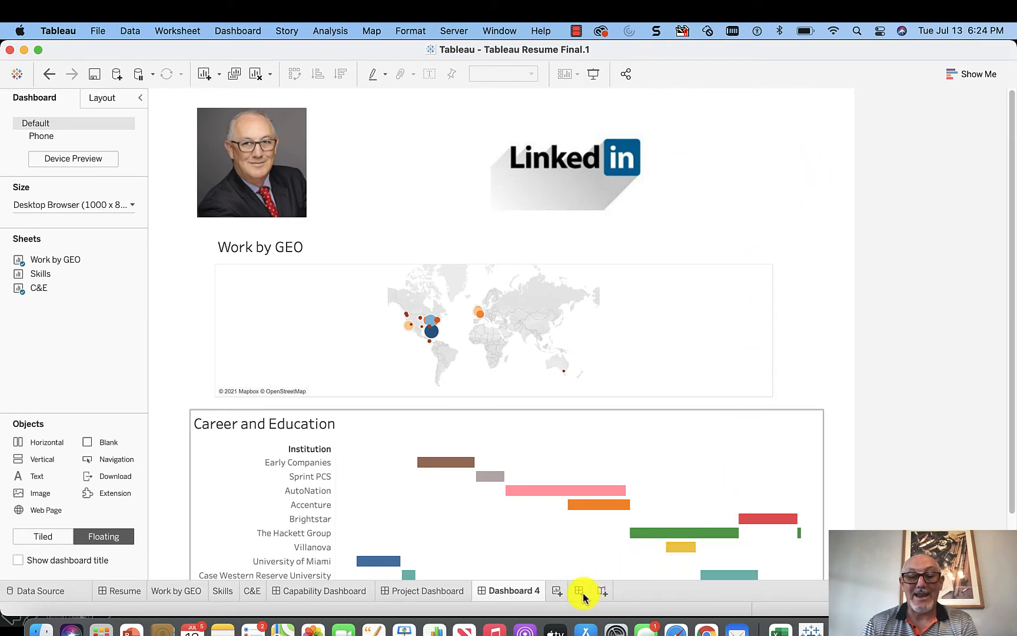
# - Create Dashboard 5 with the Skills bar chart and its Flavor legend to the right
pyautogui.click(578, 589)
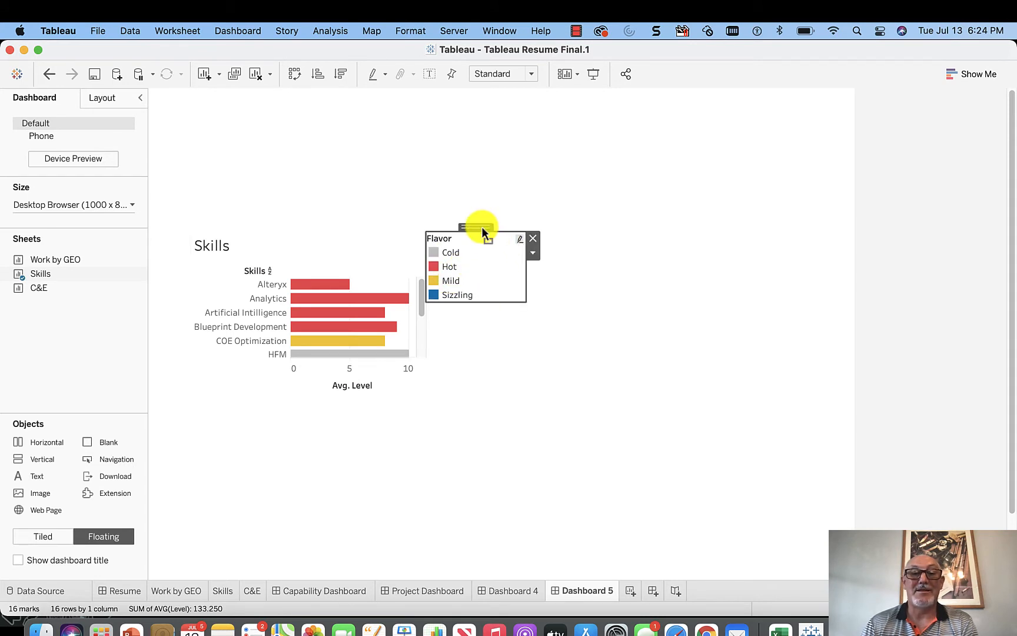
pyautogui.click(338, 340)
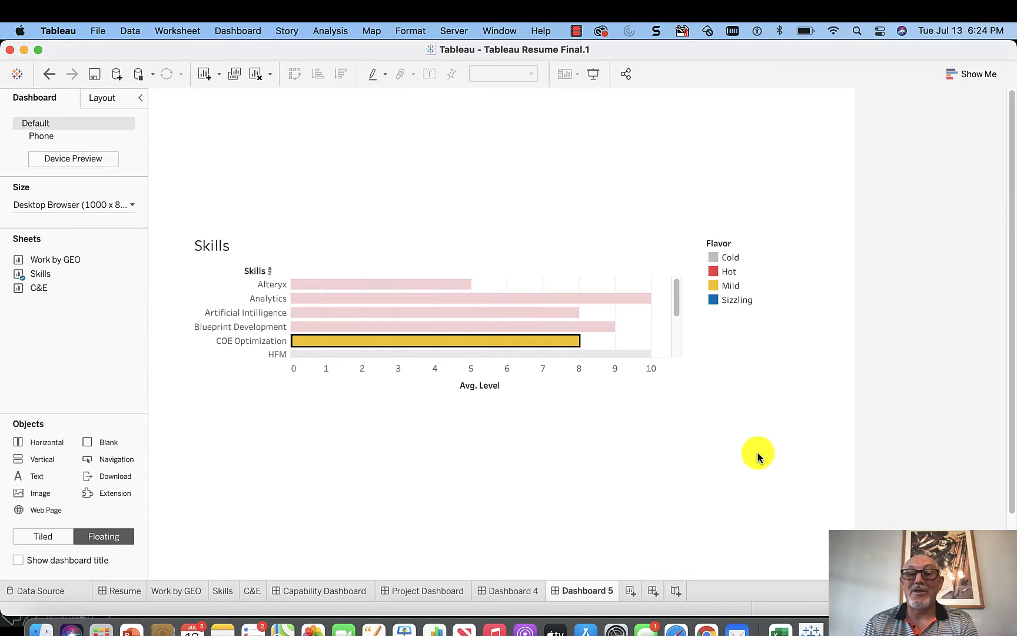
pyautogui.moveTo(701, 87)
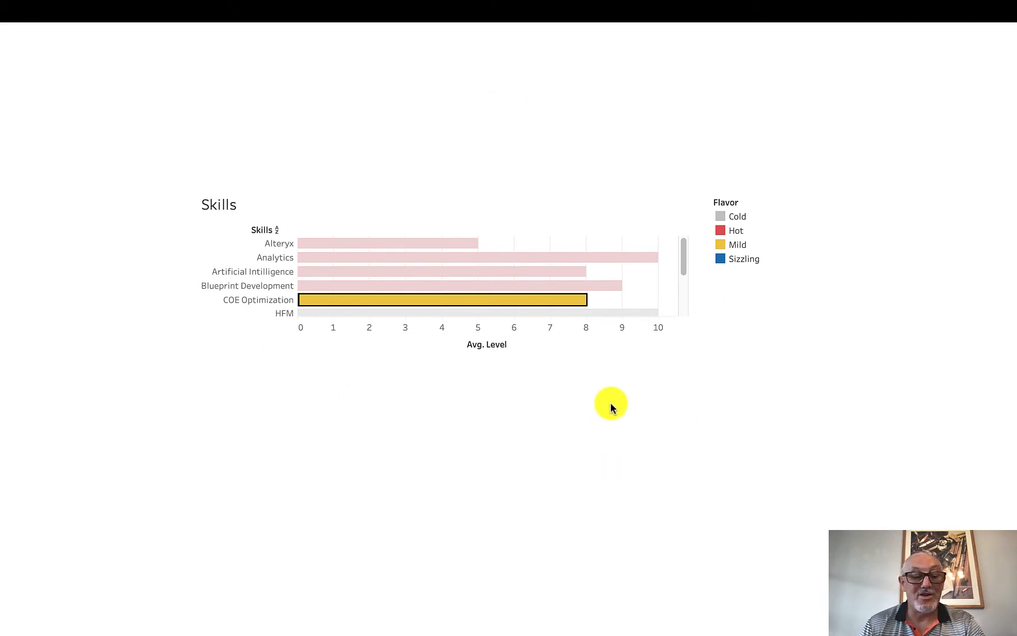
pyautogui.moveTo(609, 404)
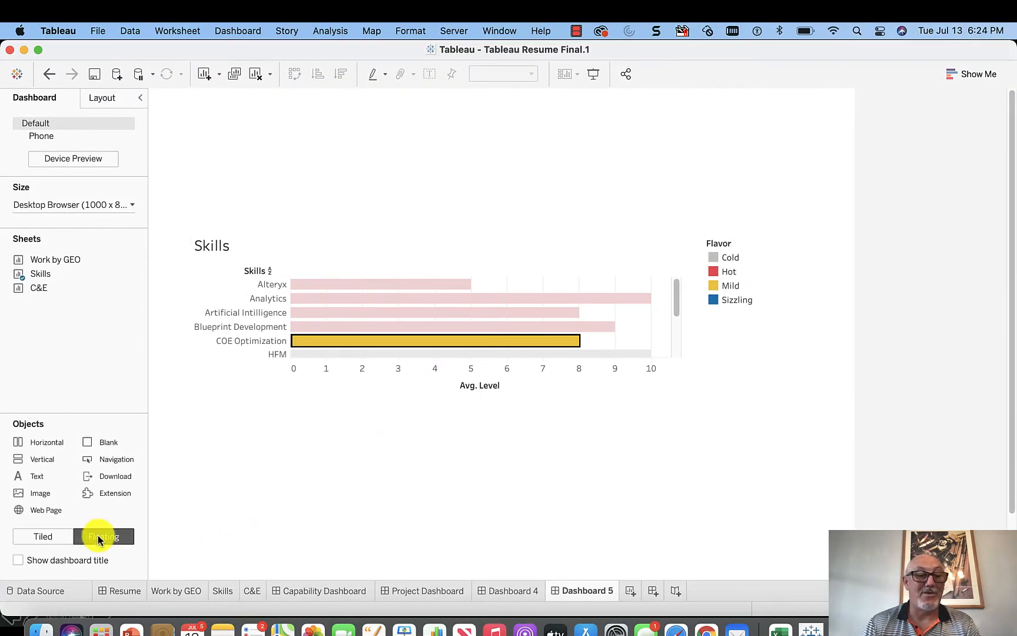
# - Add a Navigation button and set it to navigate to Dashboard 4
pyautogui.click(102, 536)
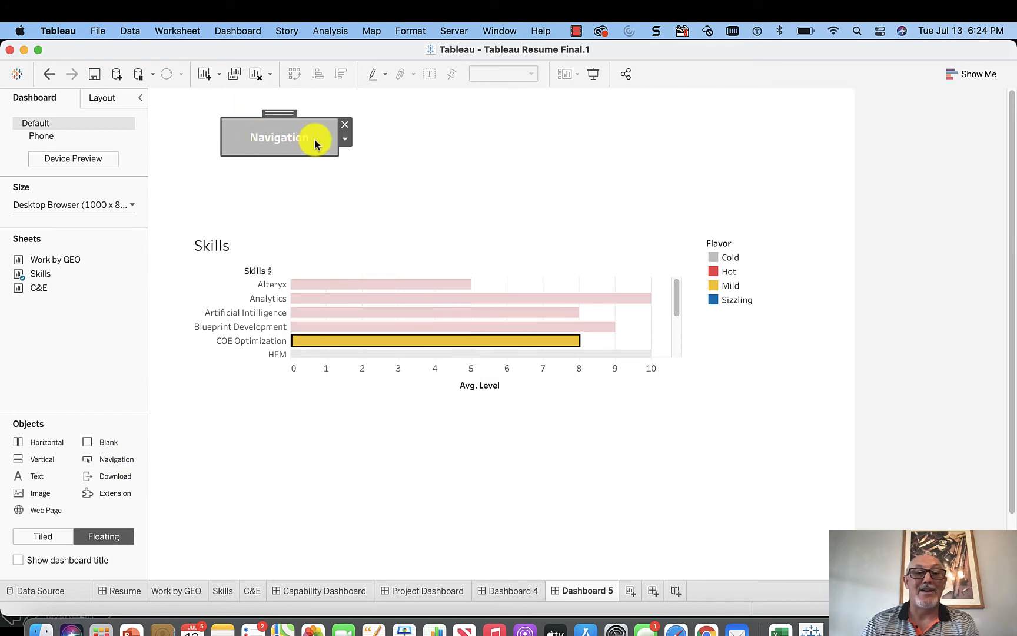
pyautogui.click(345, 138)
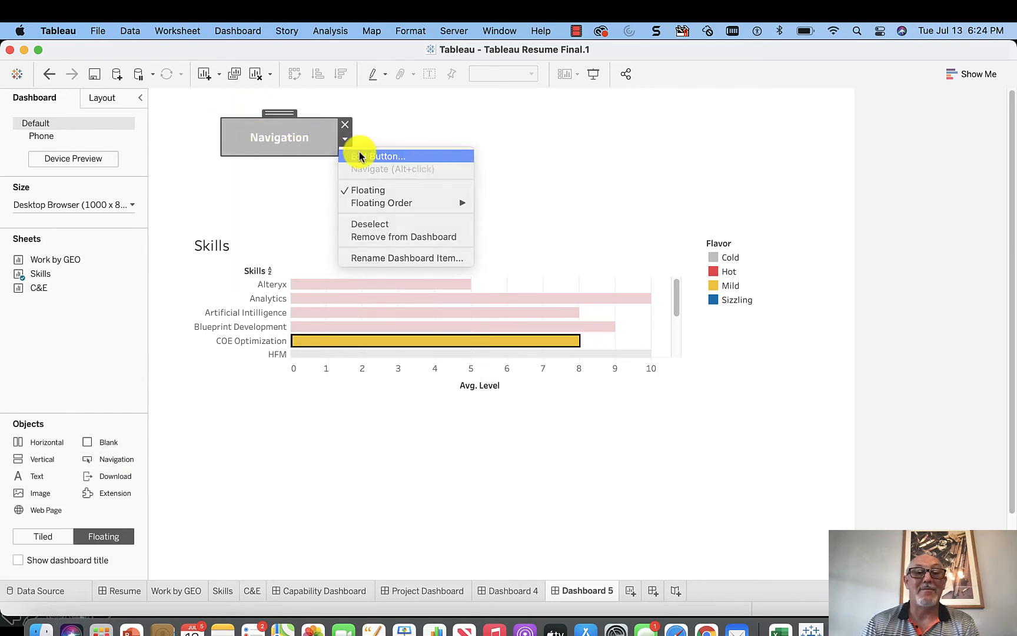
pyautogui.click(385, 155)
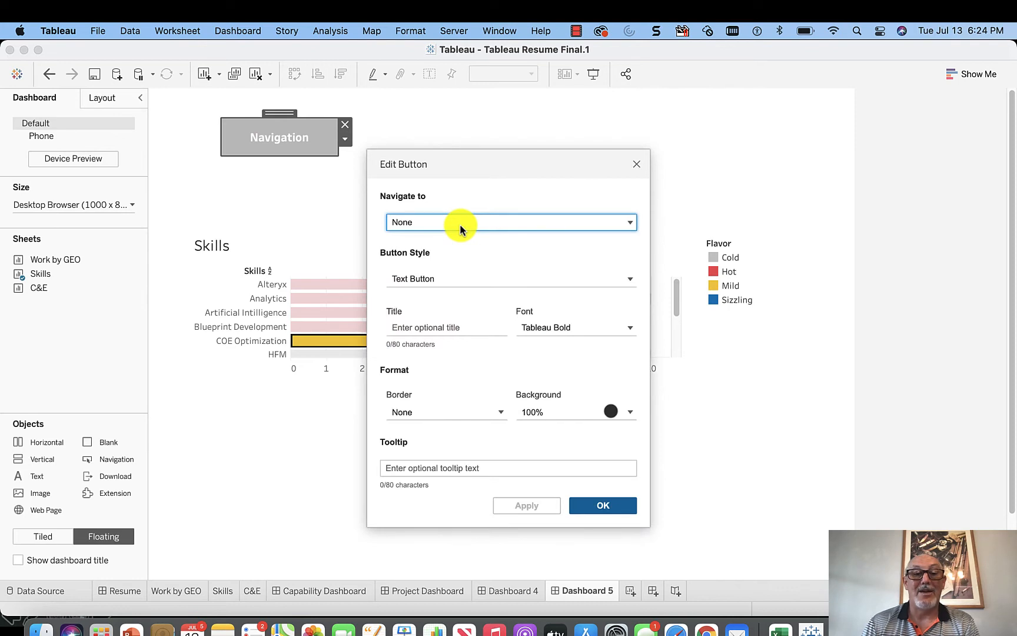
pyautogui.click(510, 221)
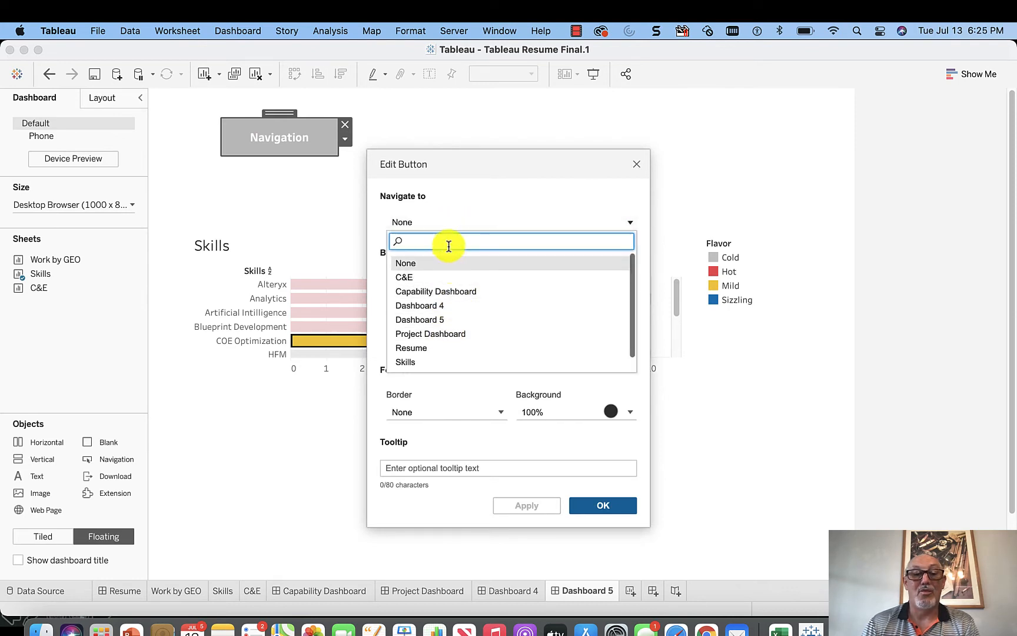
pyautogui.moveTo(488, 328)
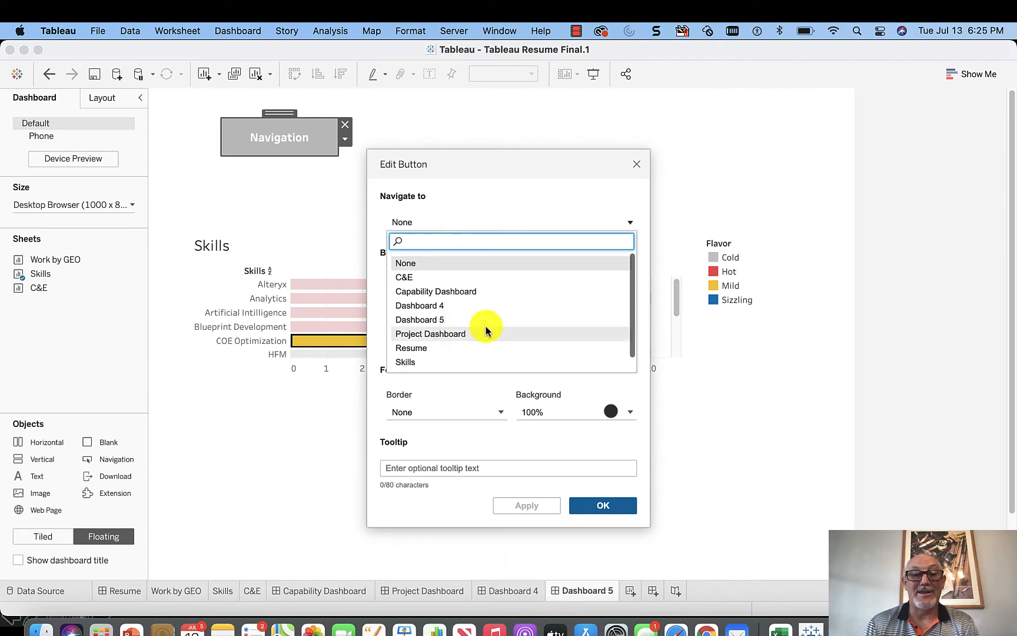
pyautogui.click(420, 304)
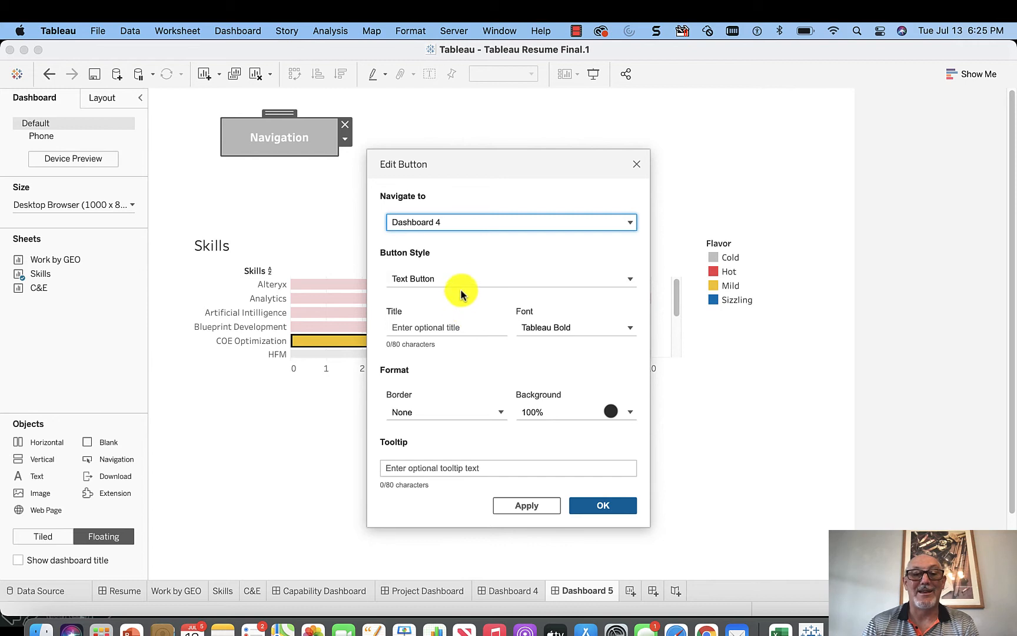
pyautogui.moveTo(636, 279)
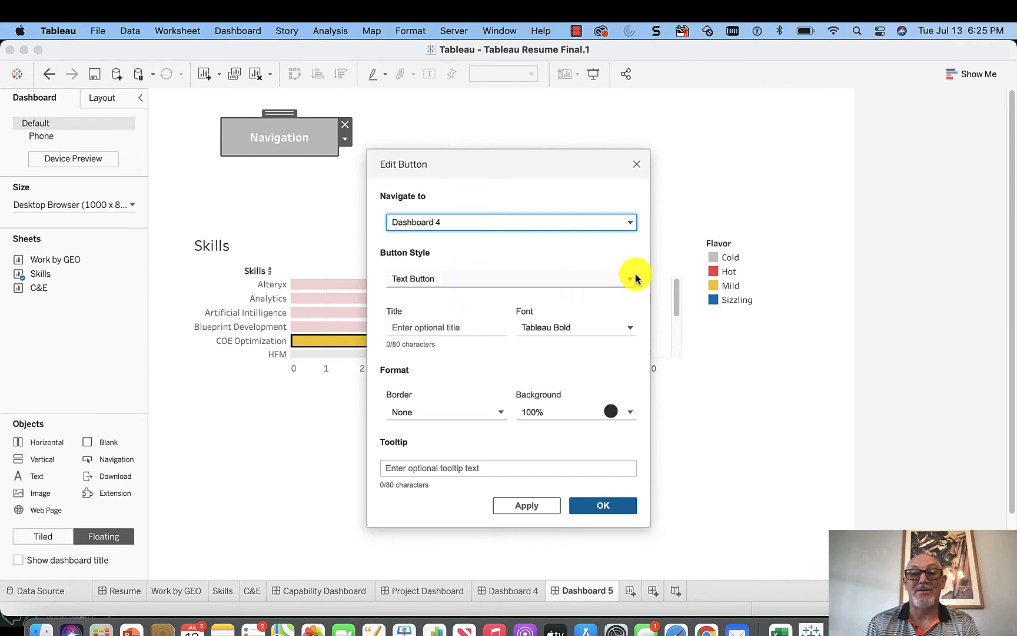
# - Title the button 'Go To Resume' and confirm its settings
pyautogui.click(510, 278)
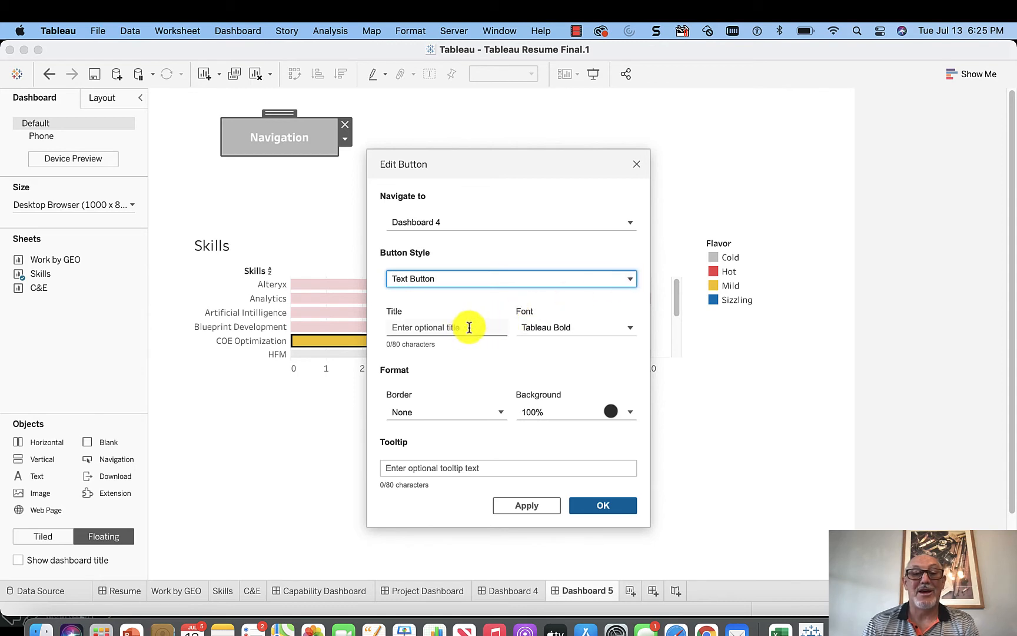
pyautogui.click(446, 327)
pyautogui.write('Go To')
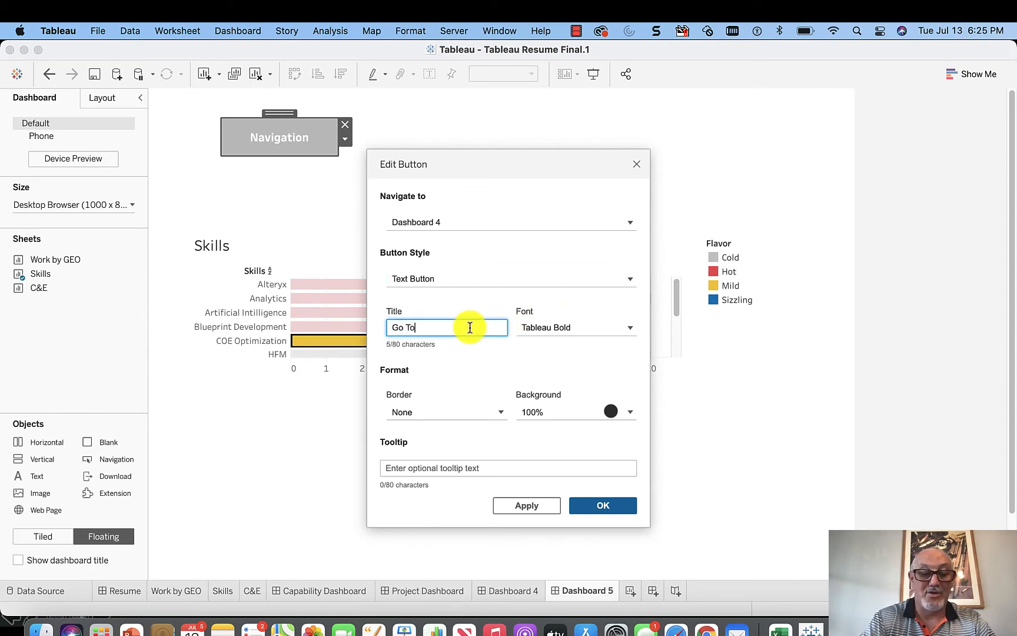
pyautogui.write('Resume')
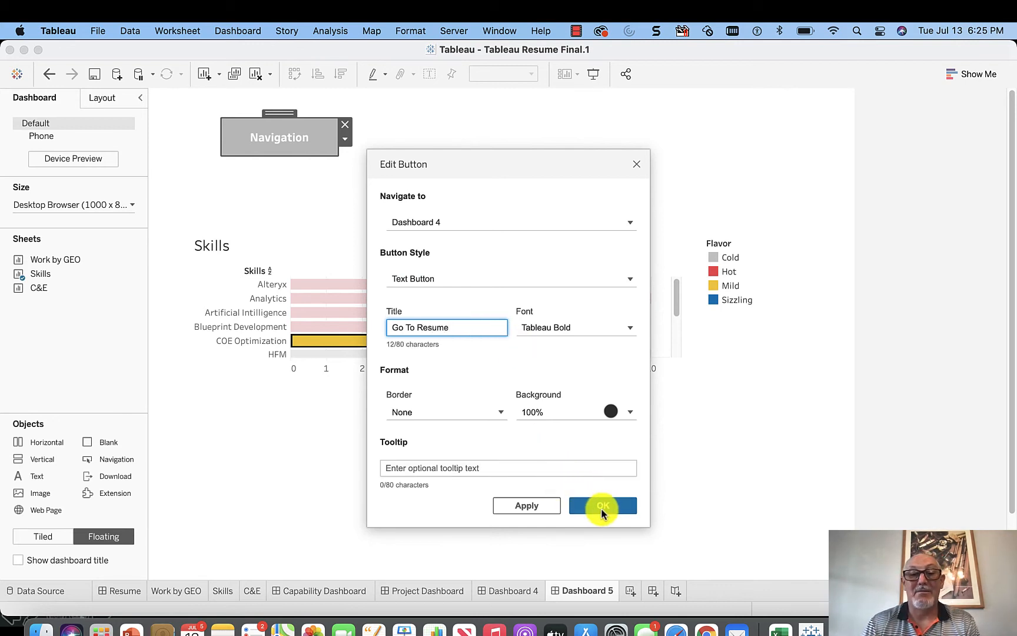
pyautogui.click(602, 505)
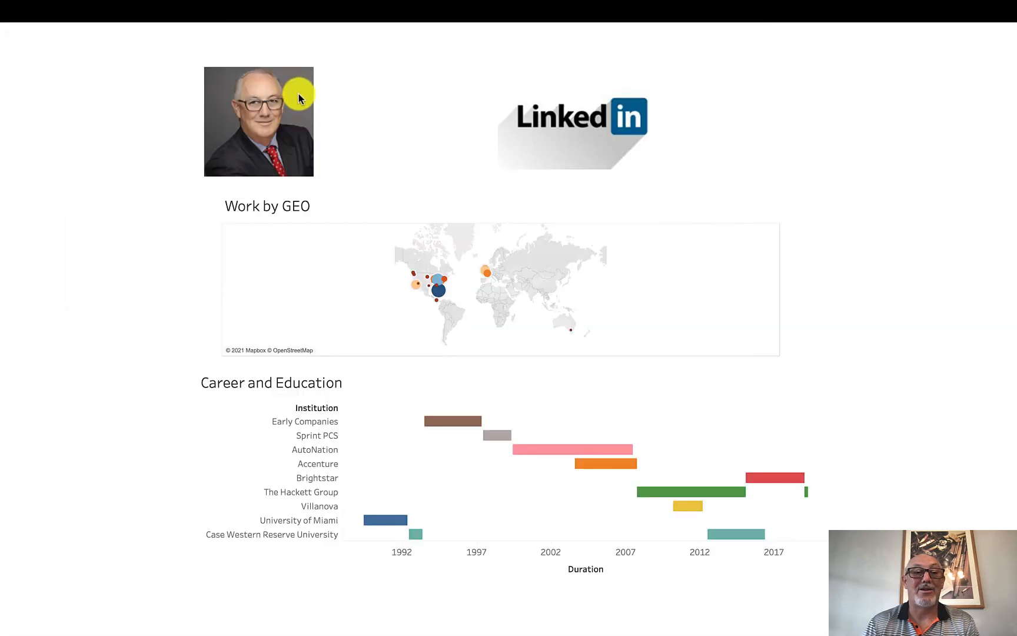
pyautogui.moveTo(527, 227)
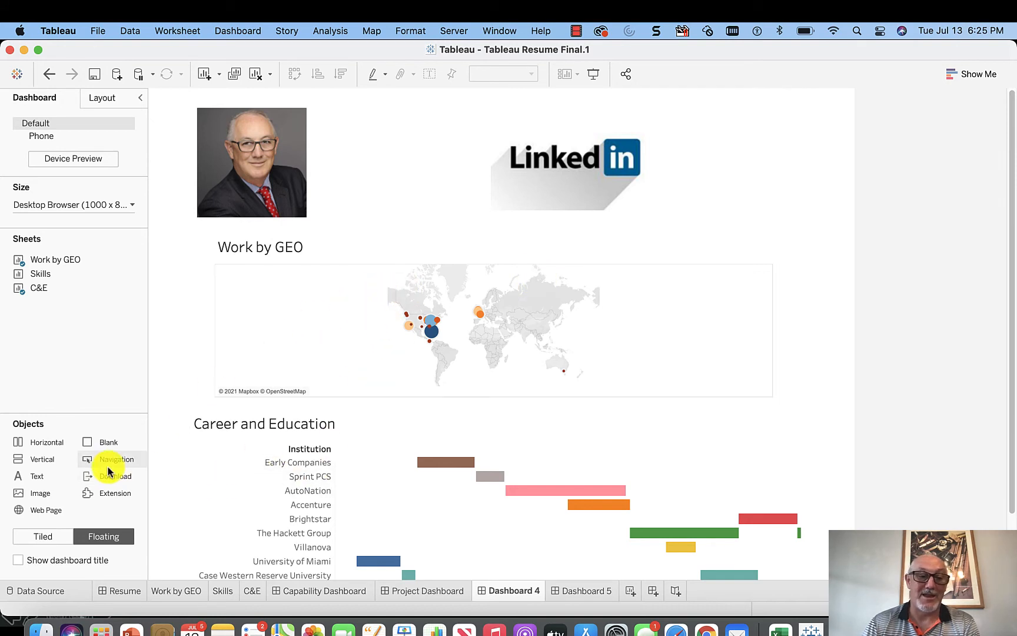
# - Add a navigation button at the resume's top right leading to Dashboard 5, titled 'See My Skills'
pyautogui.moveTo(115, 459); pyautogui.dragTo(776, 182)
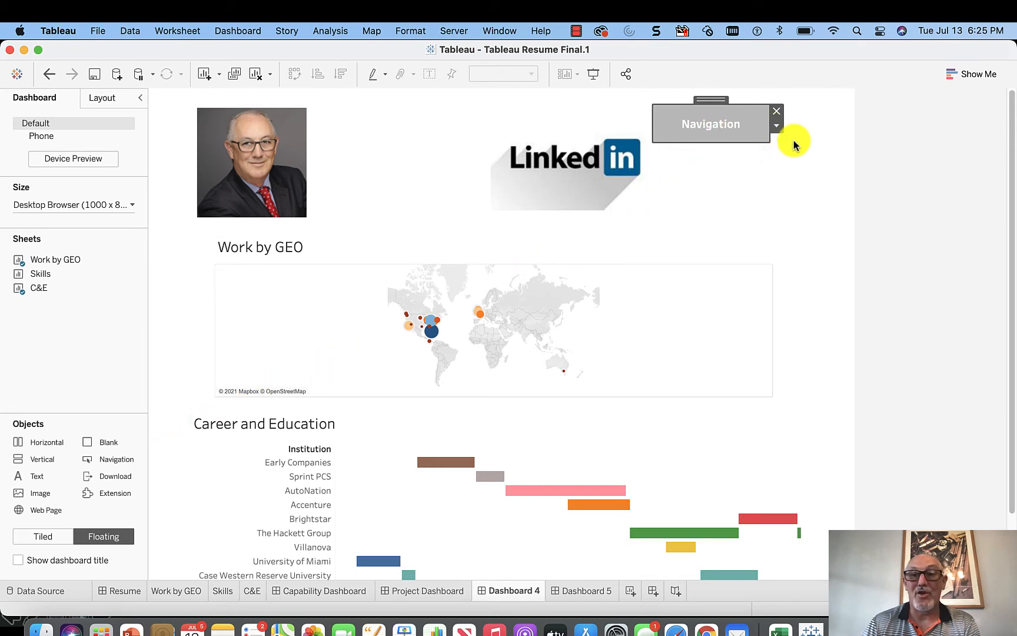
pyautogui.click(777, 126)
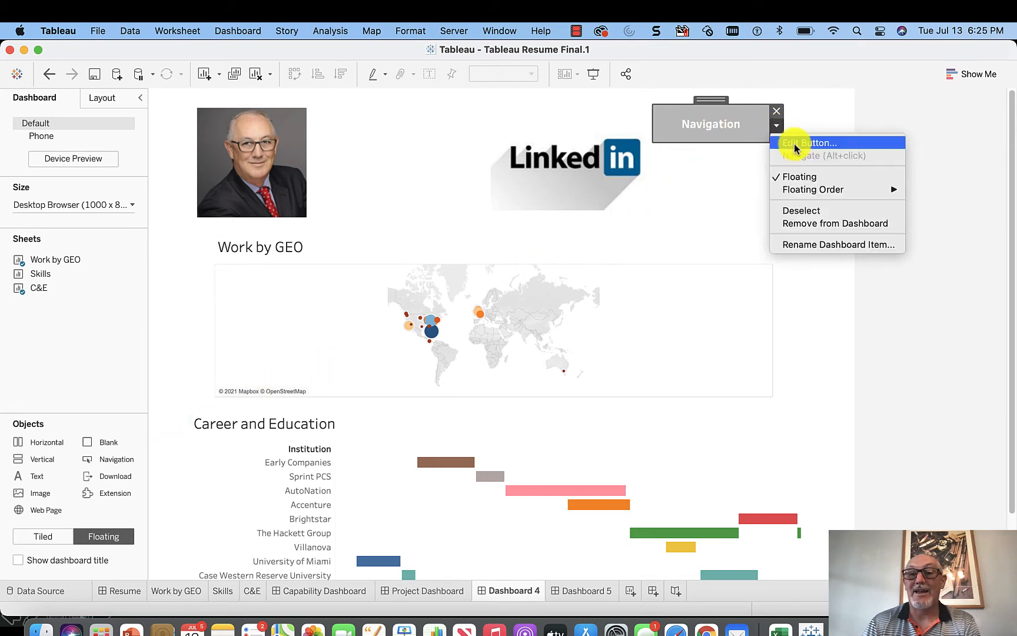
pyautogui.click(810, 142)
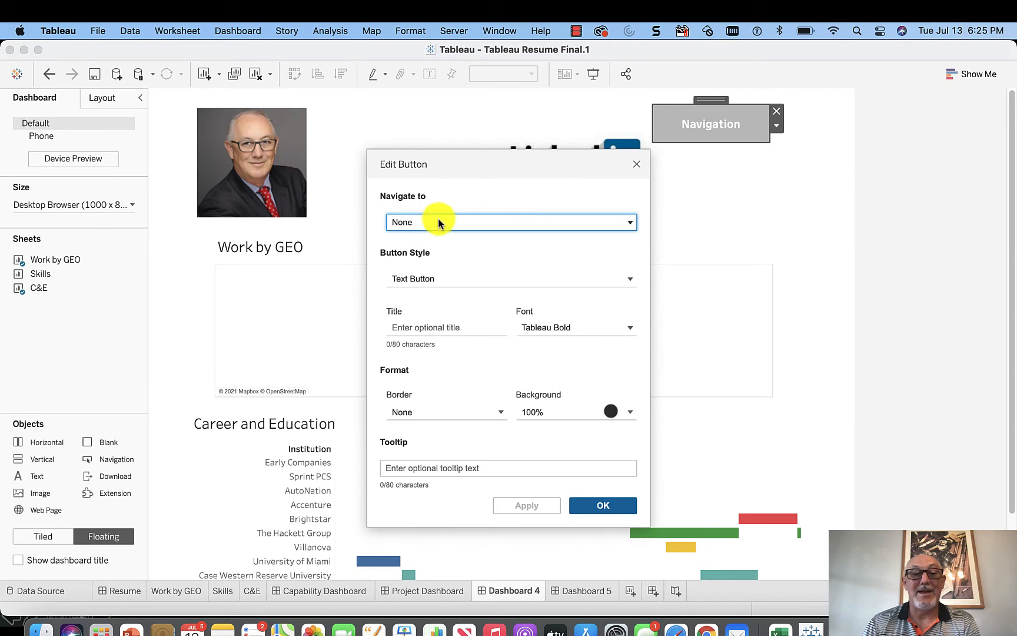
pyautogui.click(511, 222)
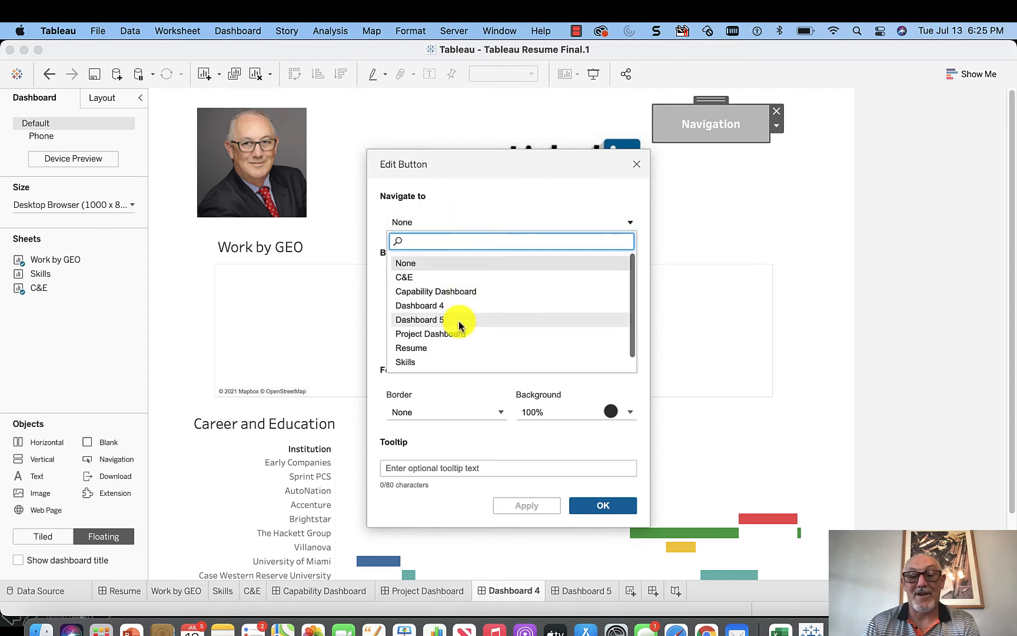
pyautogui.click(421, 319)
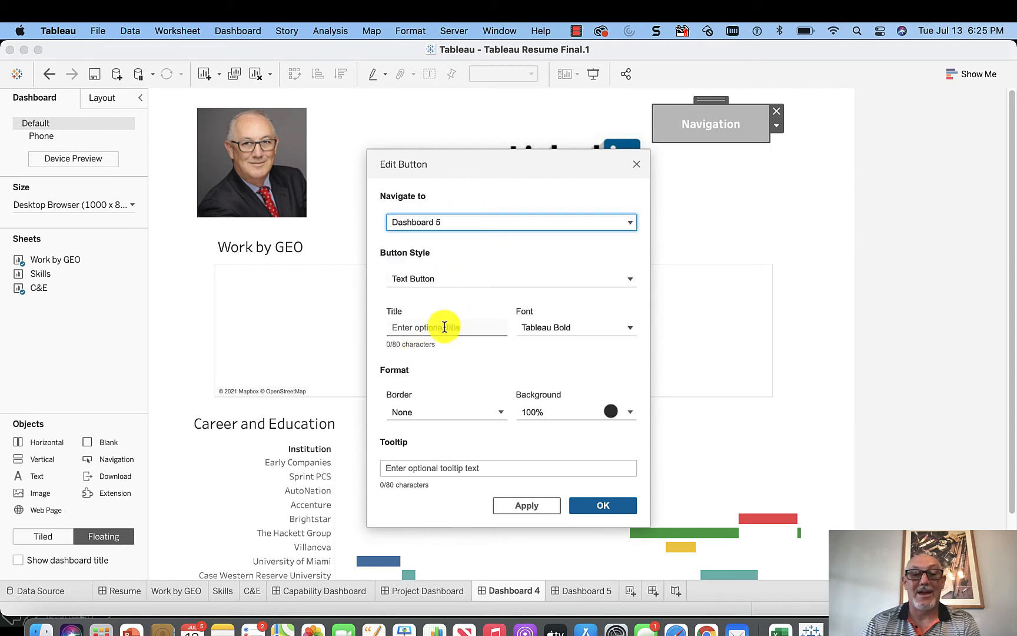
pyautogui.write('See')
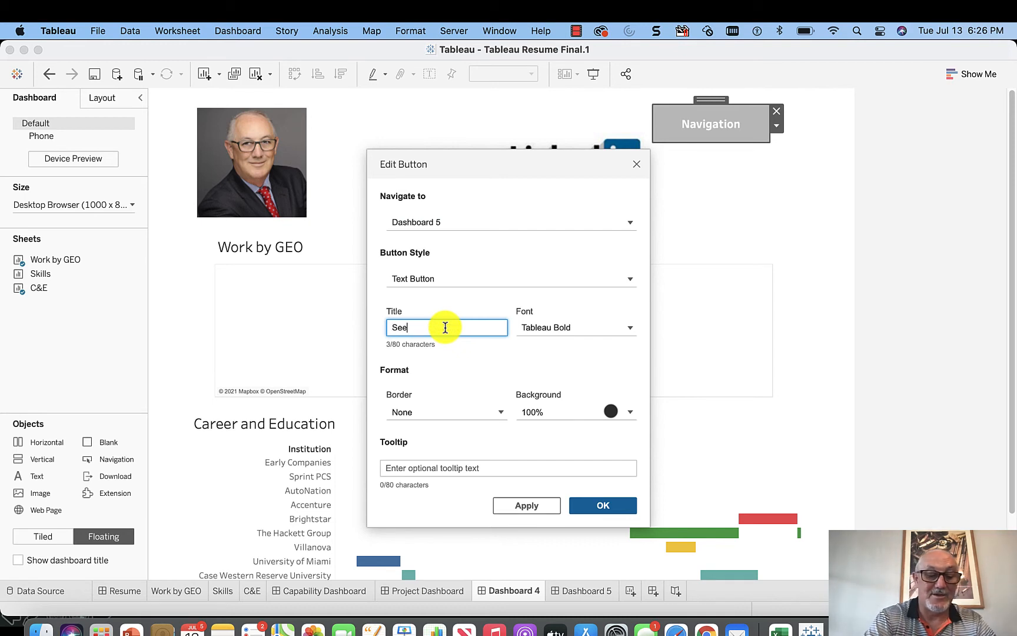
pyautogui.write('My')
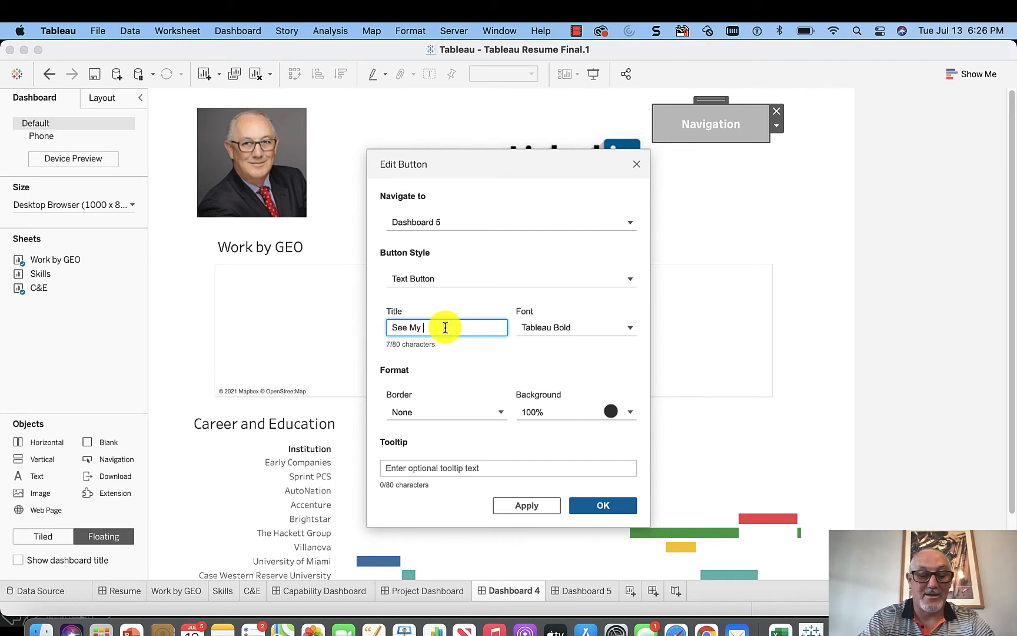
pyautogui.write('Skills')
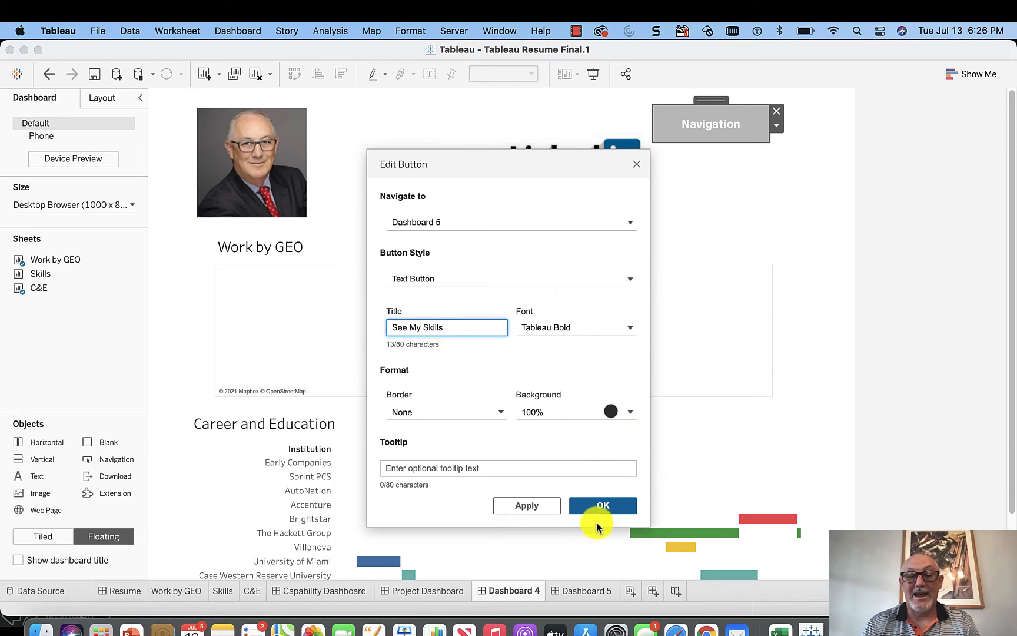
pyautogui.click(601, 505)
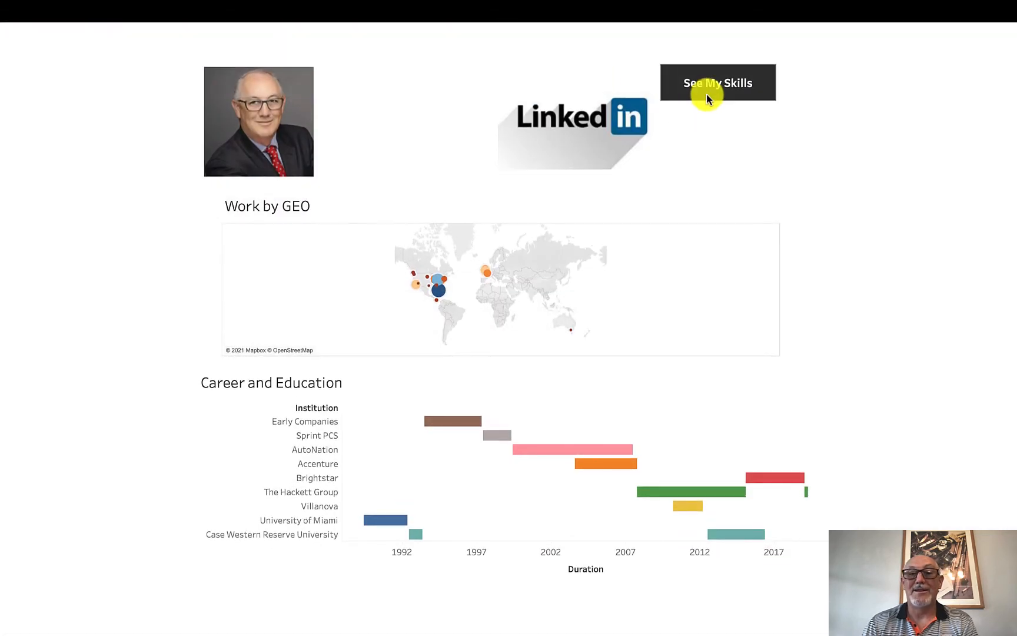
# - Test the See My Skills button and the return button, jumping between the two dashboards
pyautogui.click(717, 83)
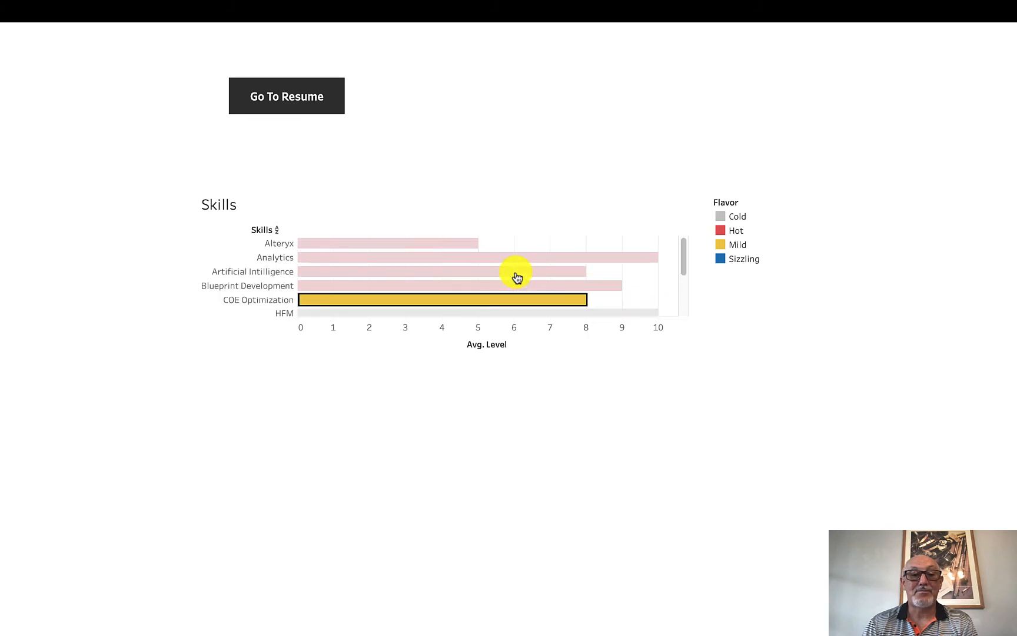
pyautogui.click(286, 95)
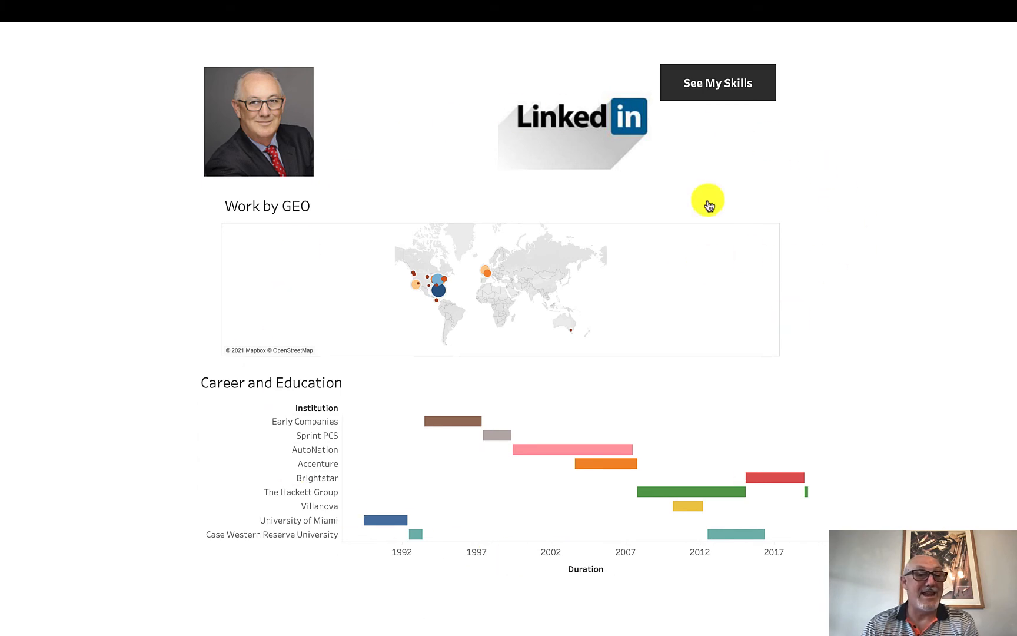
pyautogui.moveTo(568, 134)
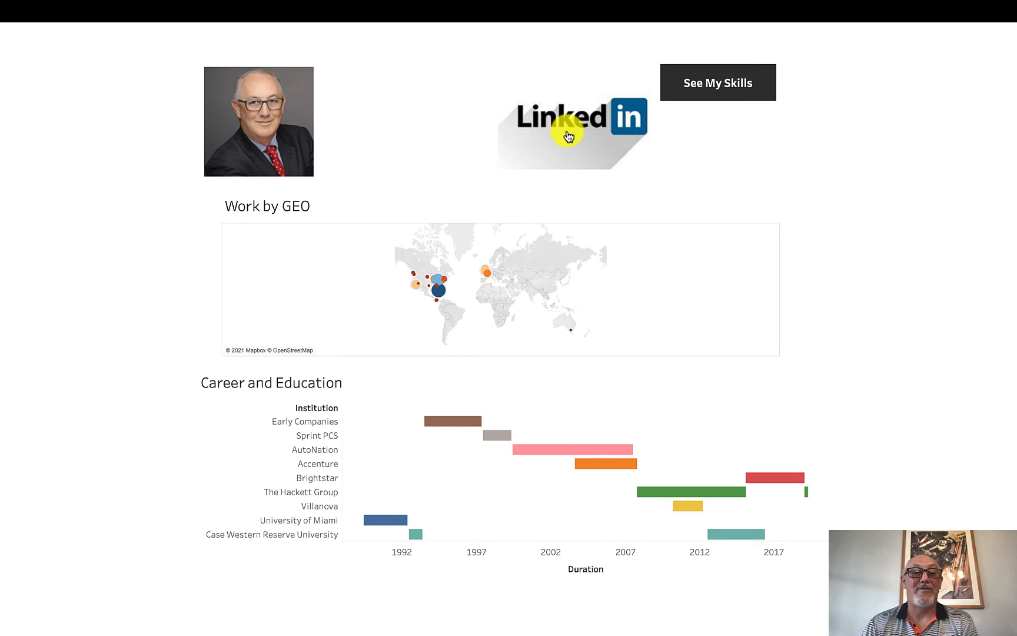
pyautogui.moveTo(569, 134)
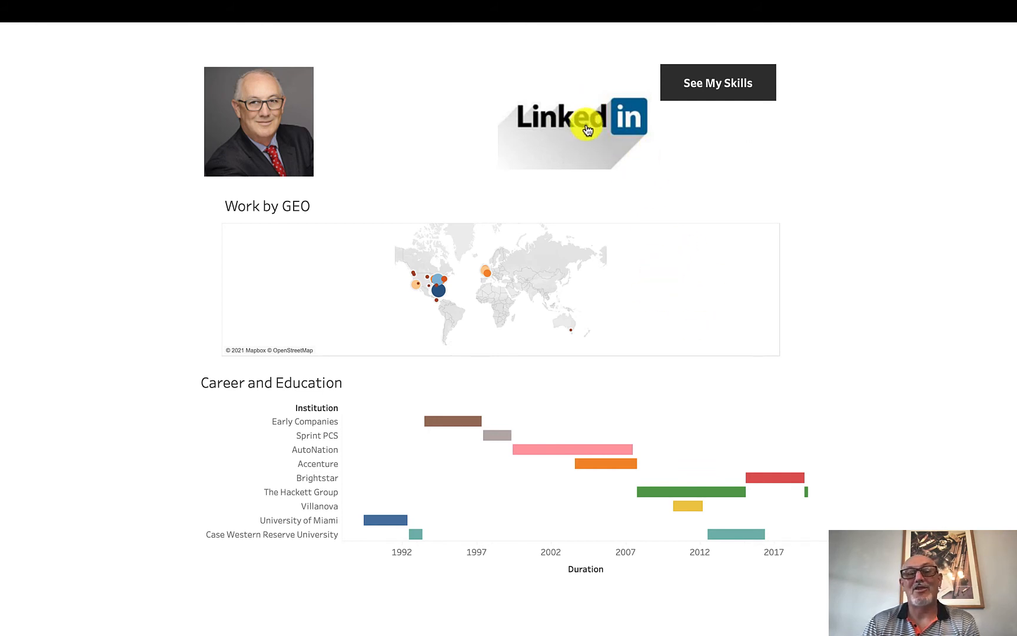
pyautogui.moveTo(558, 146)
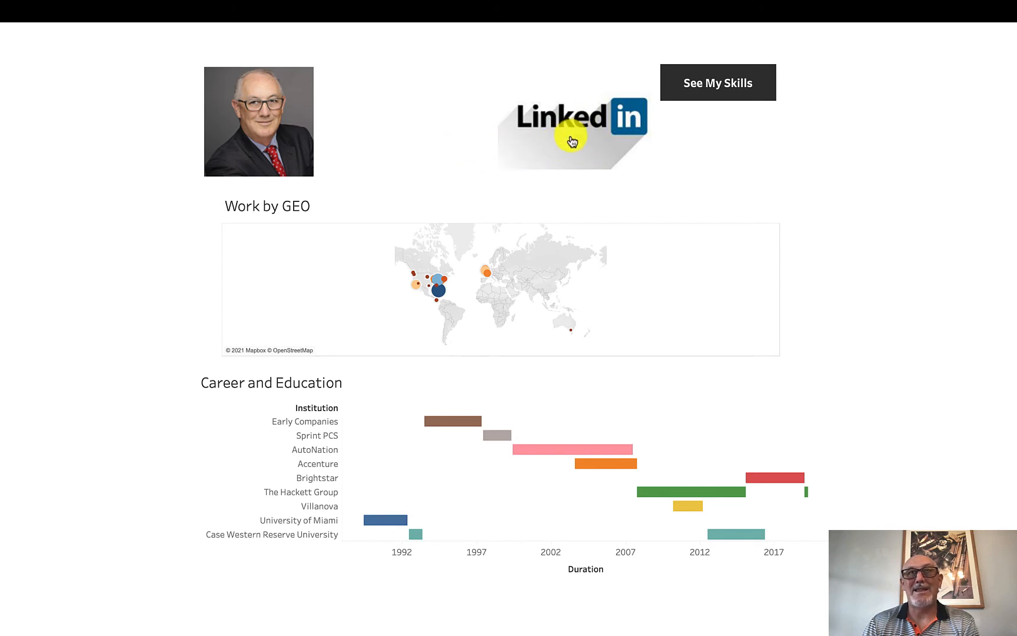
pyautogui.moveTo(612, 143)
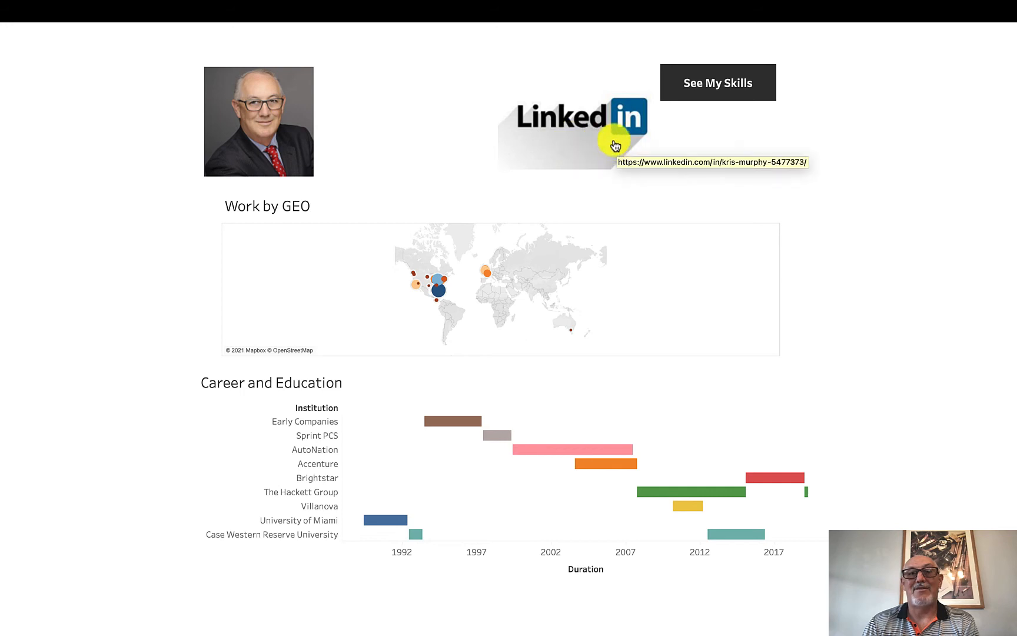
pyautogui.moveTo(659, 376)
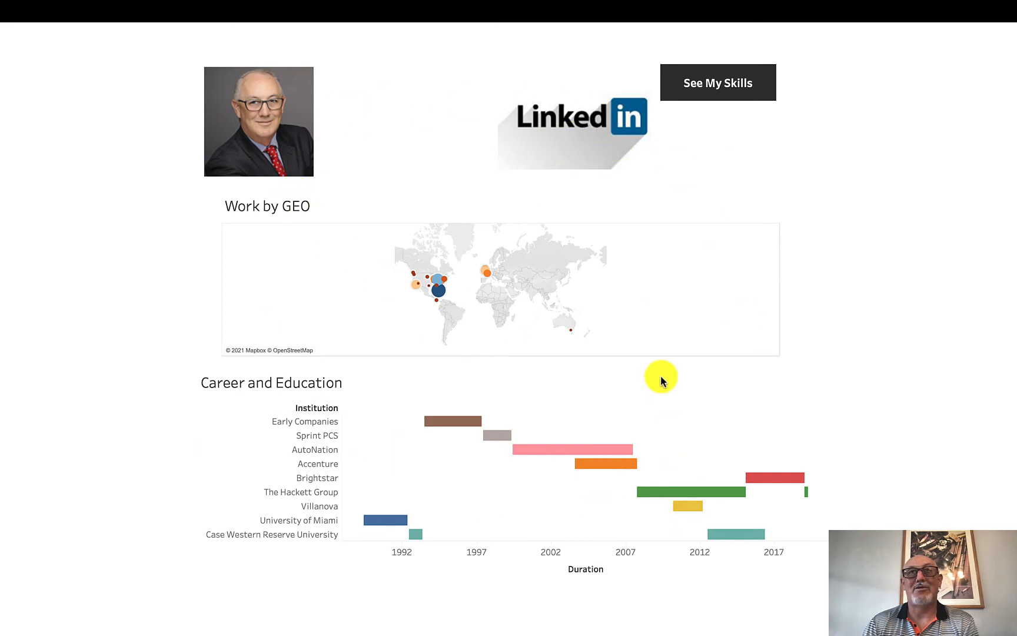
pyautogui.moveTo(606, 150)
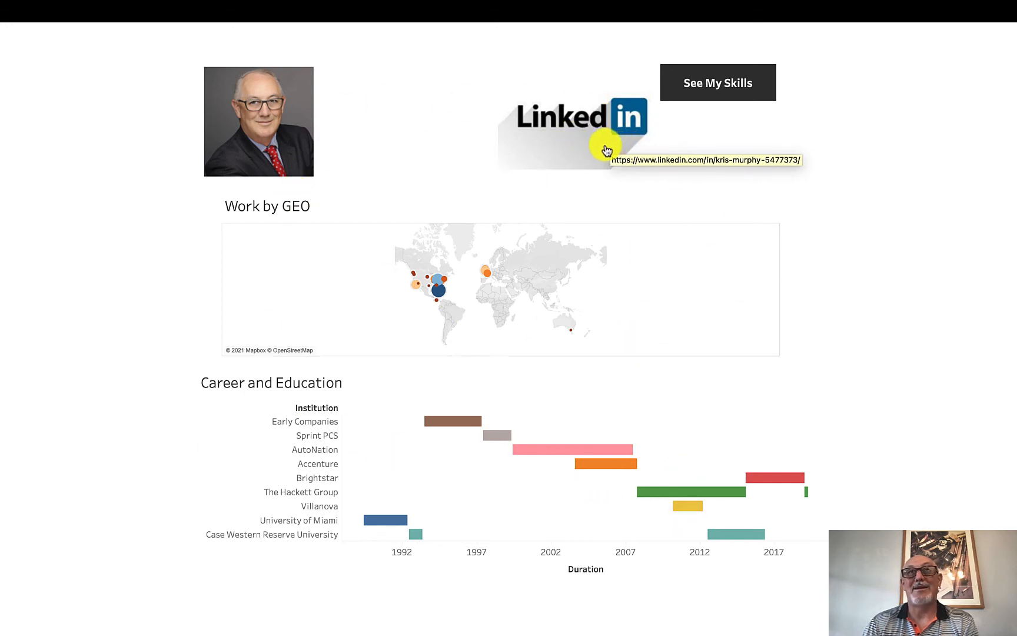
pyautogui.moveTo(743, 91)
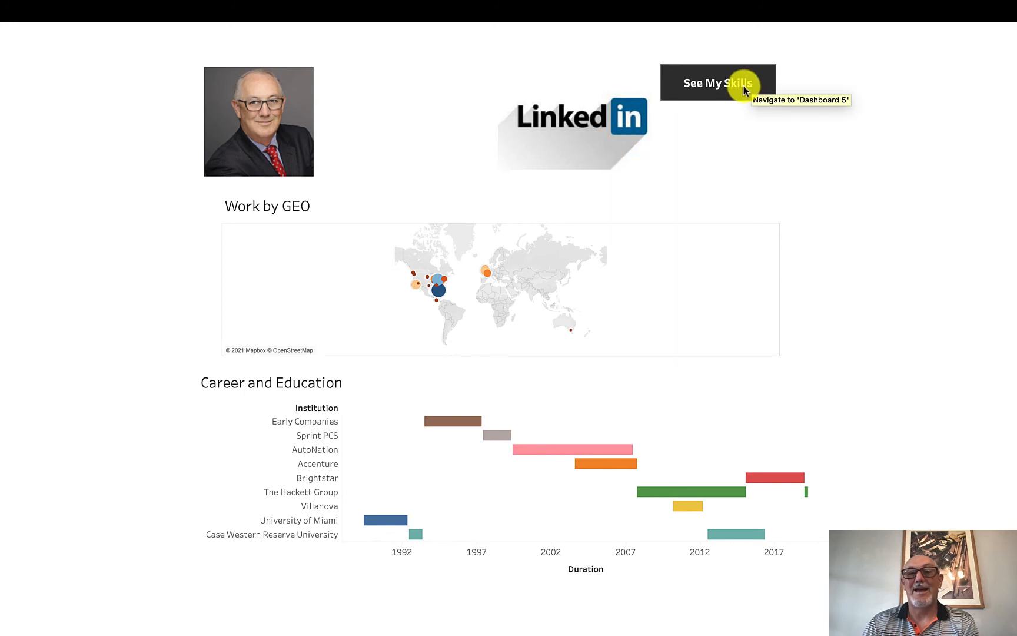
pyautogui.click(715, 83)
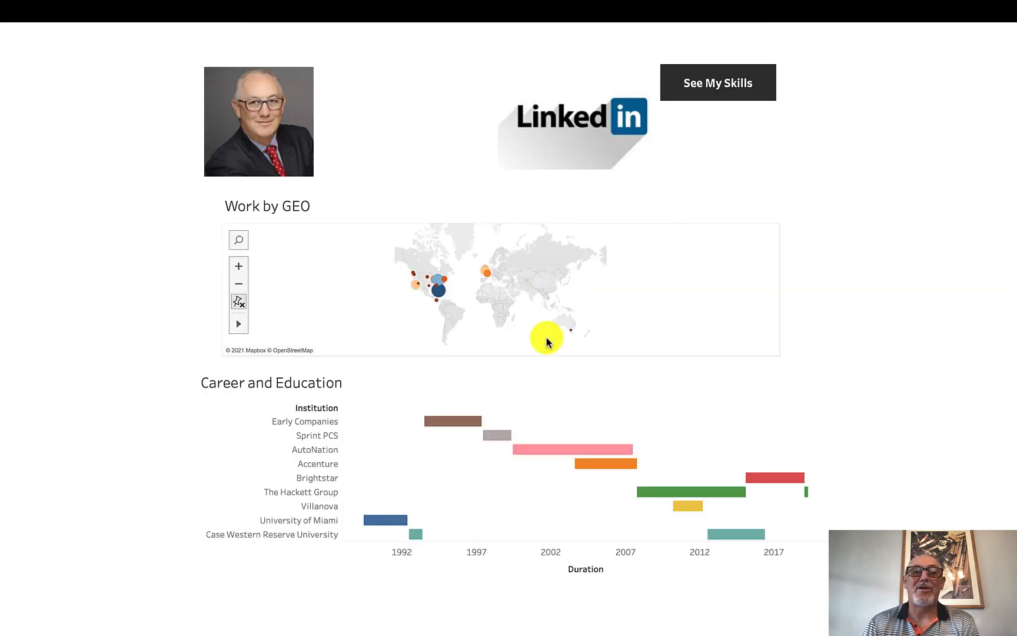
pyautogui.moveTo(606, 313)
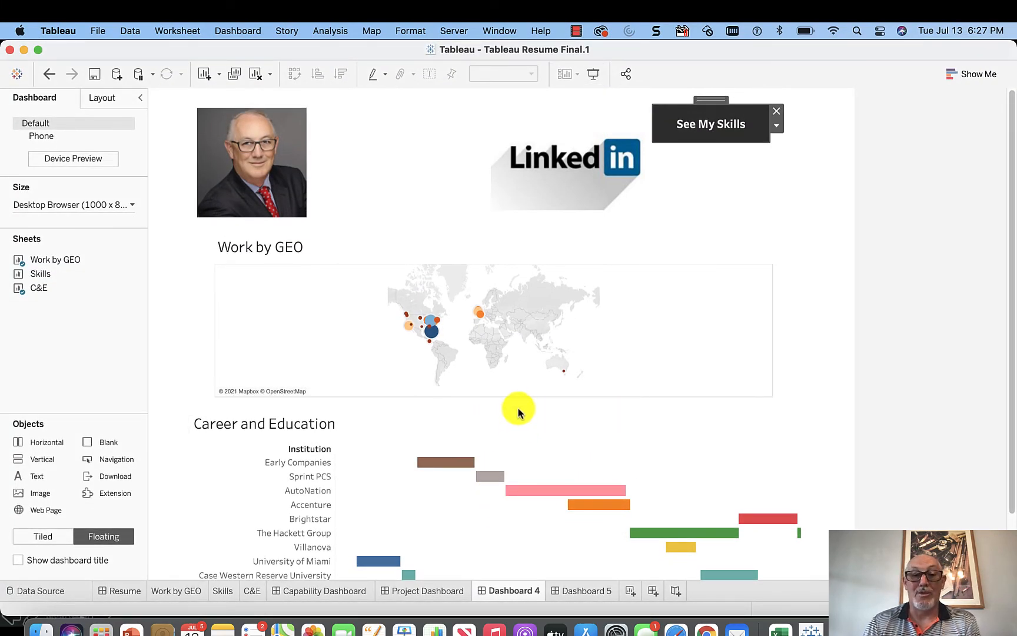
# - Move the Career and Education chart into the map's spot and the Work by GEO map beneath it
pyautogui.click(512, 408)
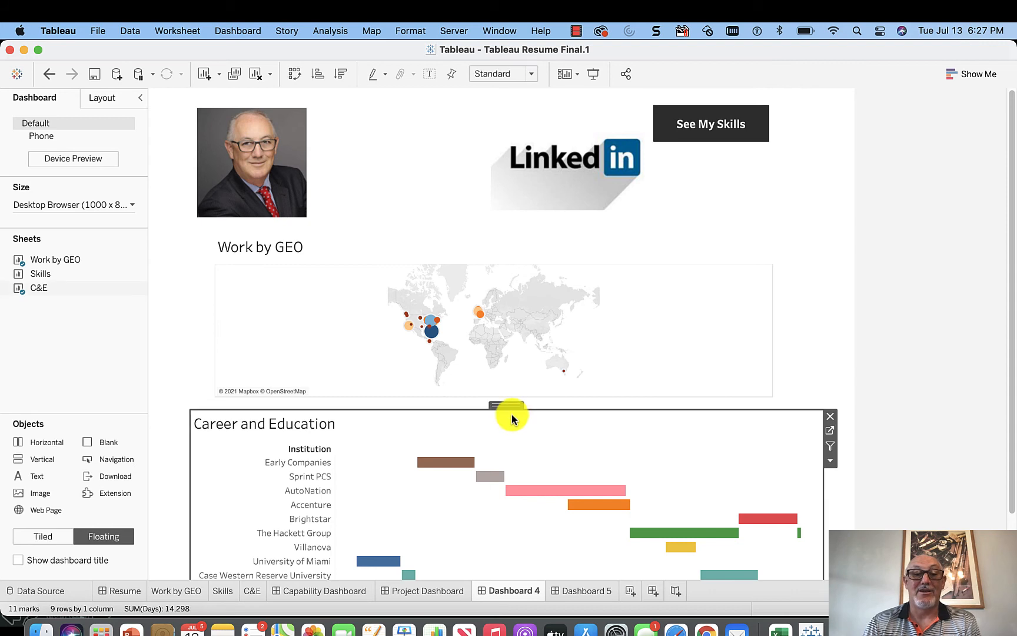
pyautogui.moveTo(512, 415); pyautogui.dragTo(692, 231)
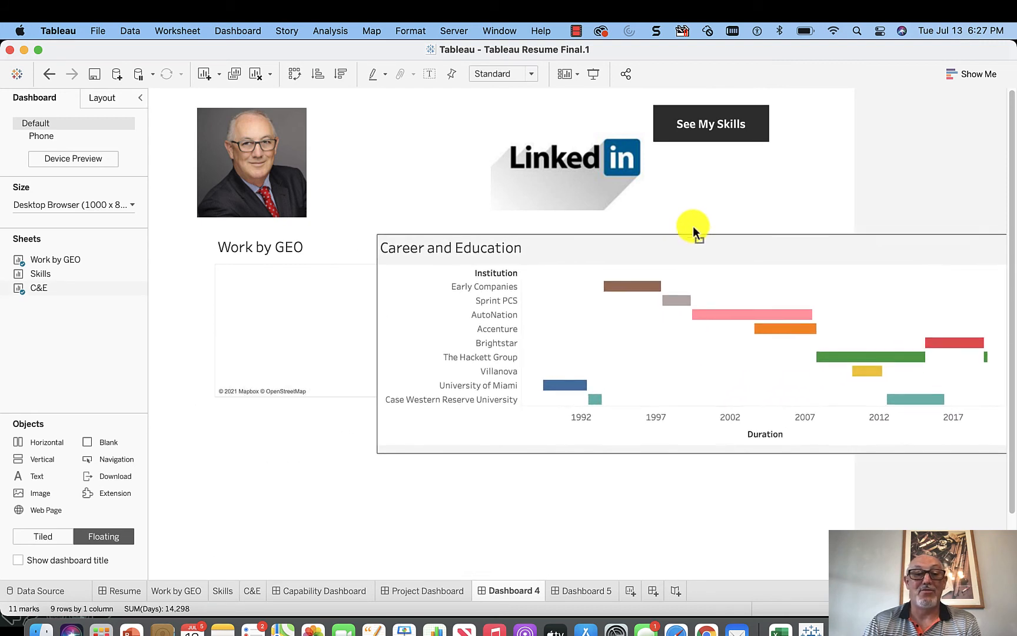
pyautogui.moveTo(692, 232); pyautogui.dragTo(476, 227)
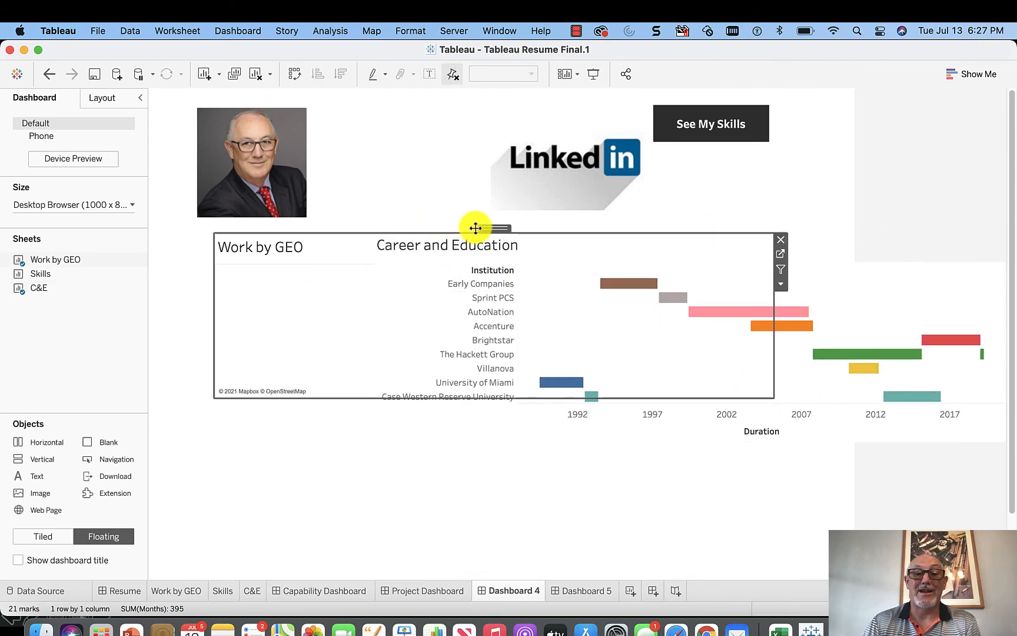
pyautogui.moveTo(474, 227); pyautogui.dragTo(464, 393)
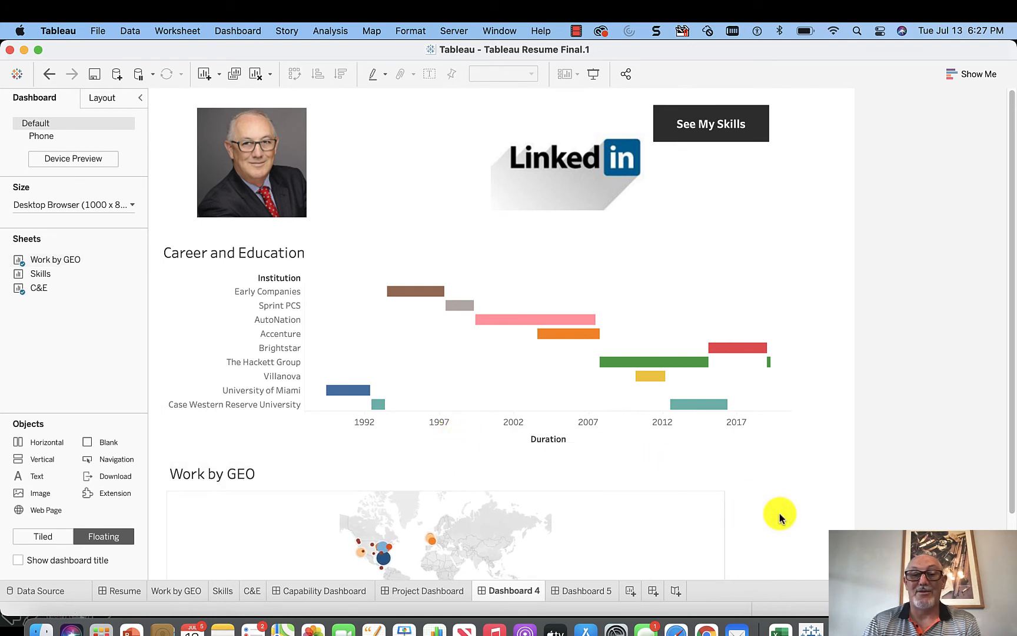
pyautogui.moveTo(688, 223)
pyautogui.write('Resume Master')
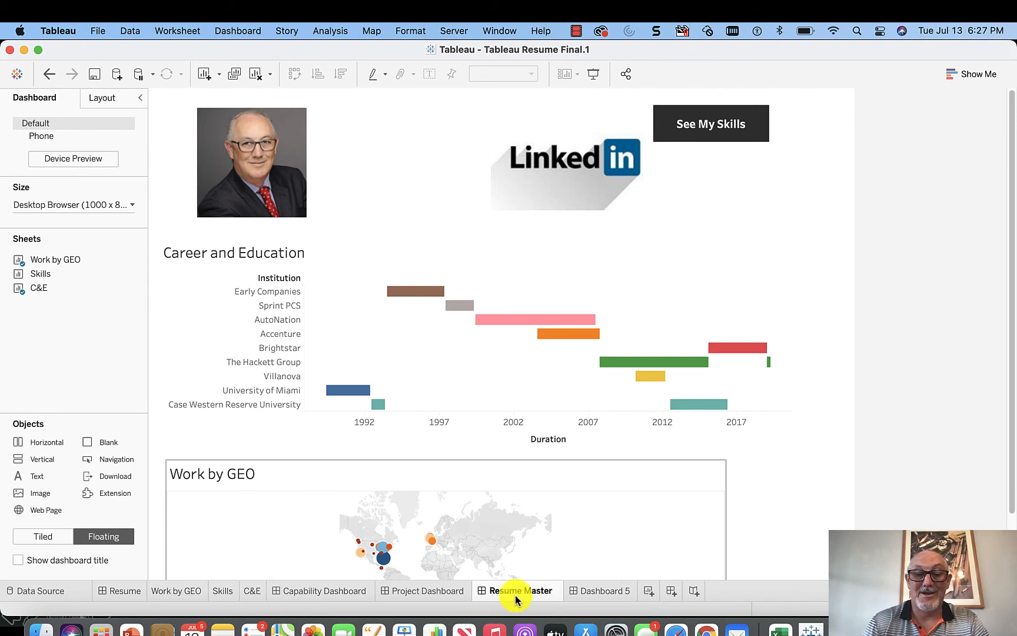
# - Confirm the Resume Master name, then jump to Skills Master and back with the buttons
pyautogui.click(599, 589)
pyautogui.write('Skills Master')
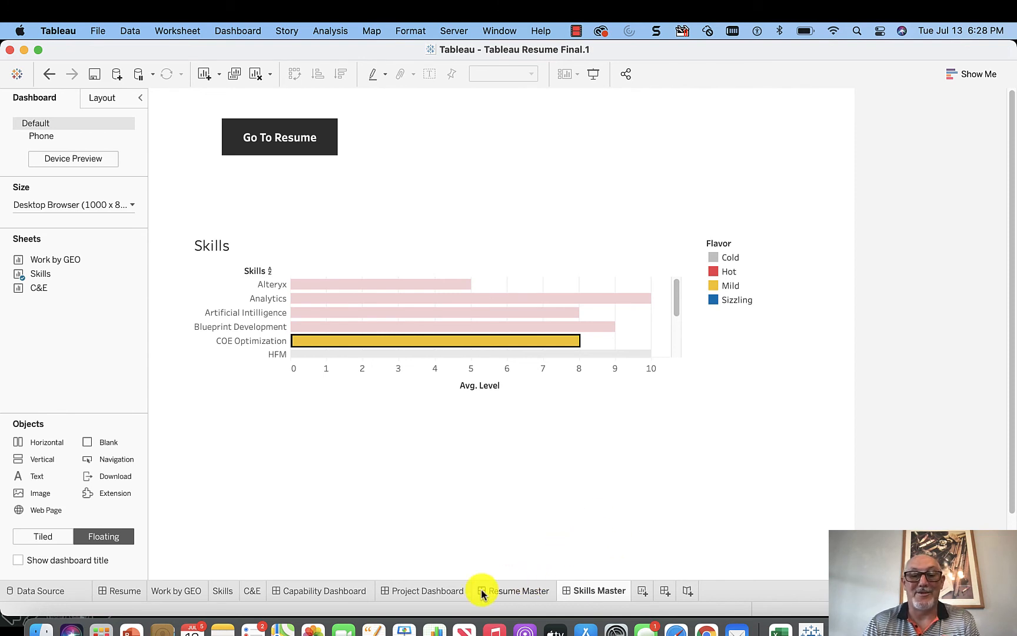
pyautogui.click(519, 590)
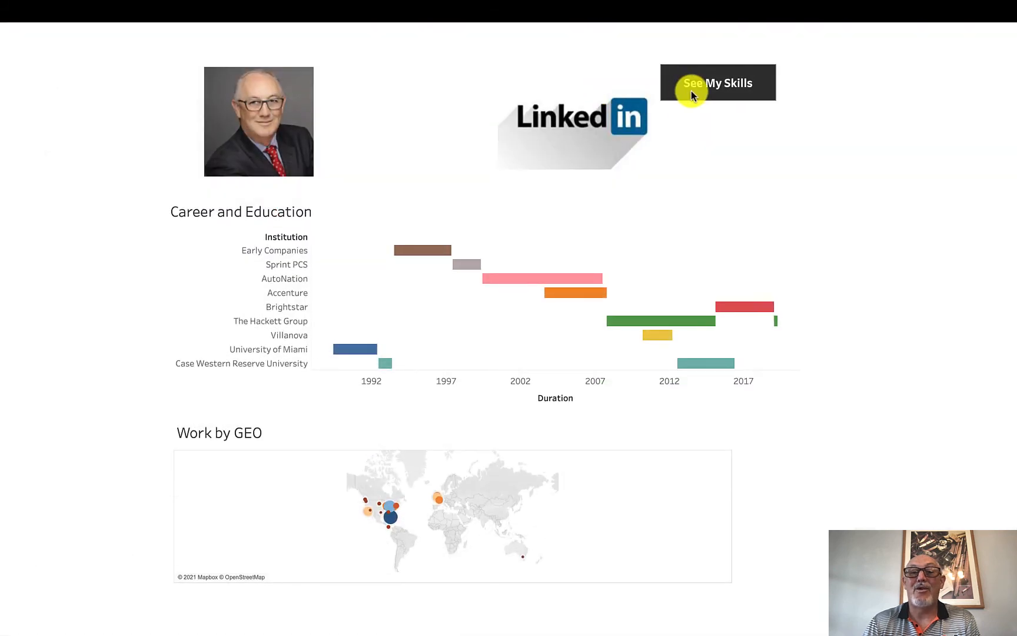
pyautogui.click(716, 83)
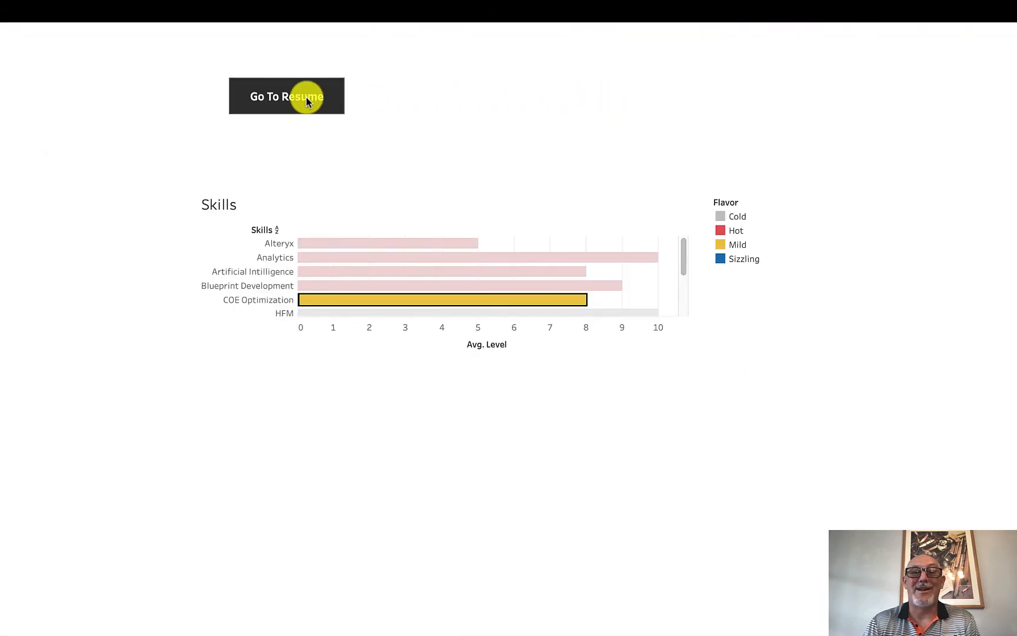
pyautogui.click(286, 97)
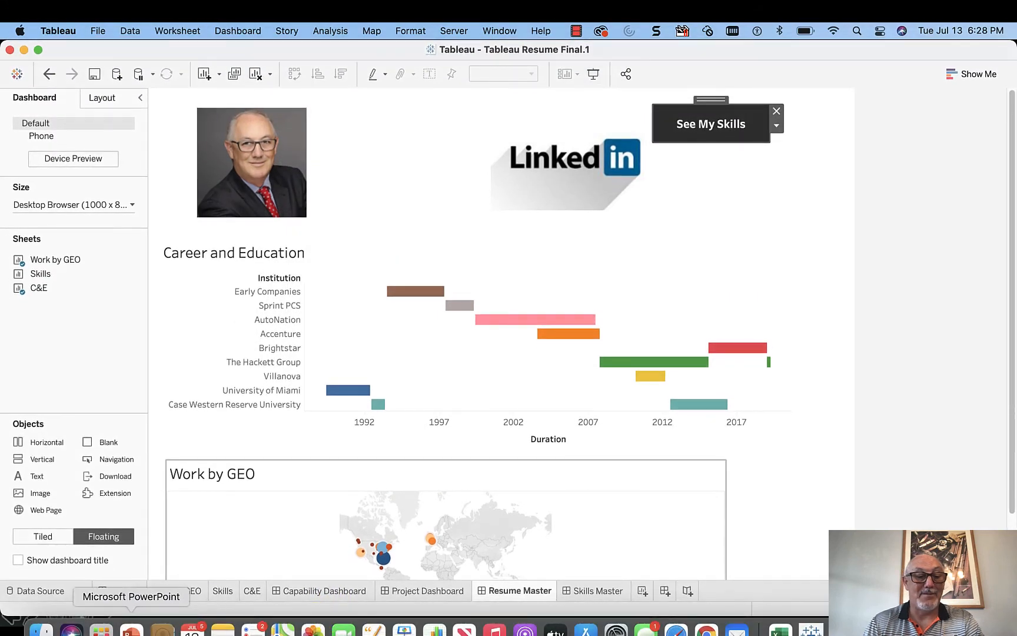
# - Hide all worksheets from the tab bar, then check Resume Master and Skills Master
pyautogui.rightClick(176, 590)
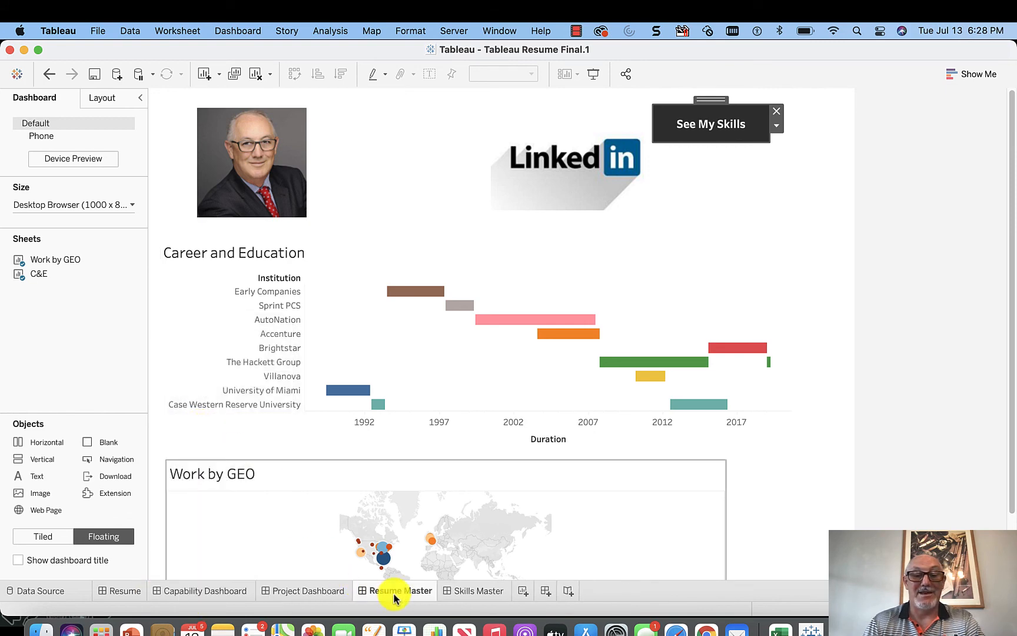
pyautogui.click(480, 590)
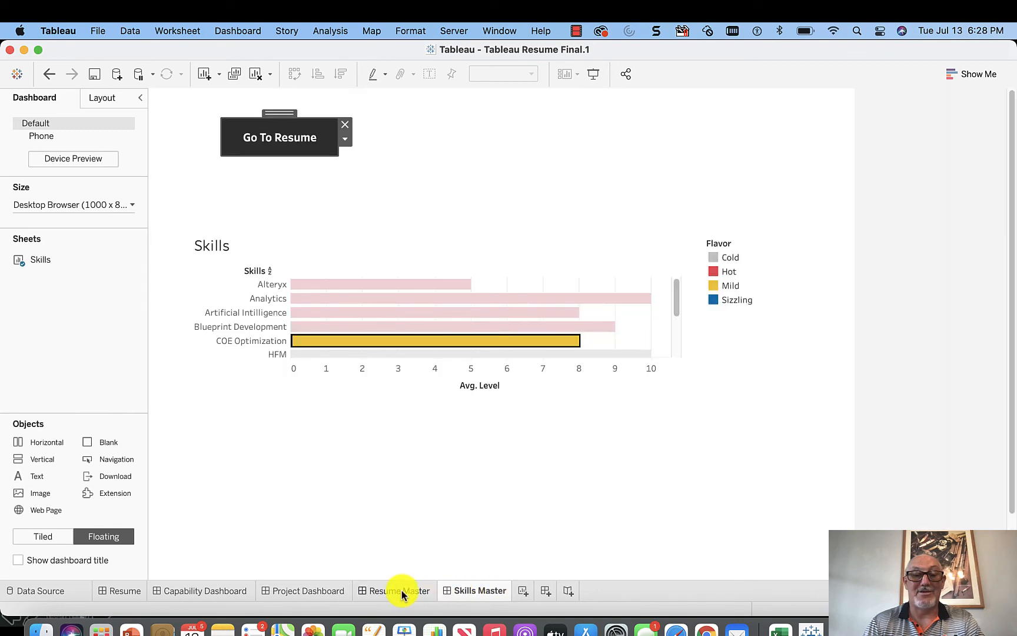
pyautogui.click(401, 589)
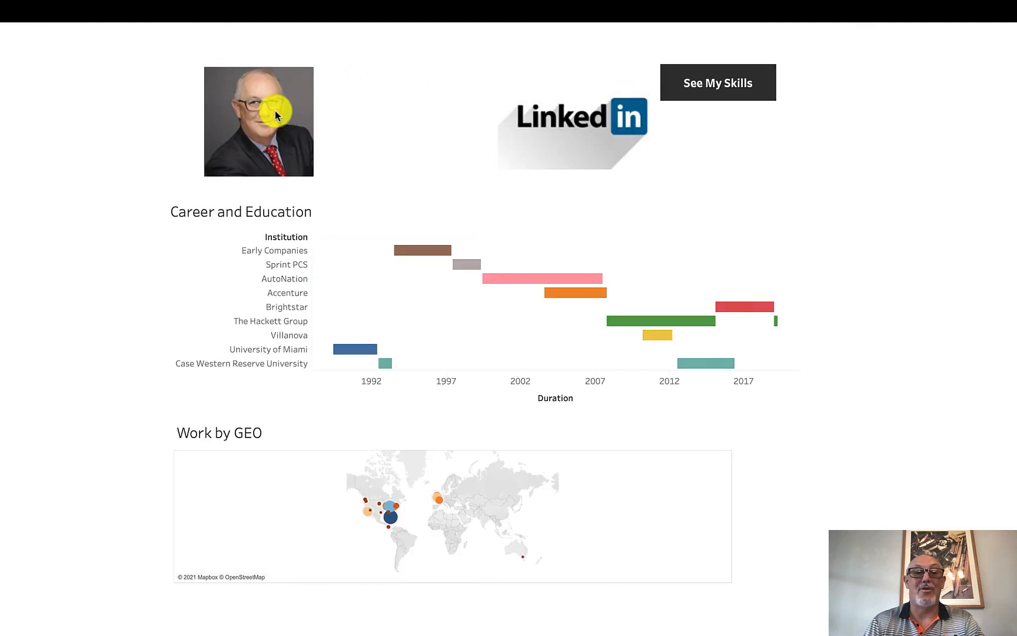
pyautogui.moveTo(514, 430)
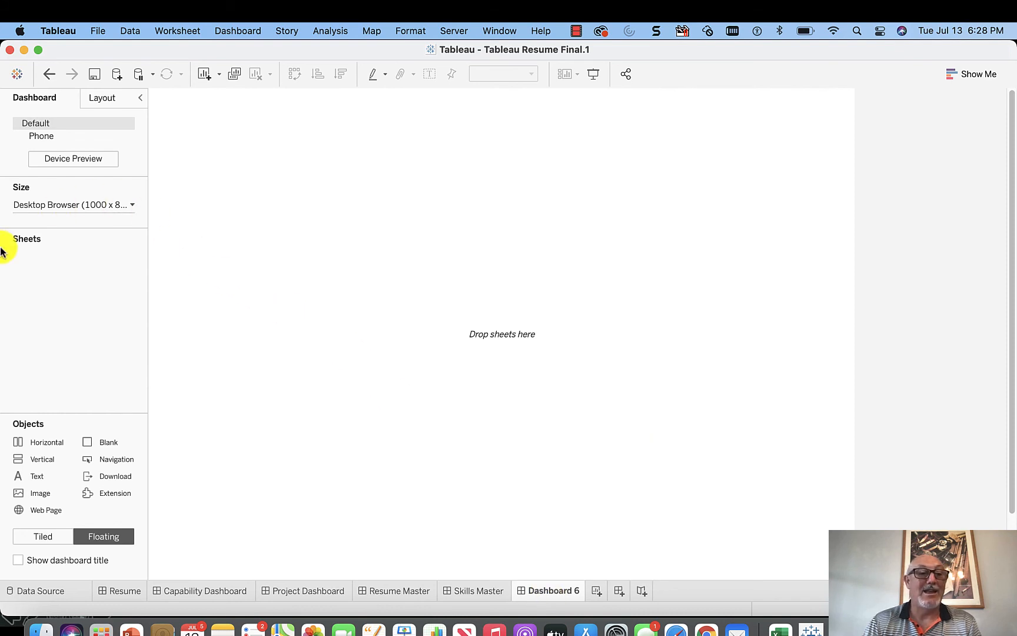
pyautogui.moveTo(65, 333)
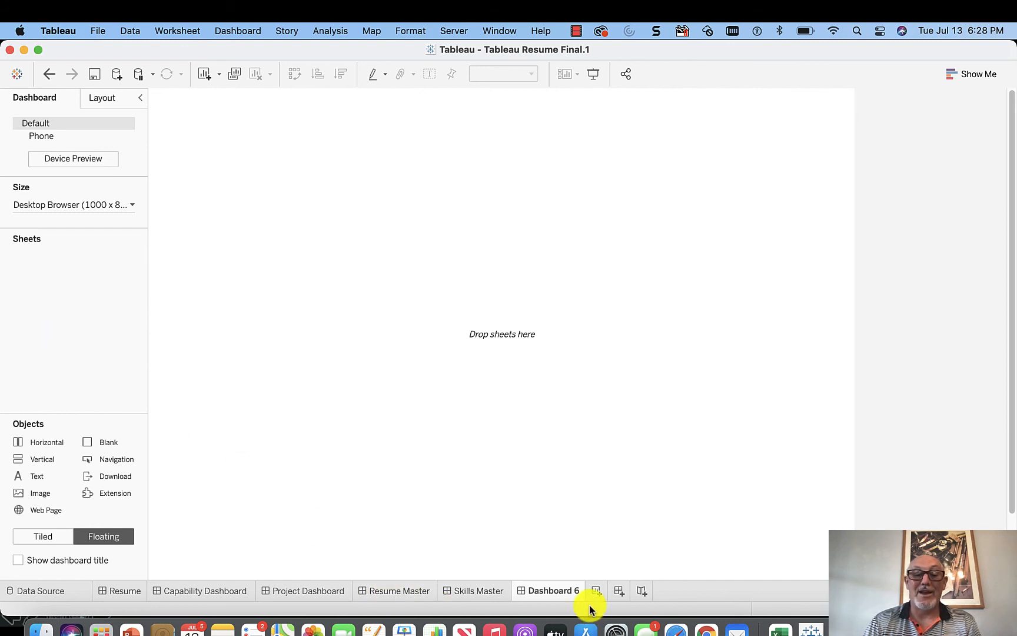
pyautogui.moveTo(499, 541)
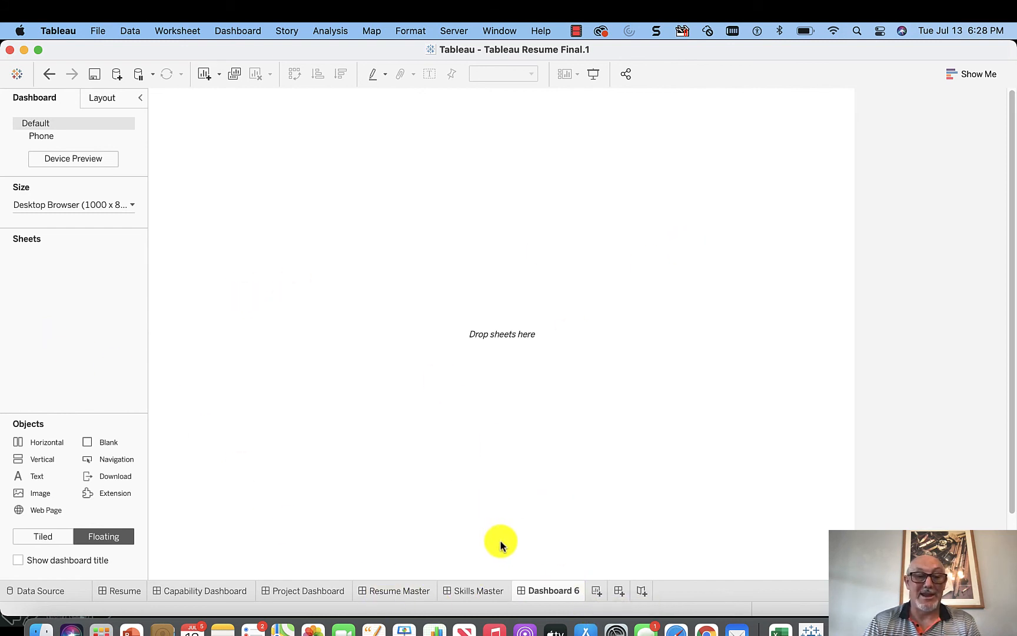
pyautogui.moveTo(63, 474)
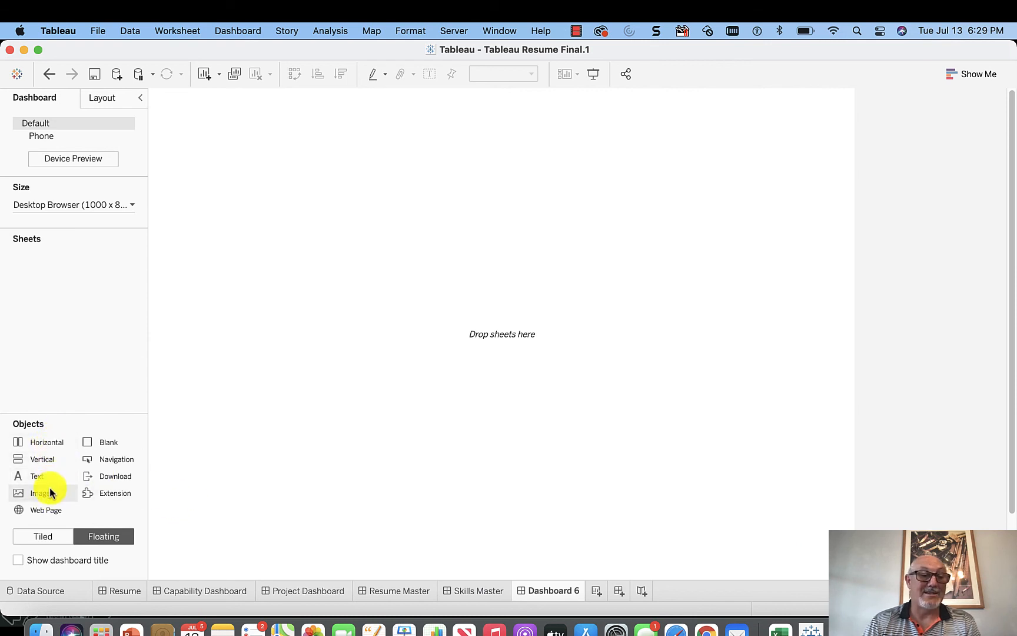
pyautogui.moveTo(93, 493)
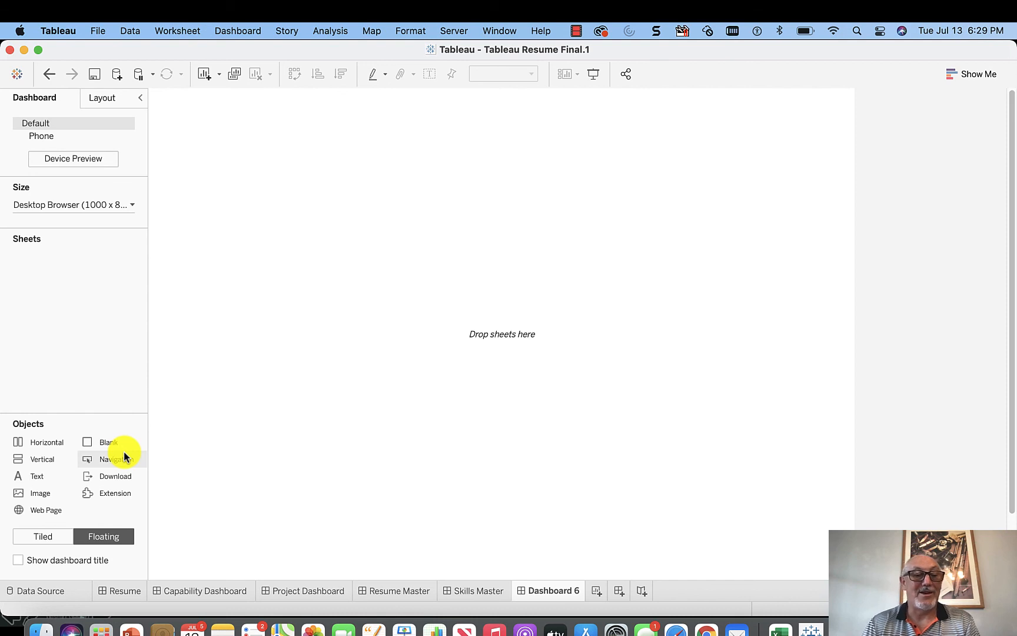
# - Return to the Resume Master dashboard from the blank Dashboard 6
pyautogui.click(401, 589)
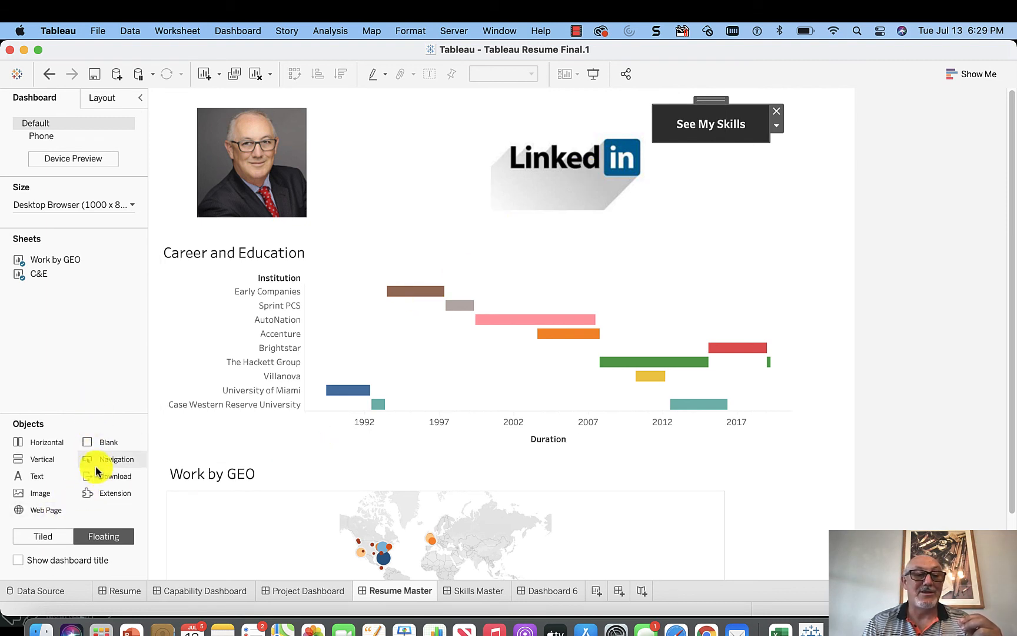
pyautogui.moveTo(120, 441)
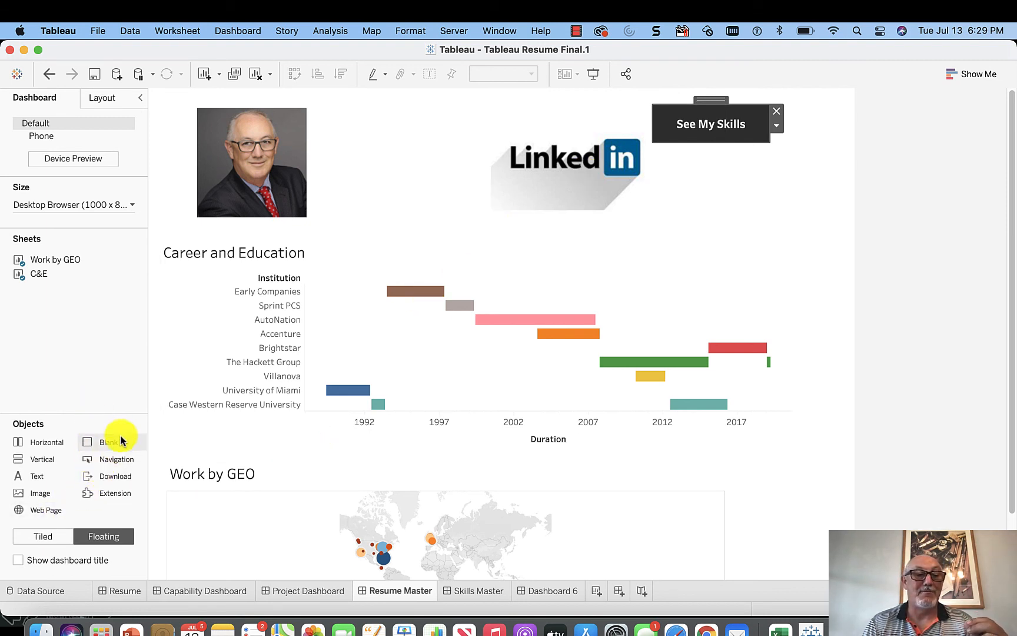
pyautogui.moveTo(106, 507)
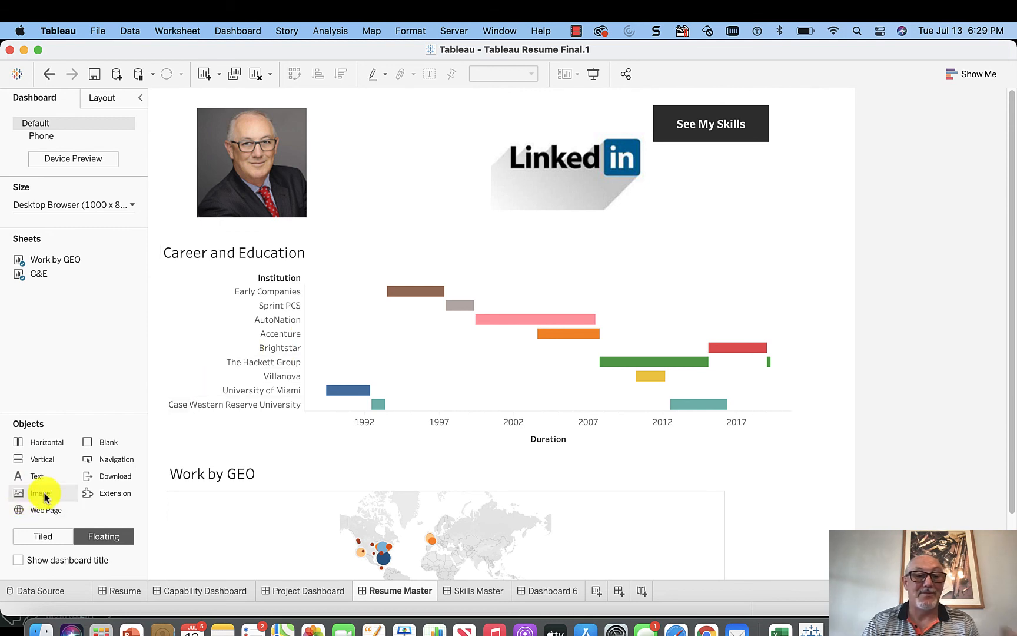
pyautogui.moveTo(76, 537)
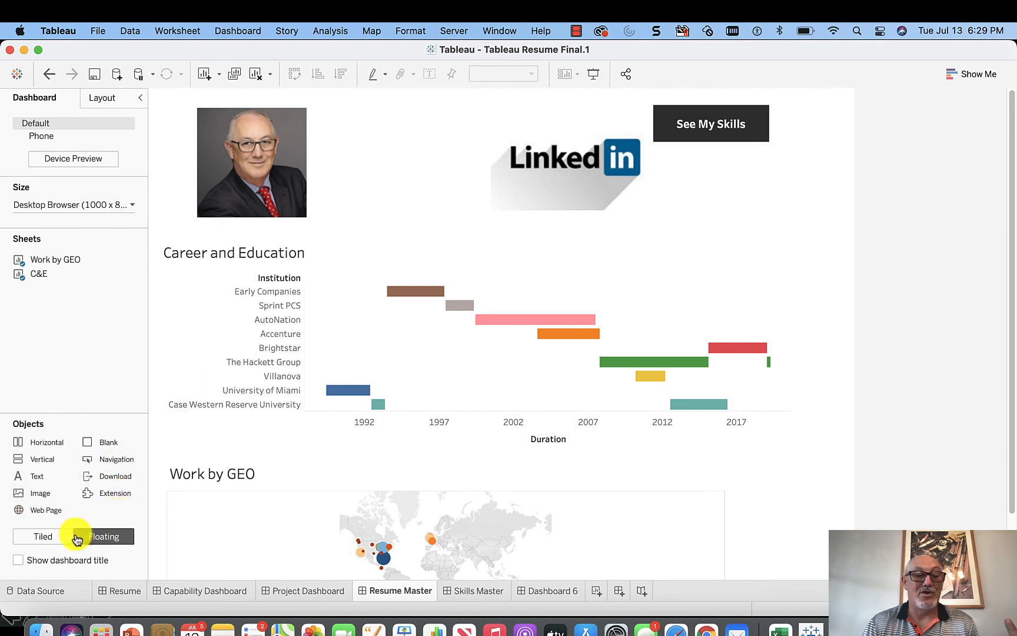
pyautogui.click(103, 536)
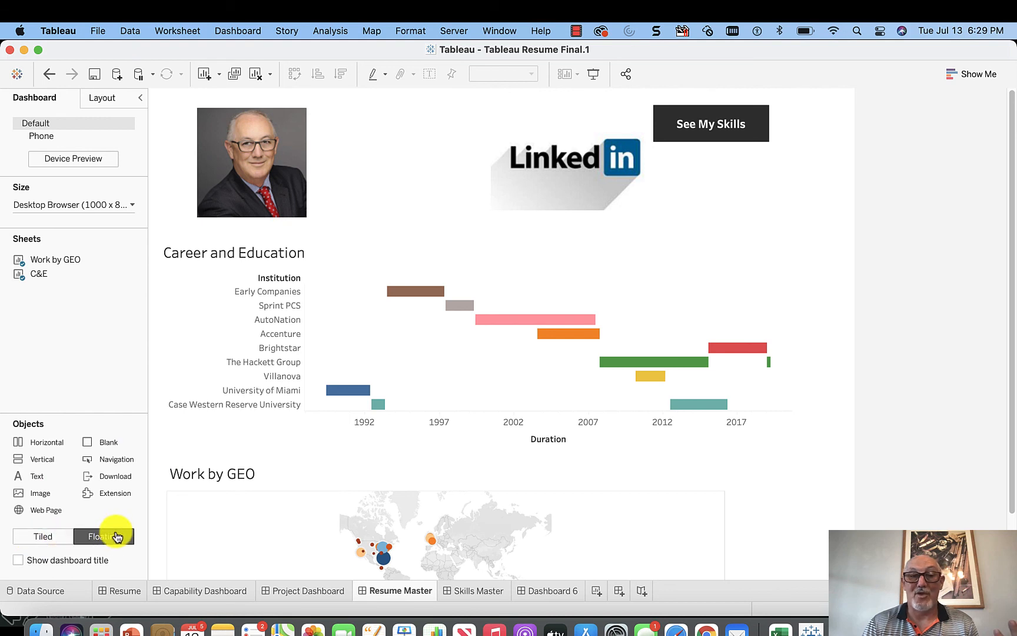
pyautogui.moveTo(100, 536)
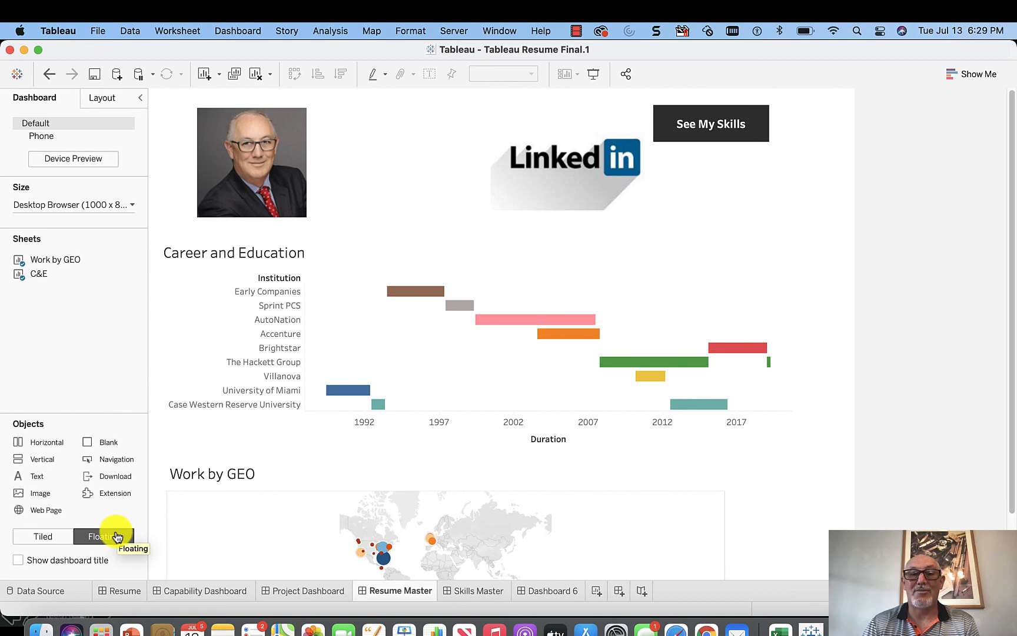
pyautogui.click(103, 536)
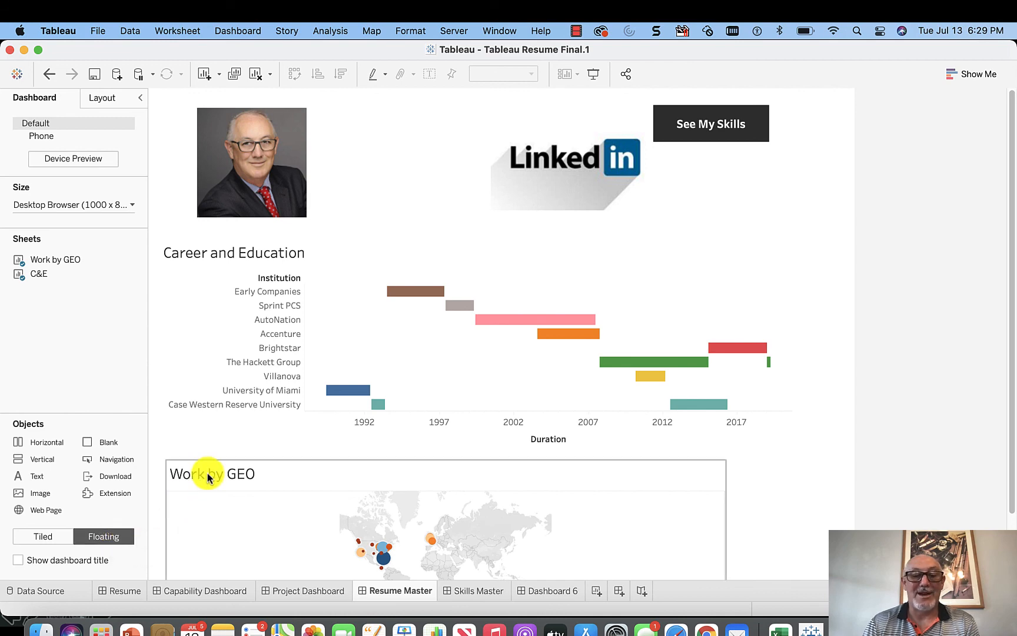
pyautogui.click(479, 590)
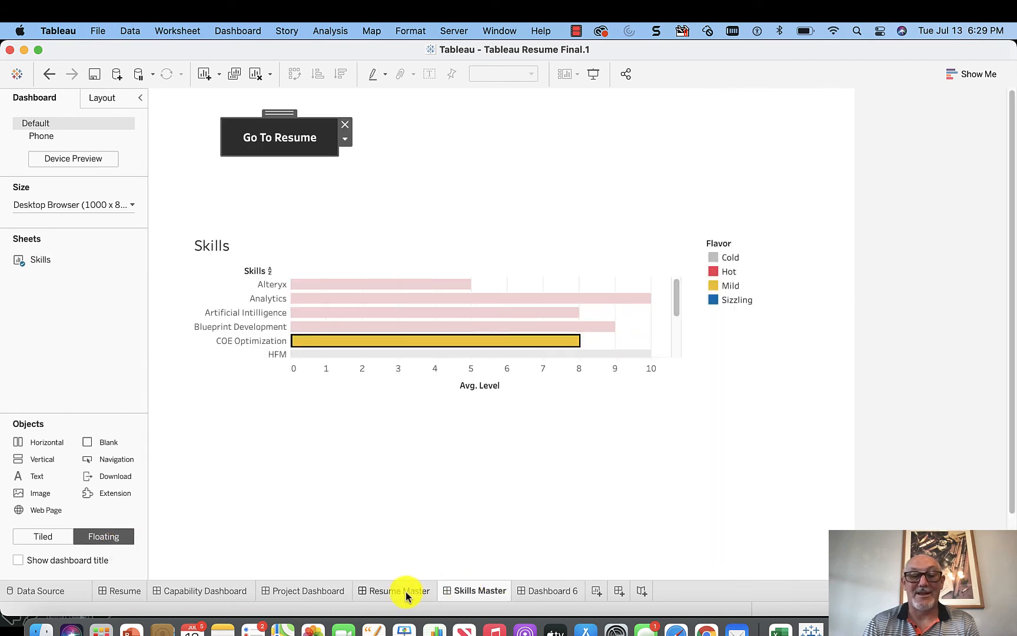
pyautogui.click(400, 589)
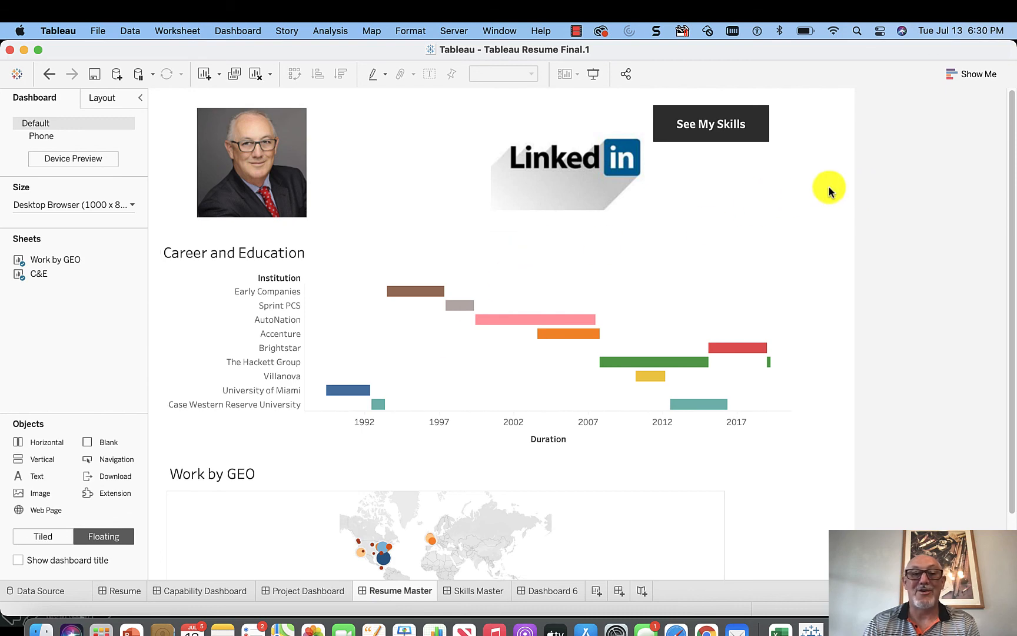